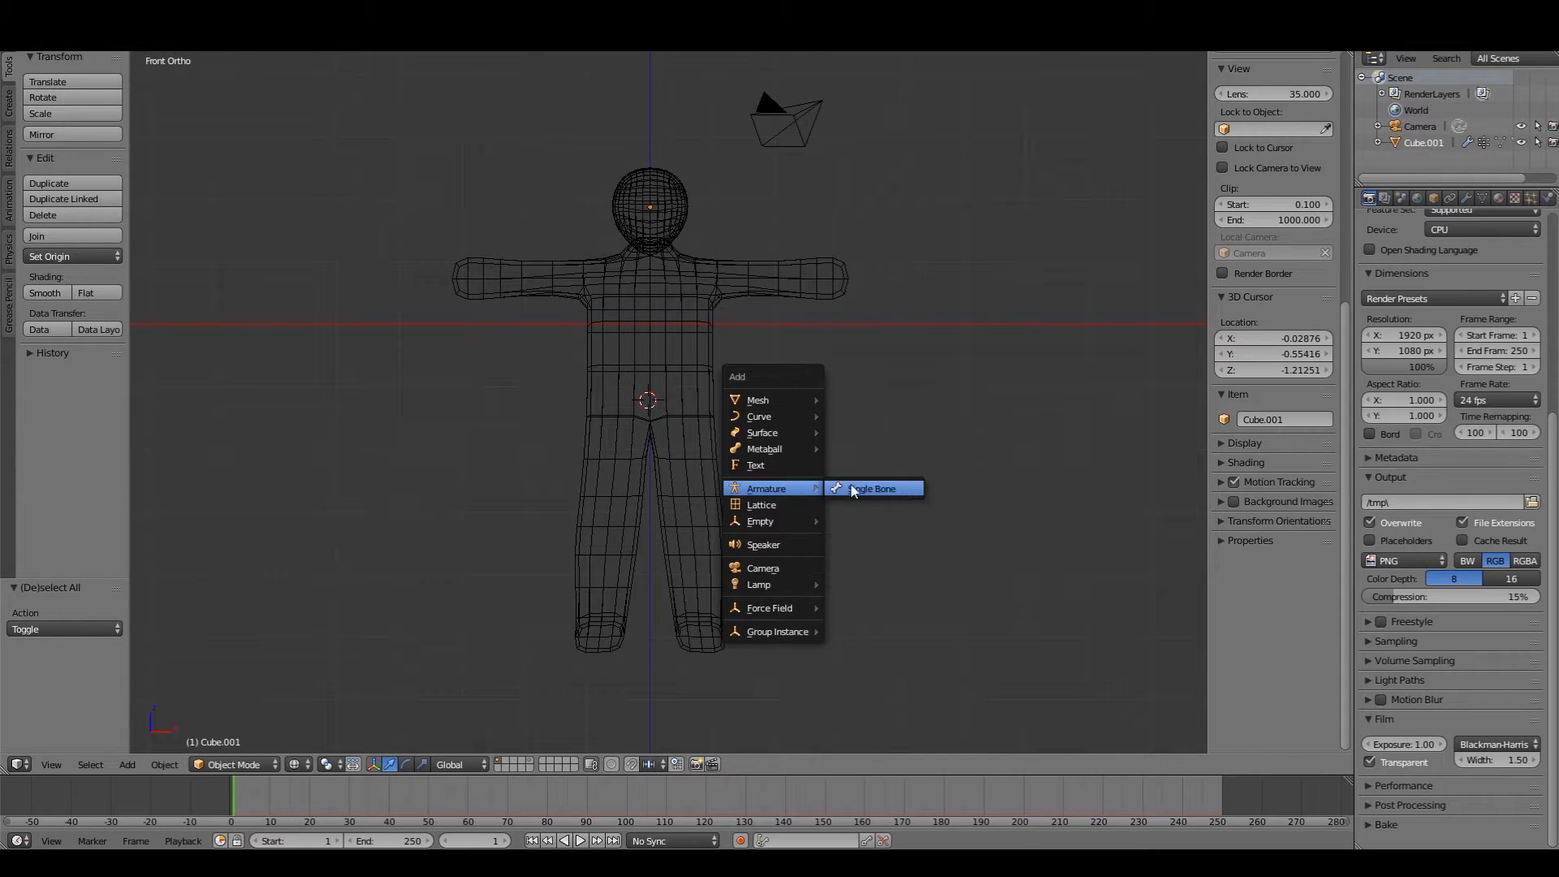
Step: Add a single-bone armature at the pelvis and extrude a bone chain up the spine to the head
click(874, 489)
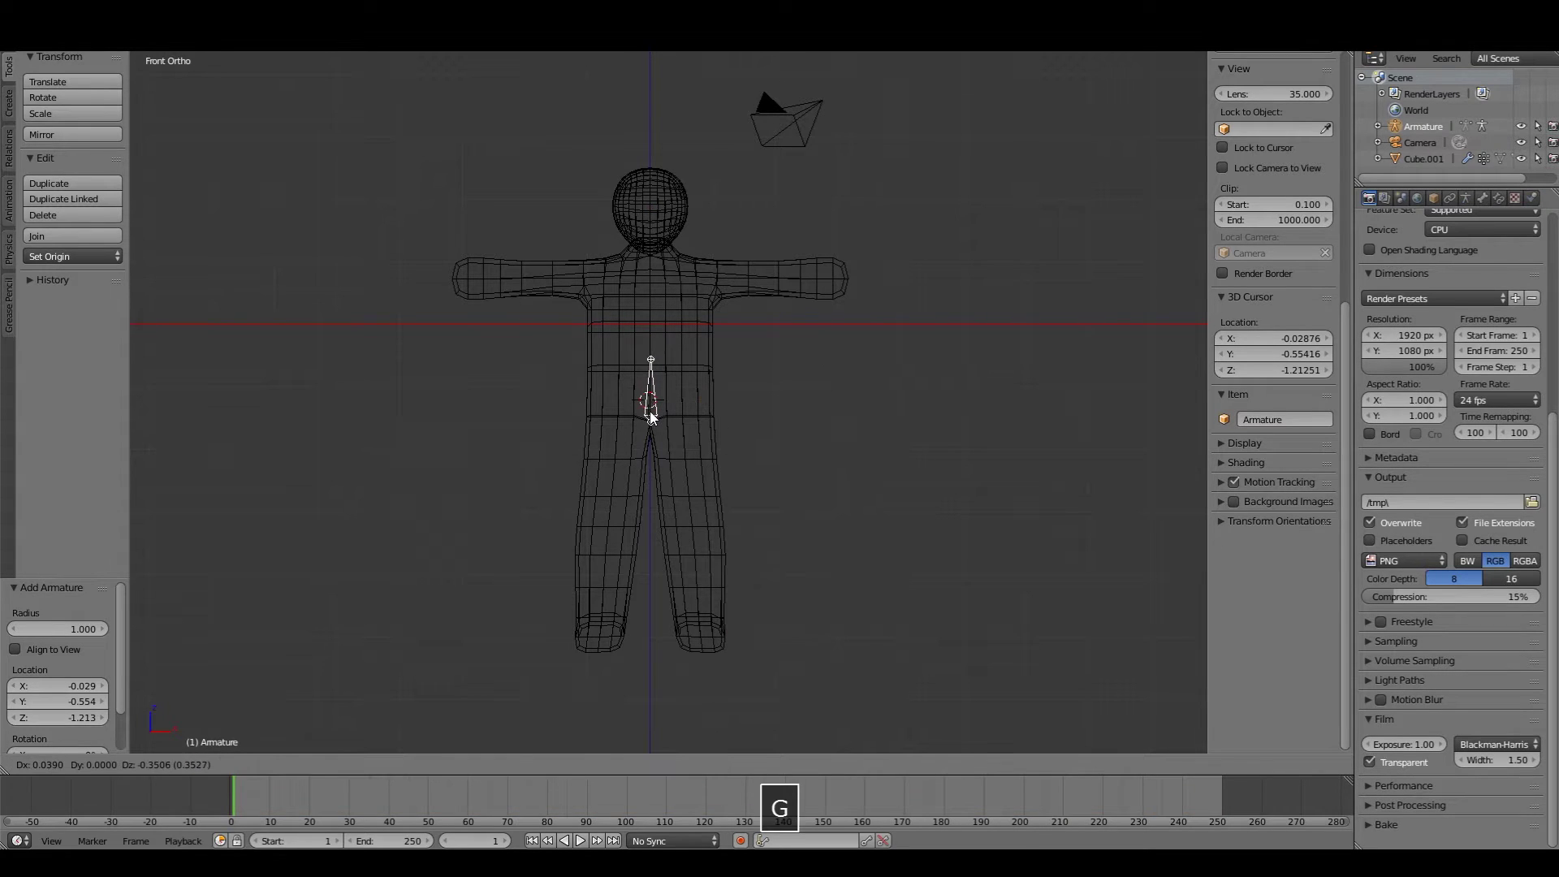
key(3)
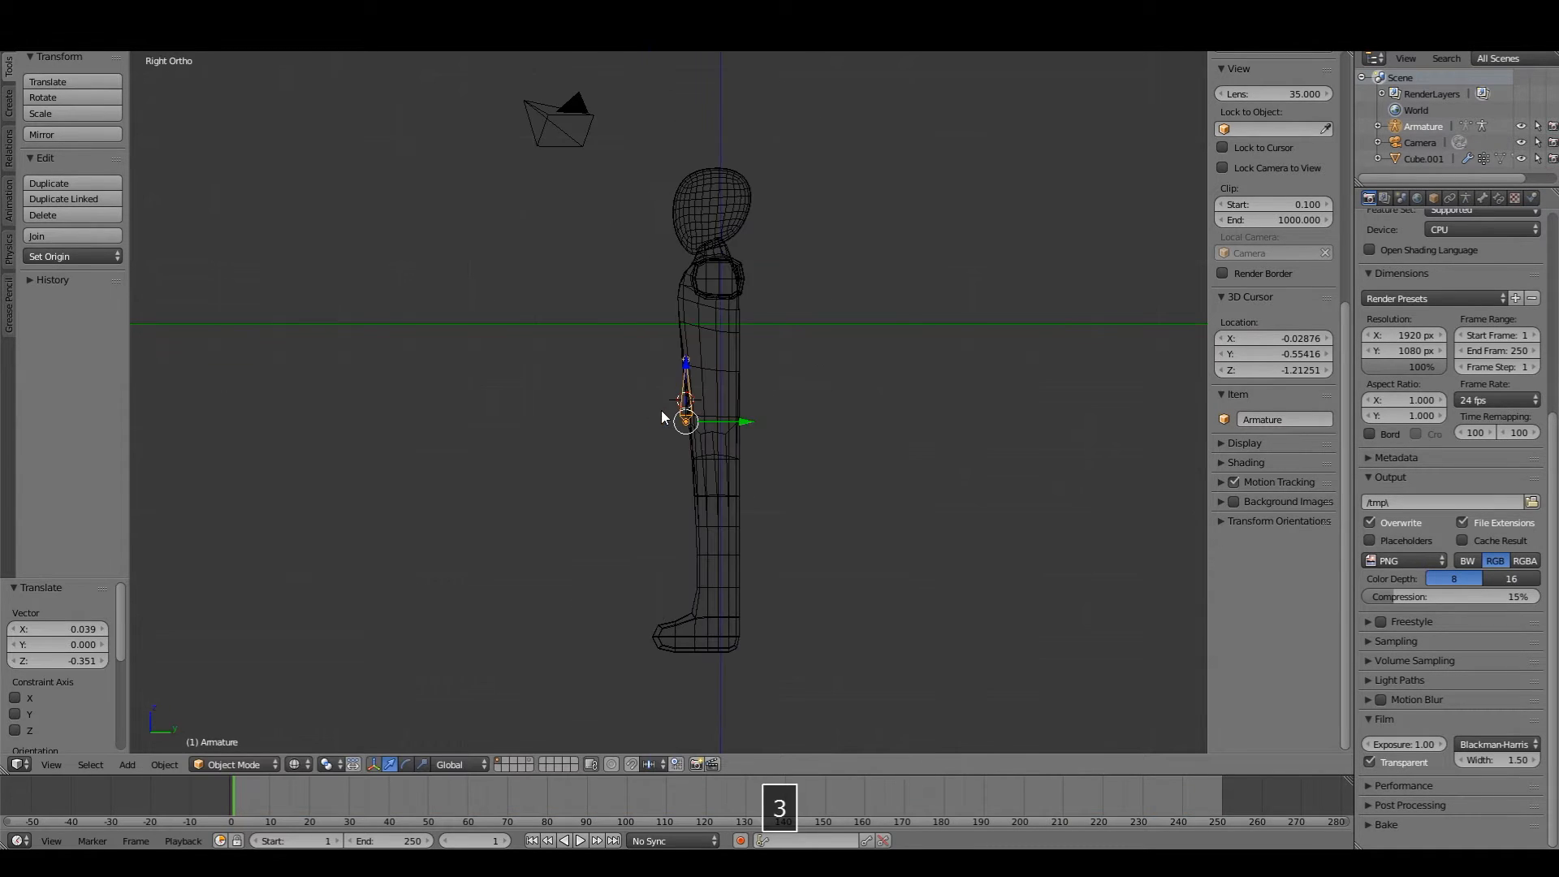
key(y)
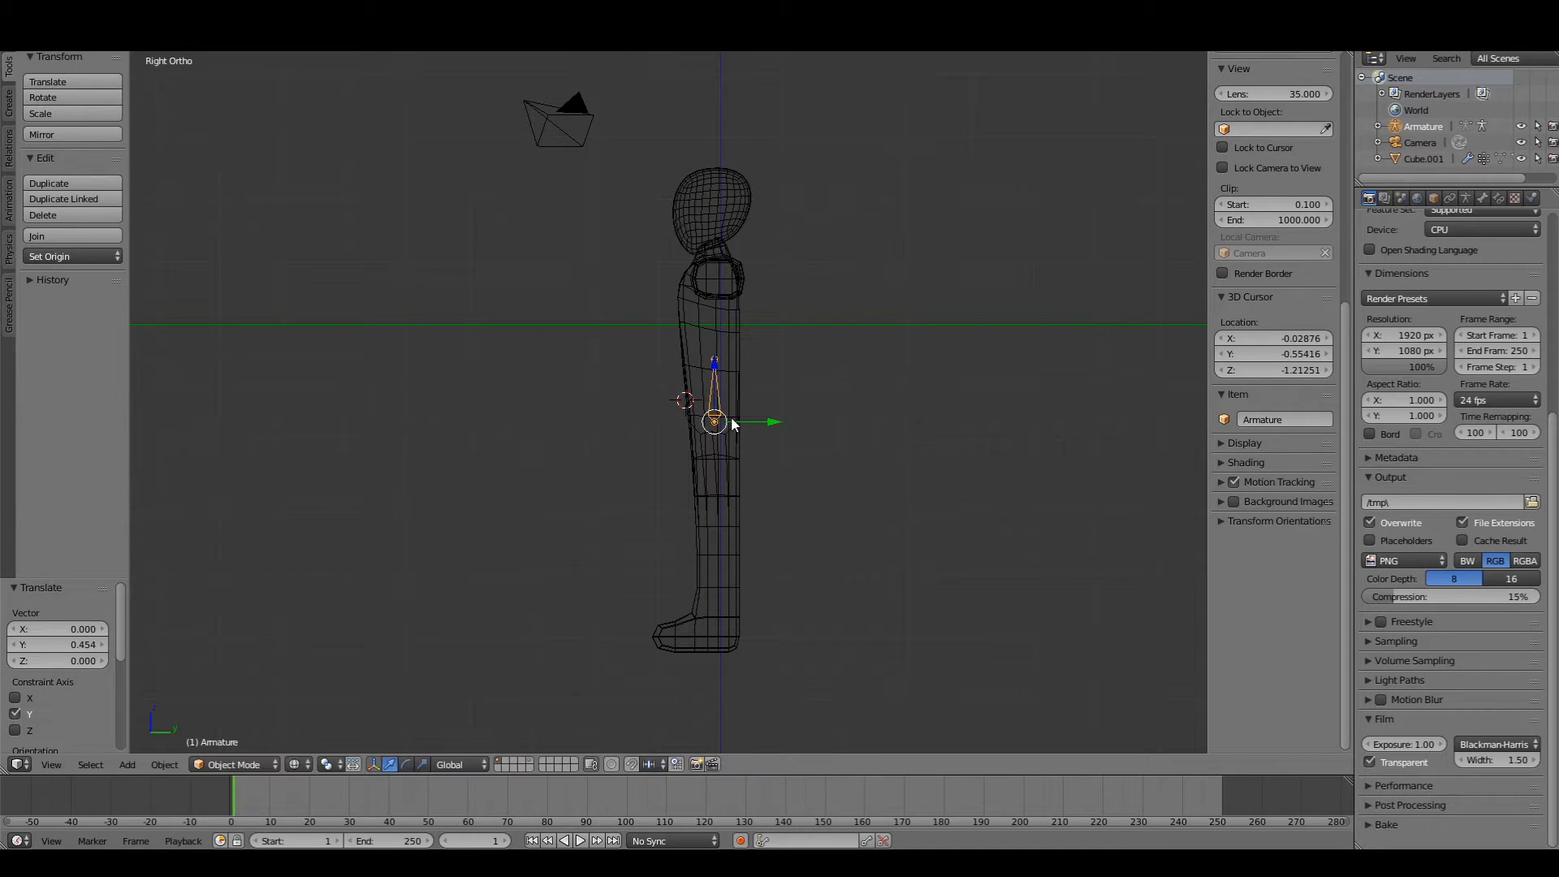
key(Tab)
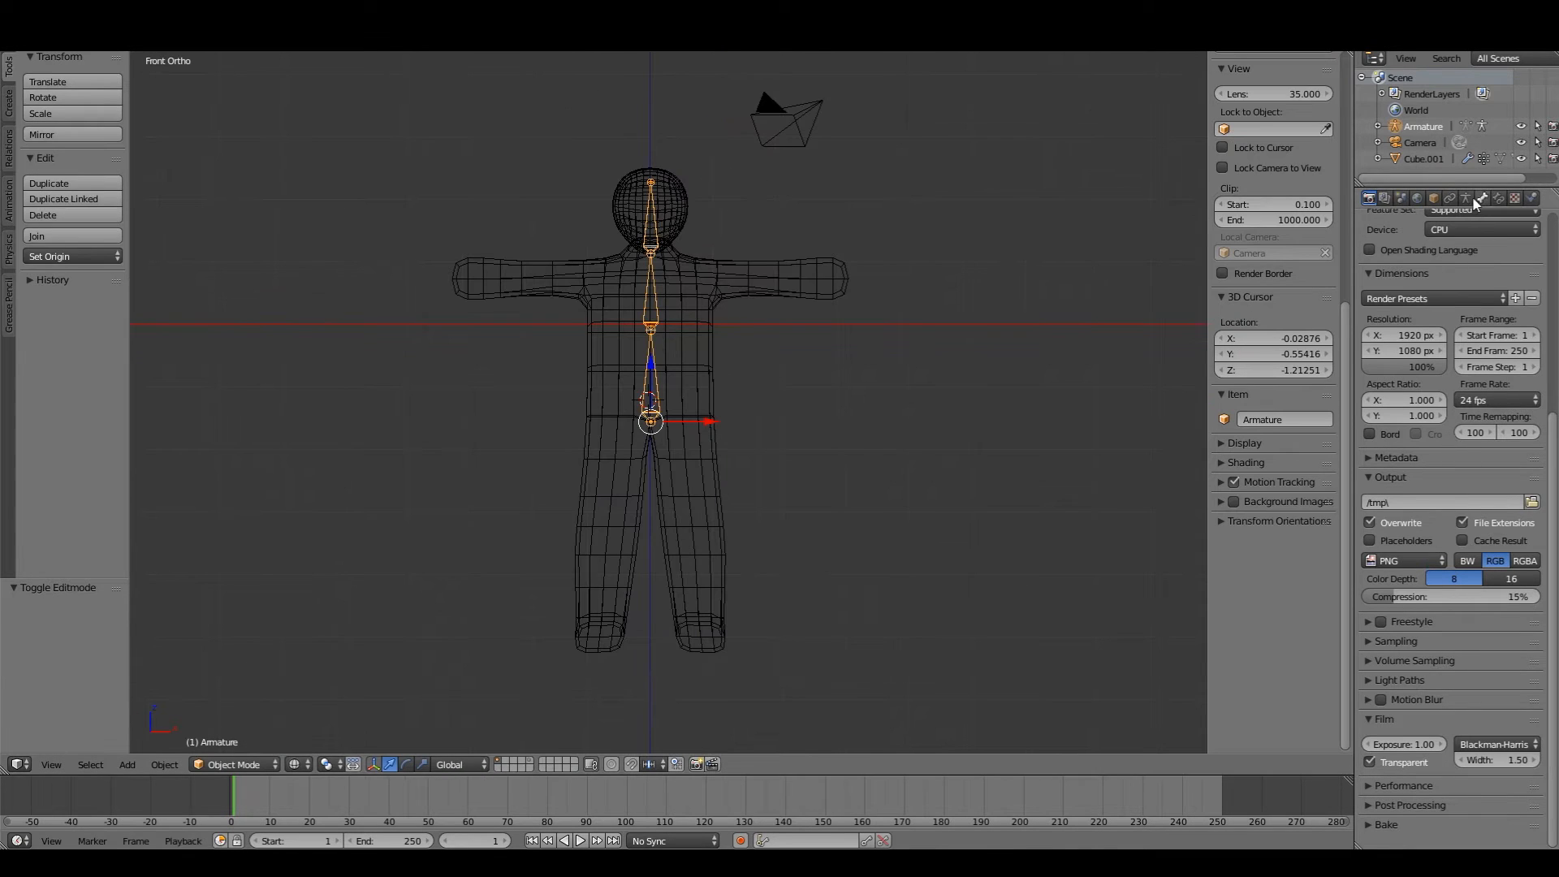
Step: Enable X-Ray for the armature and extrude a shoulder bone out along the left arm toward the hand
click(1510, 198)
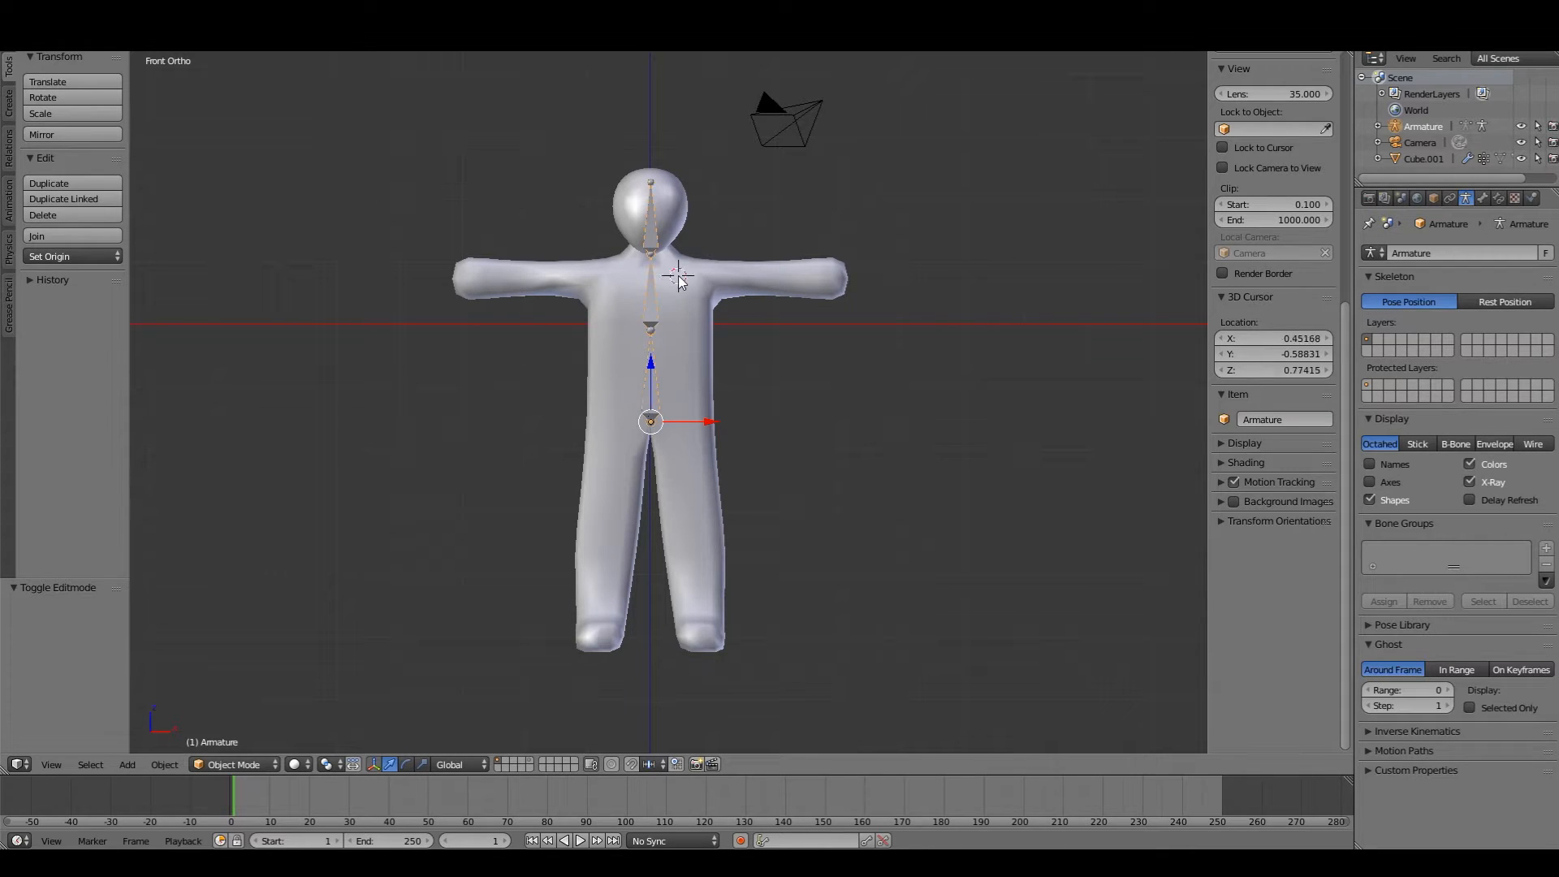
key(Tab)
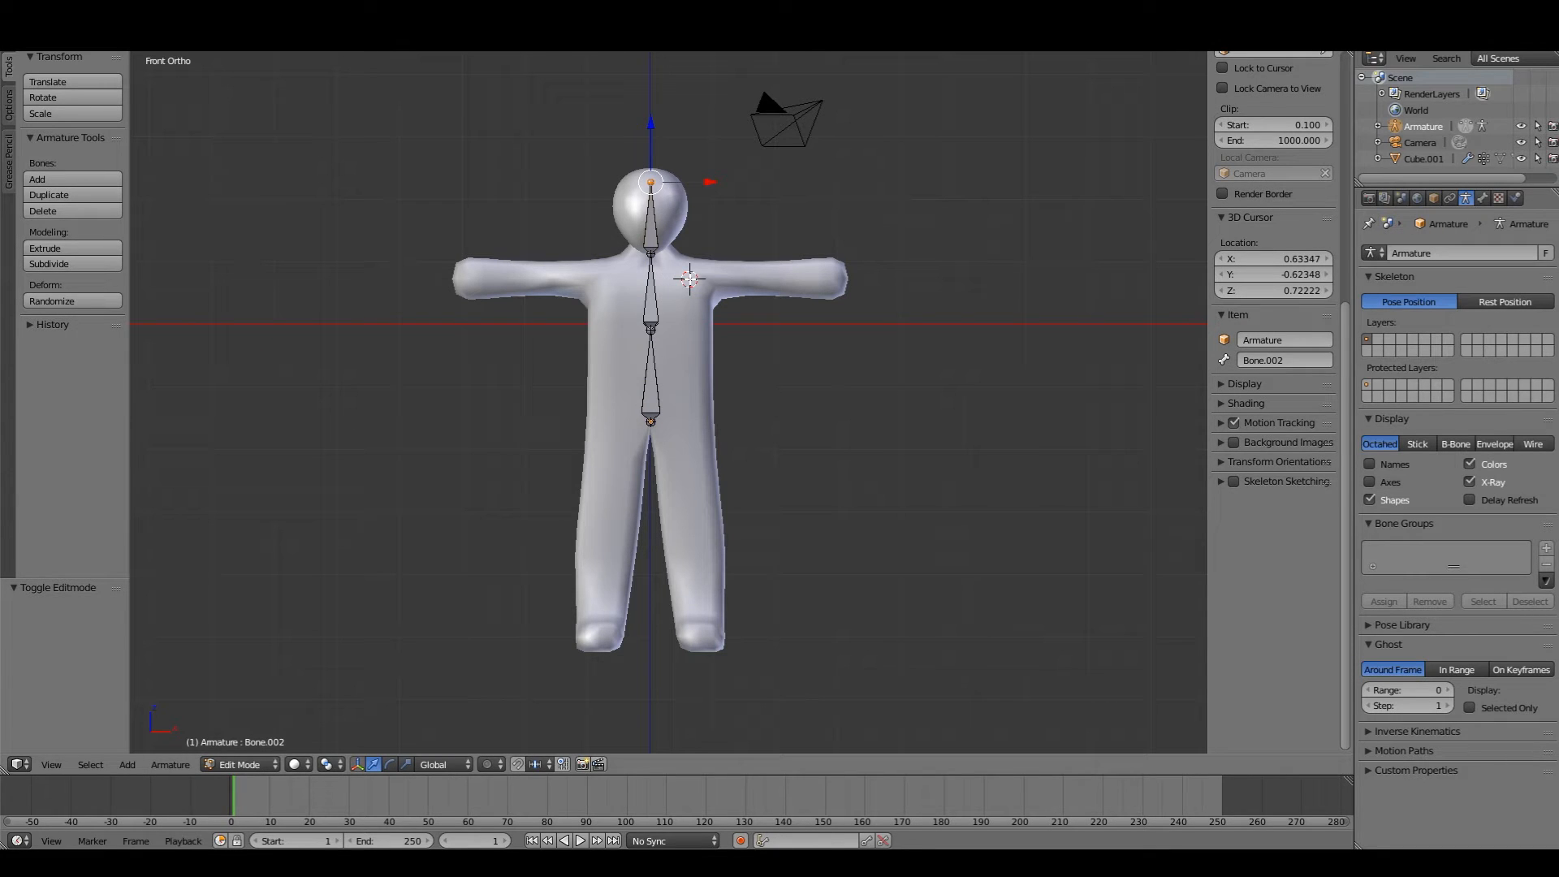
key(r)
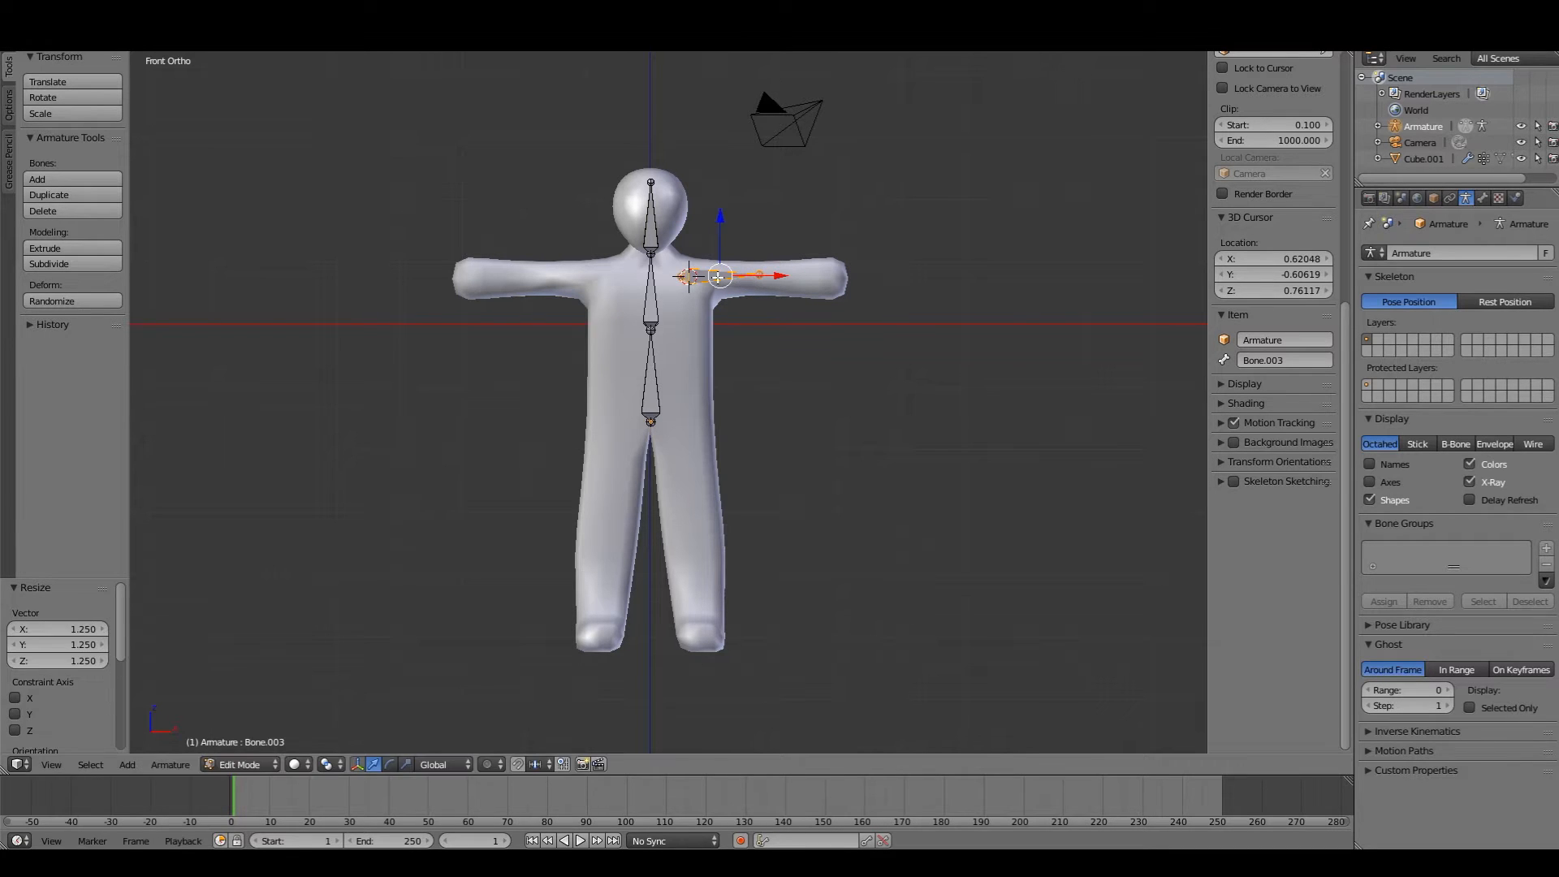
key(e)
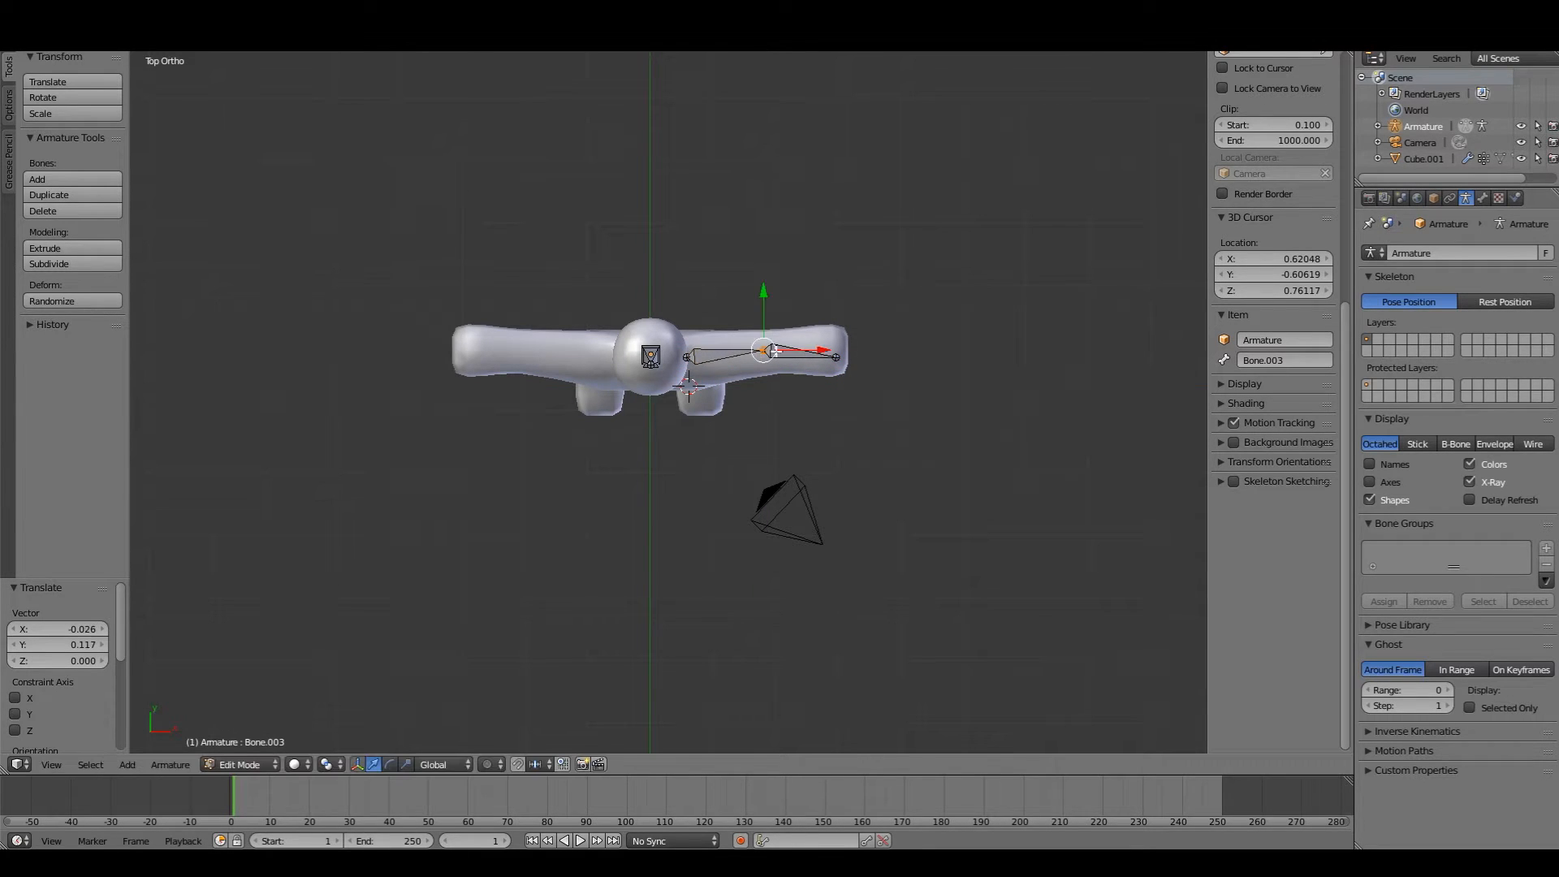
key(g)
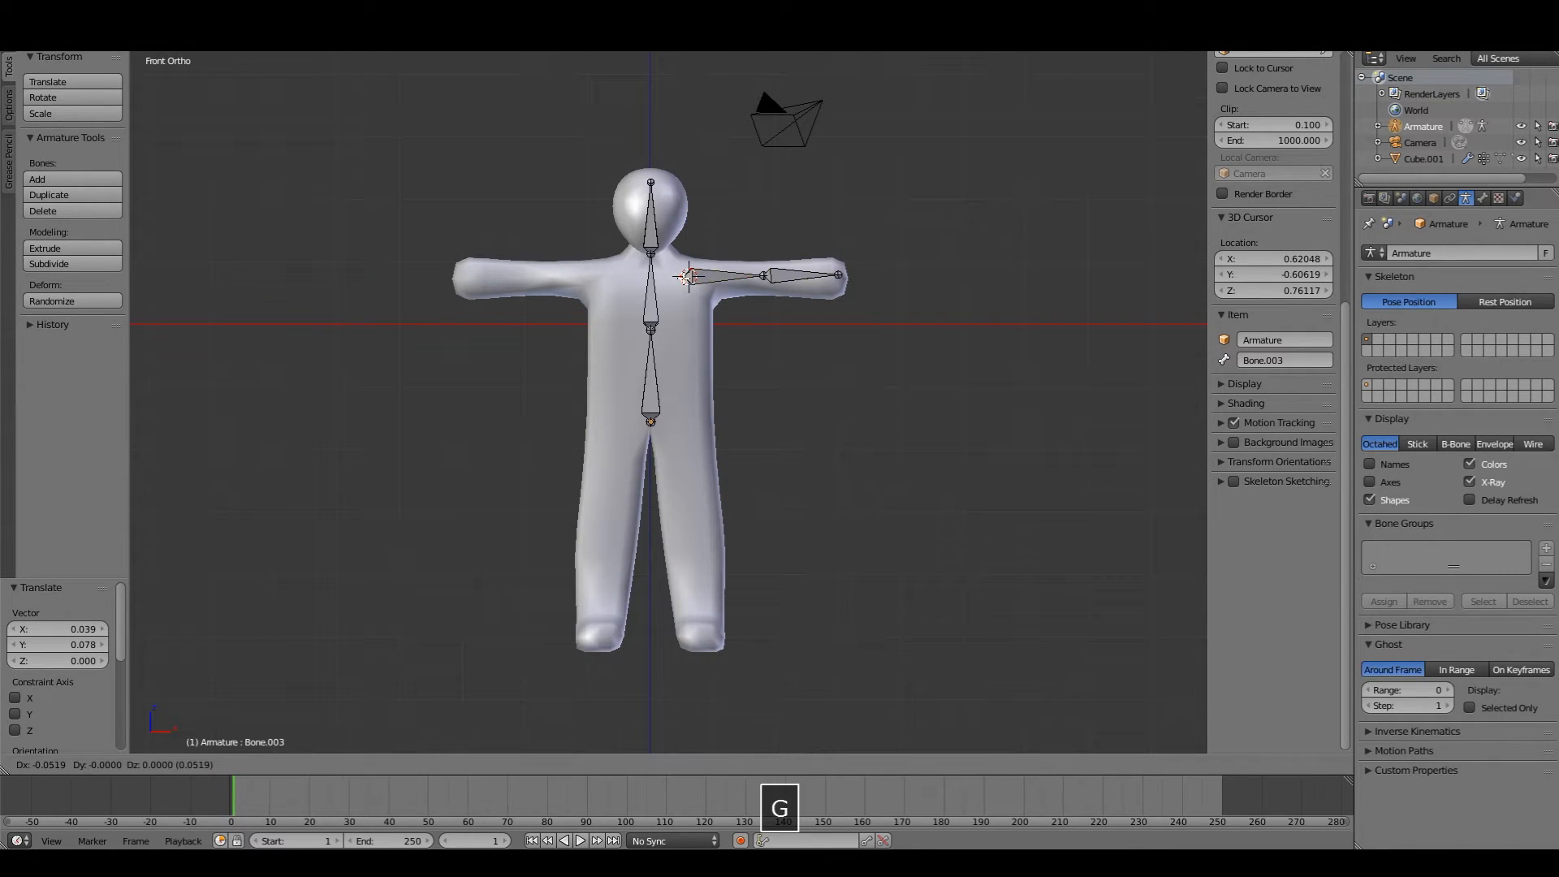
Step: Add a thigh bone at the hip, extrude the shin to the ankle and a foot bone toward the toes
key(shift+a)
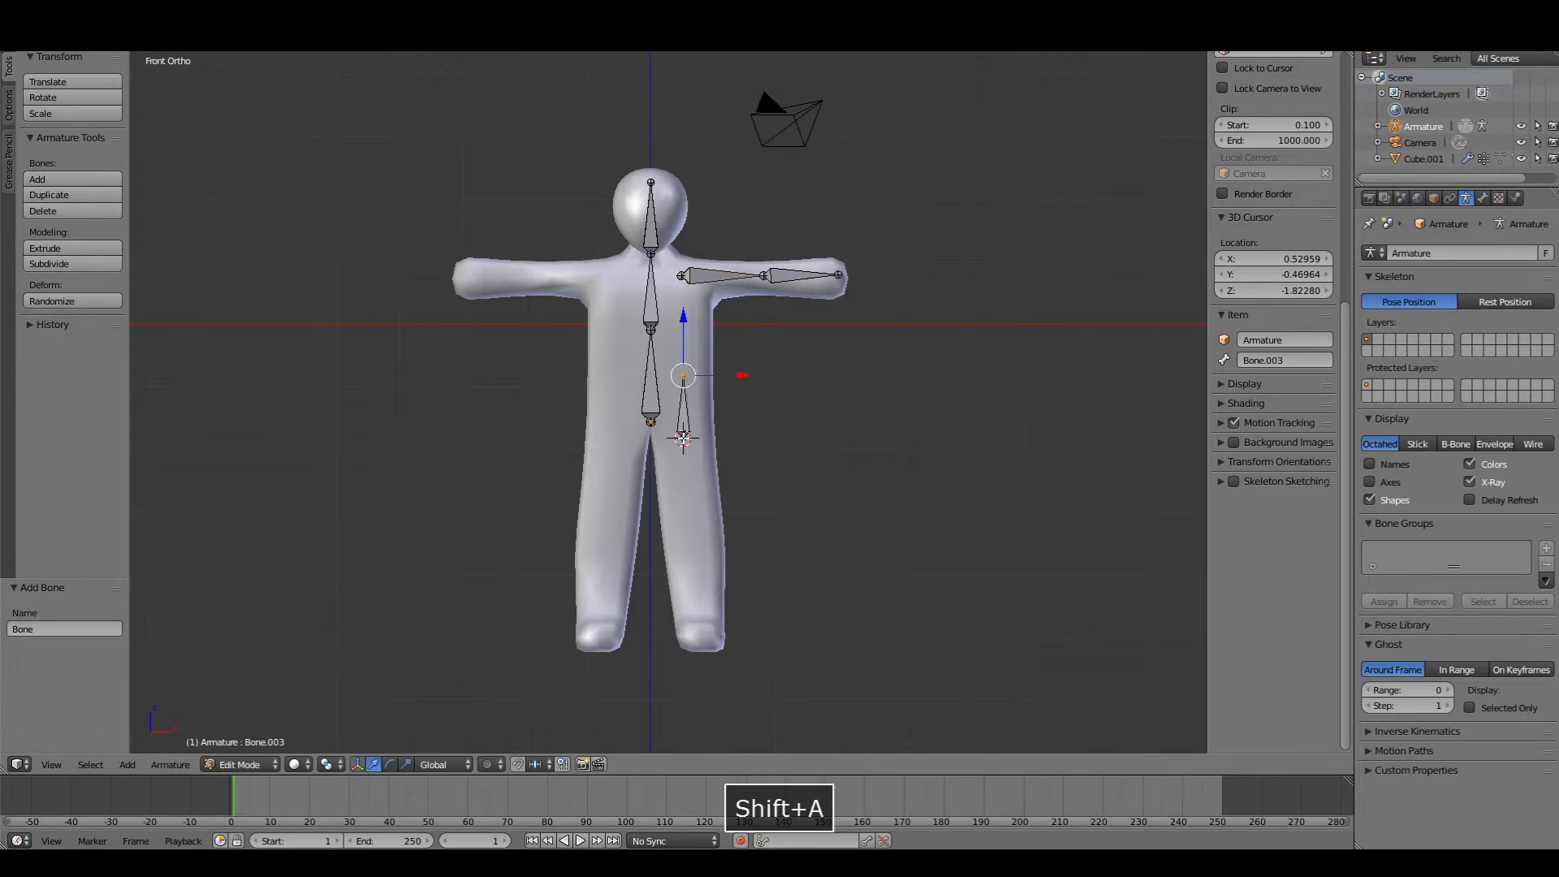
key(g)
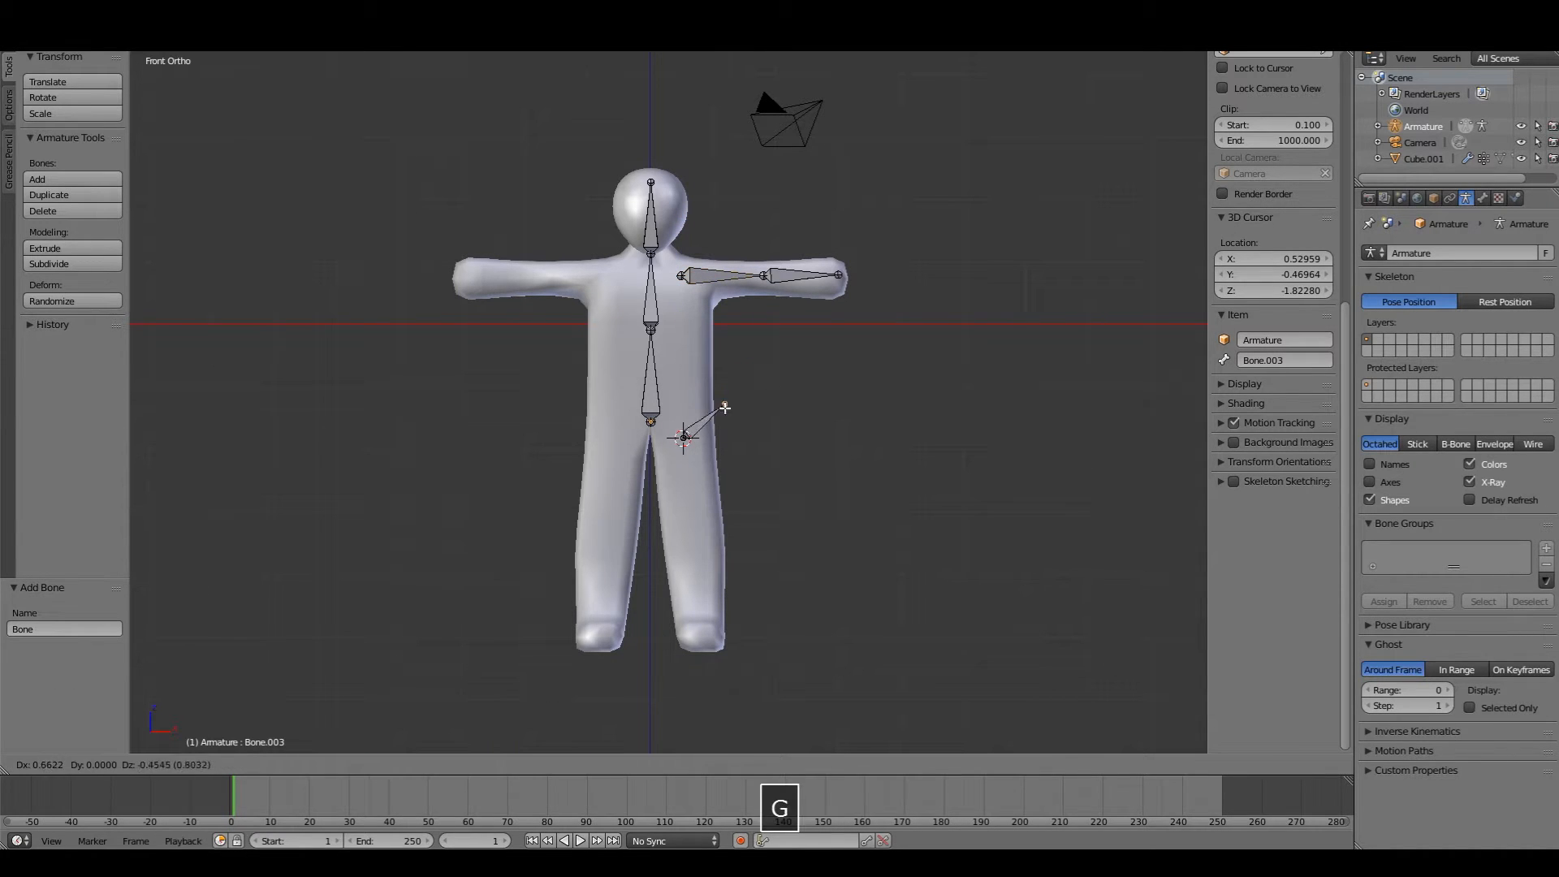
mouse_move(694, 525)
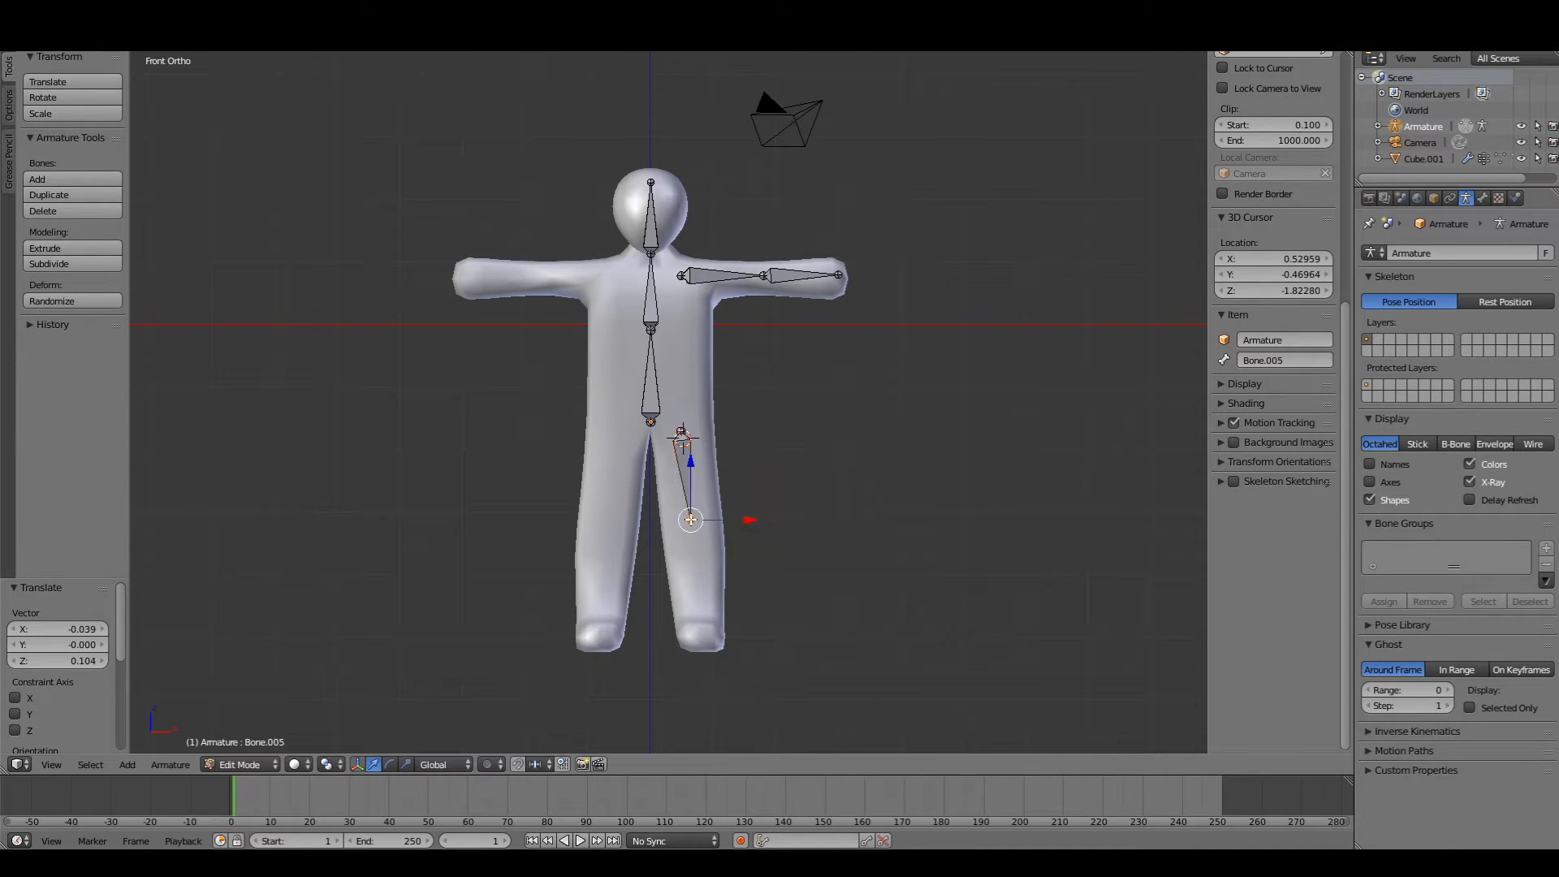
key(e)
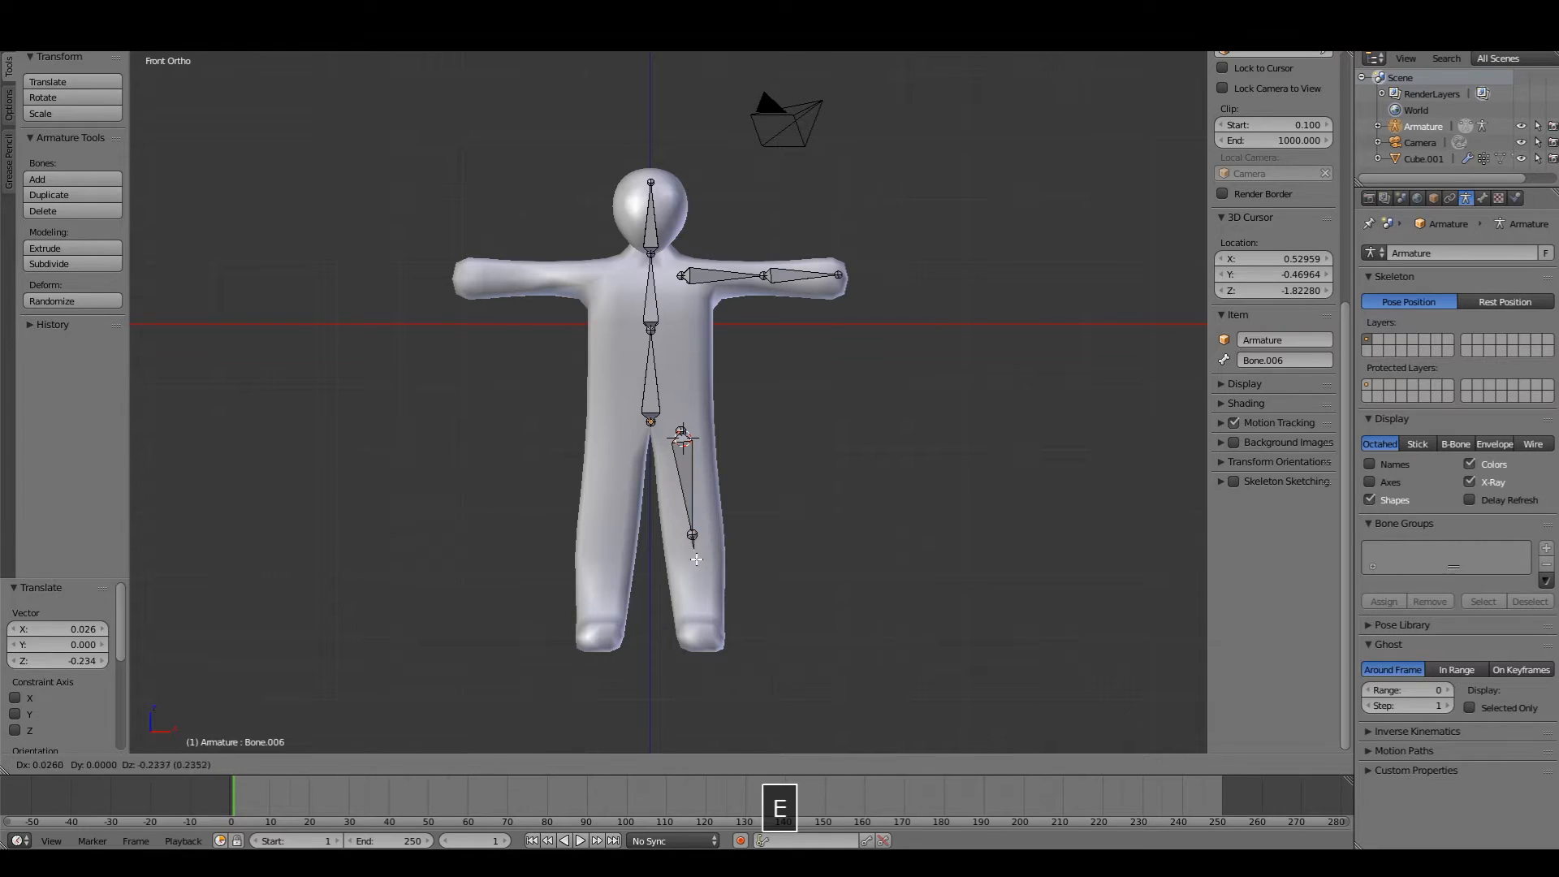
key(E)
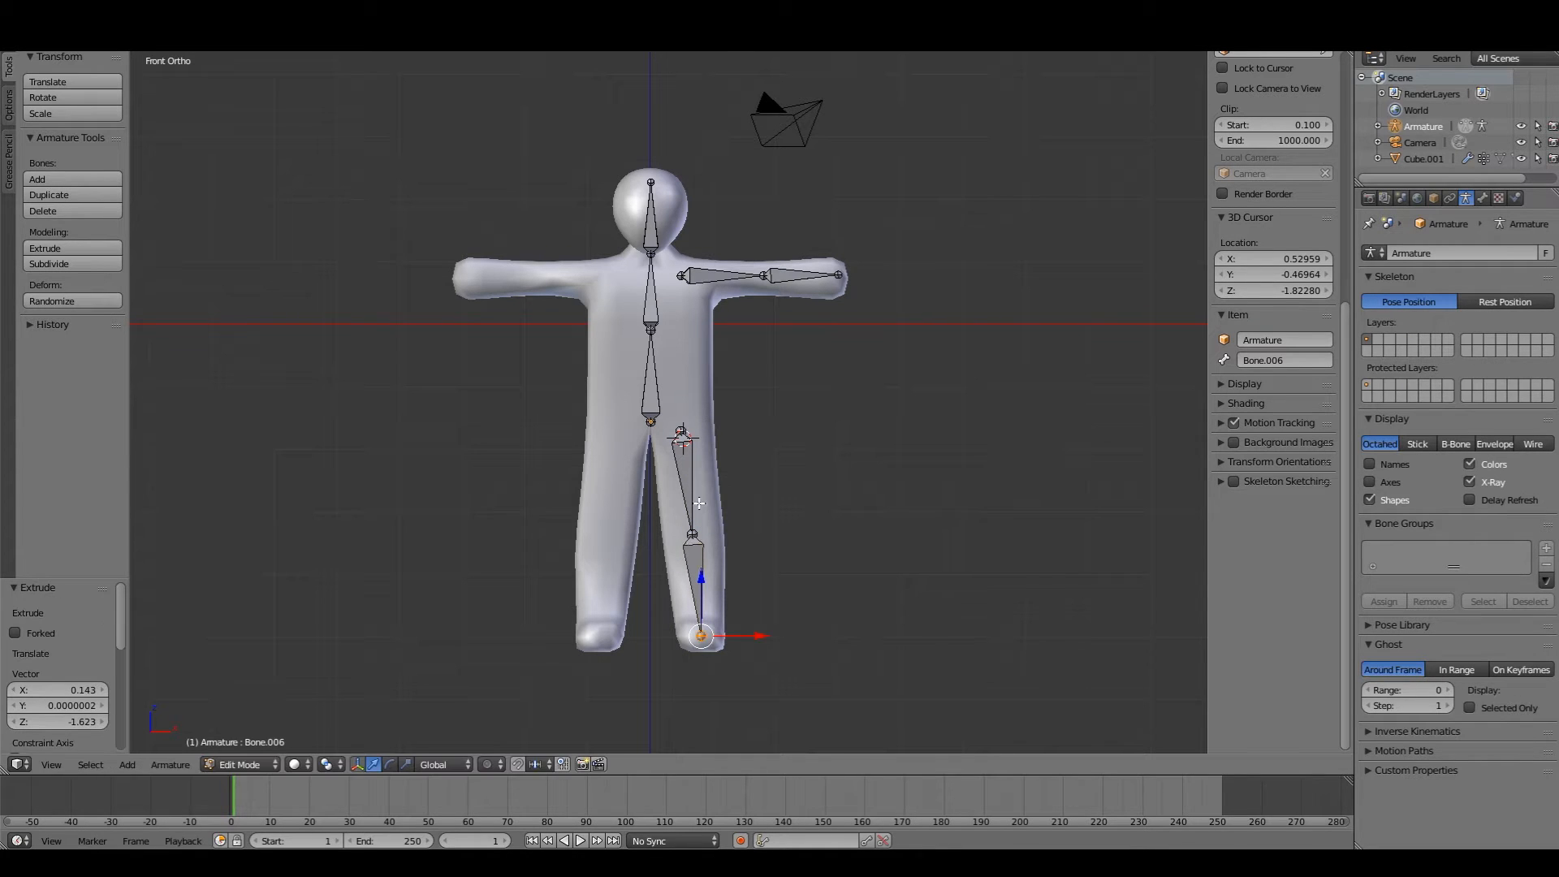
key(g)
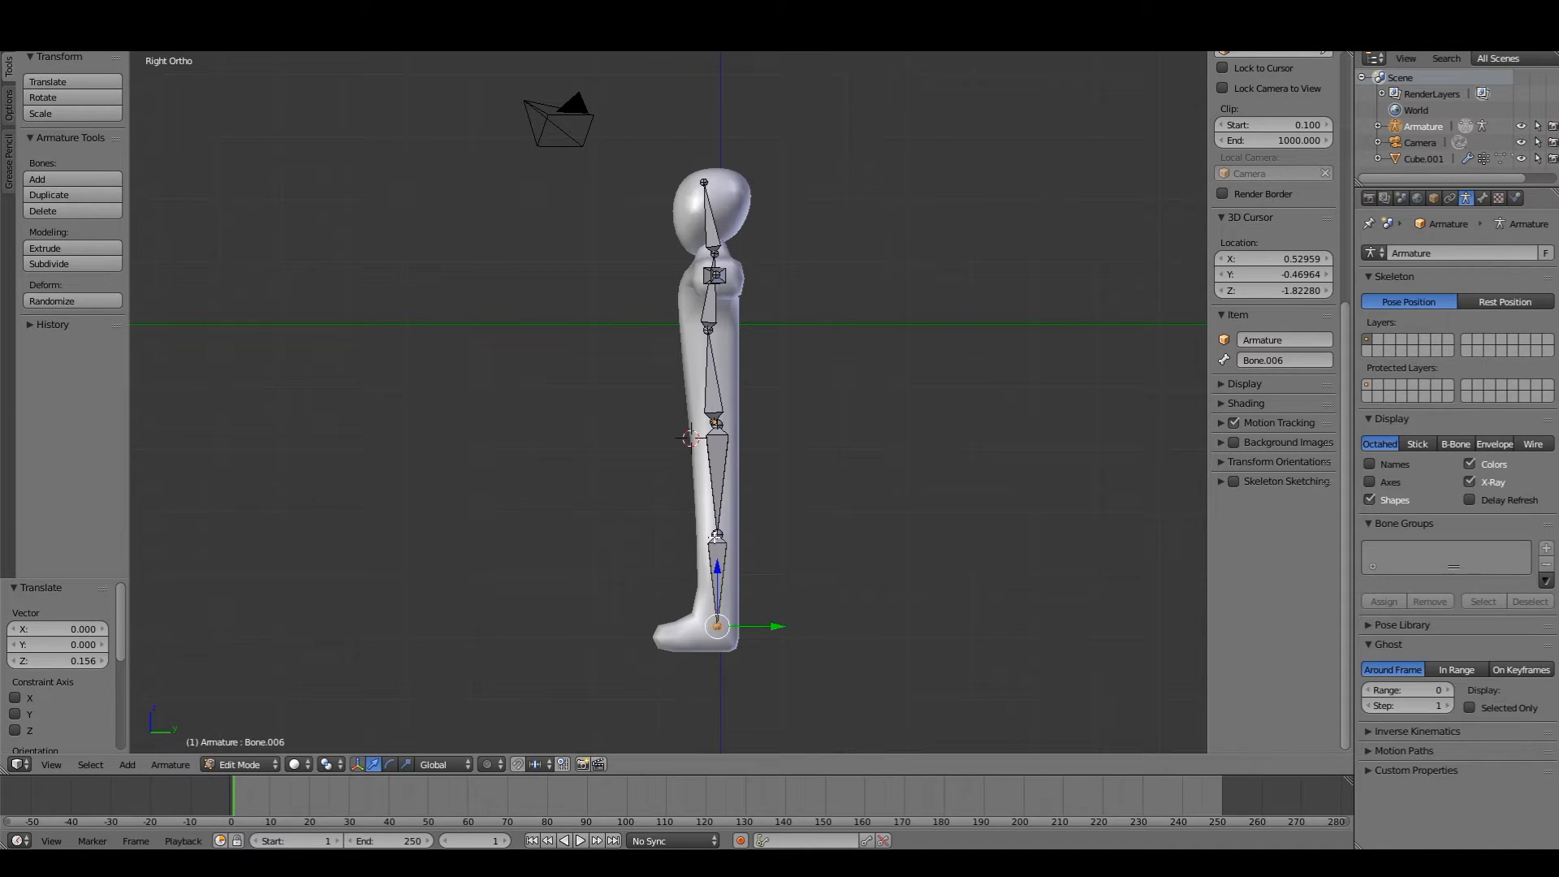
key(g)
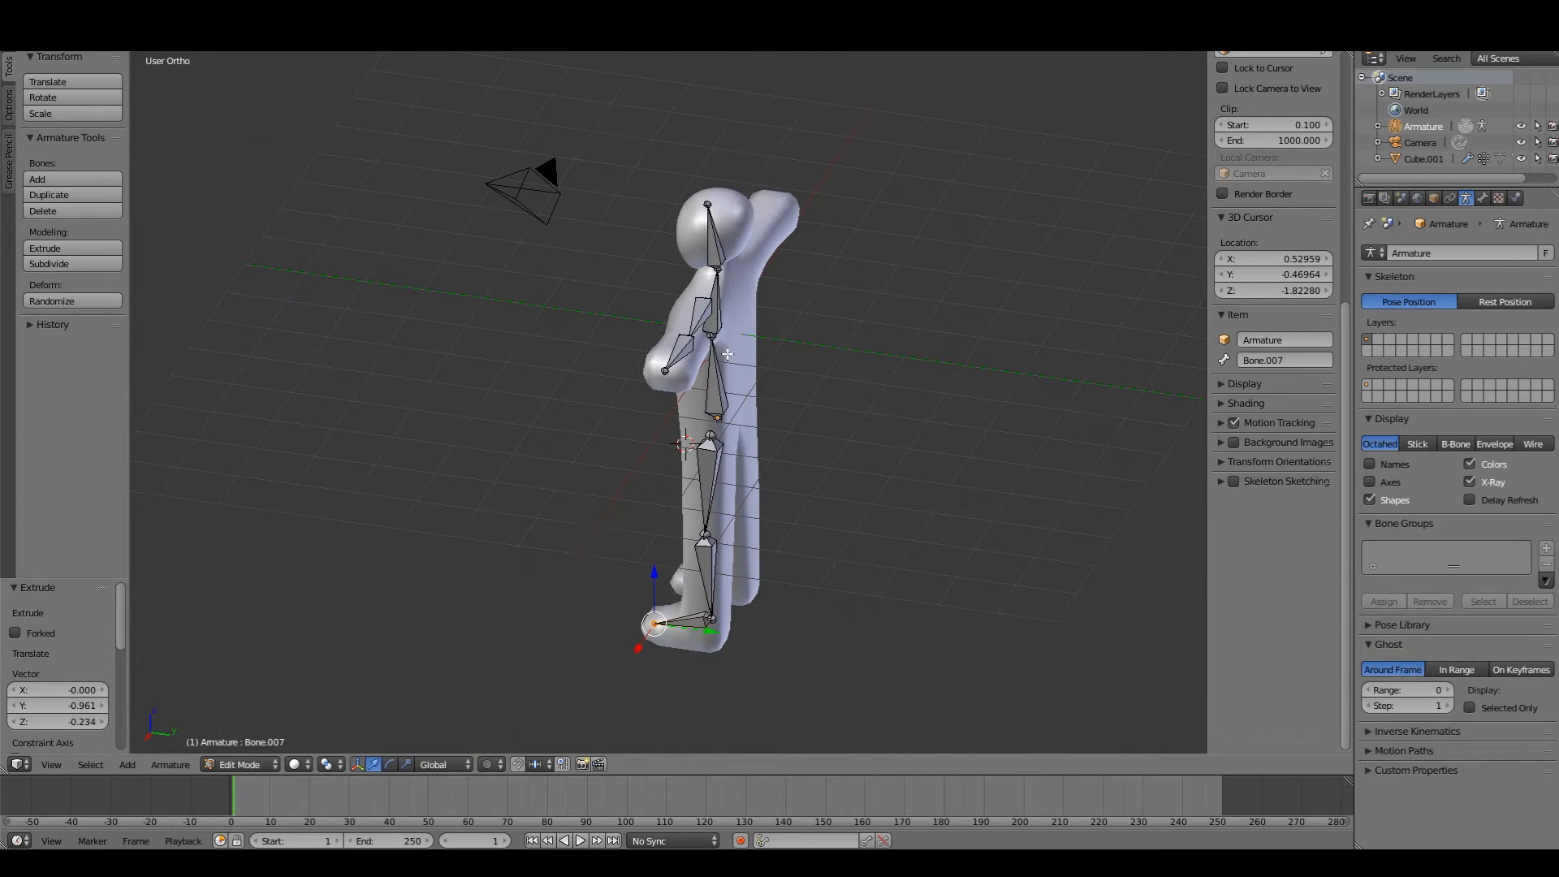
Step: Extrude control bones forward from hand and heel, clear their parents, and add a bone behind the leg
key(shift)
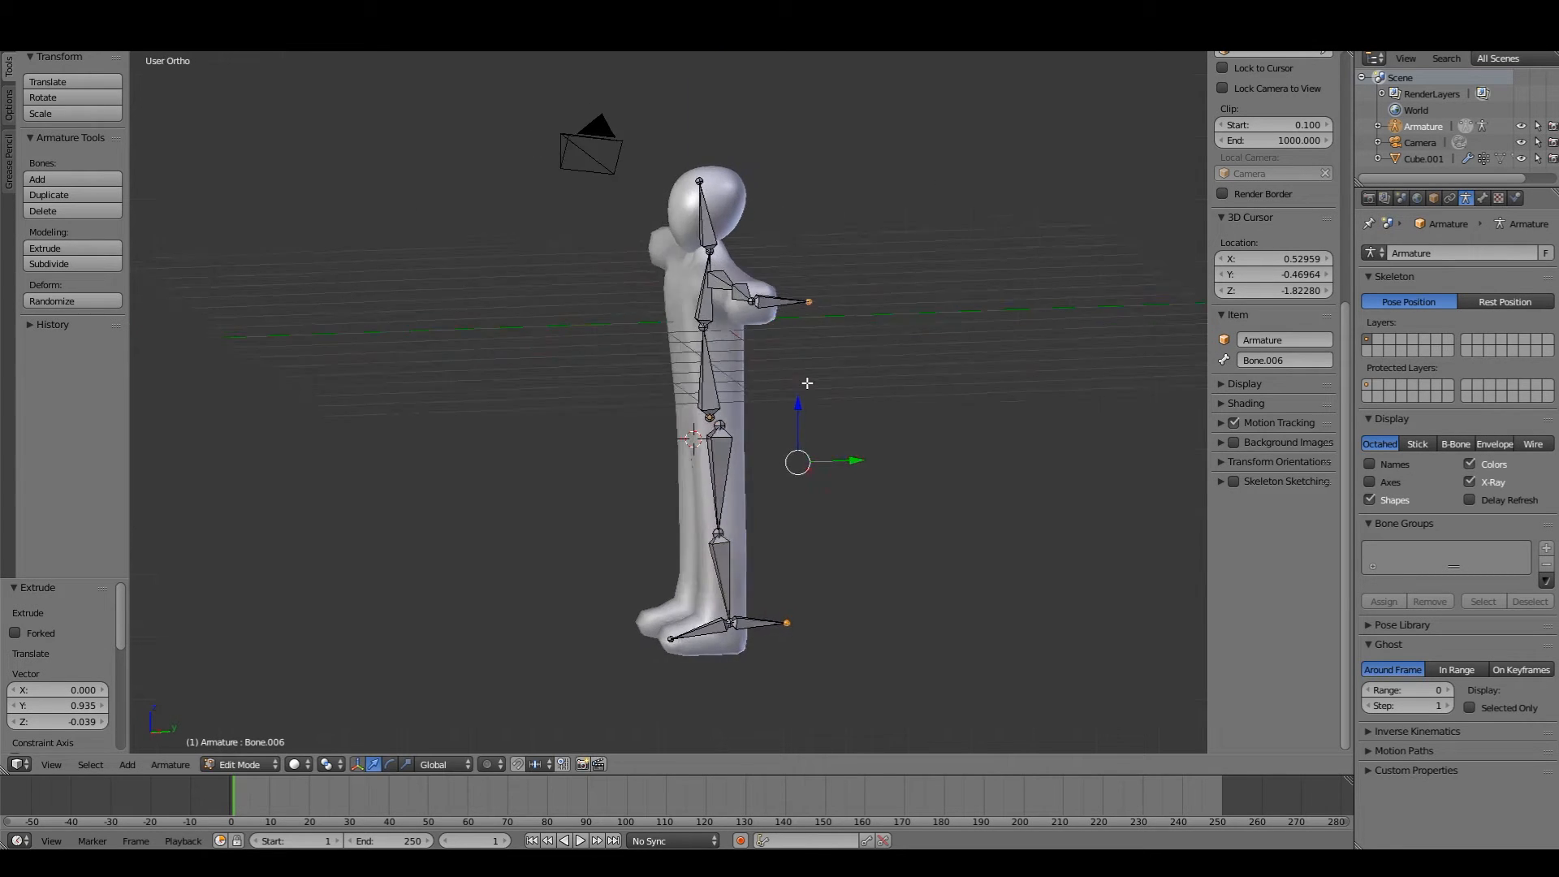
key(Alt+p)
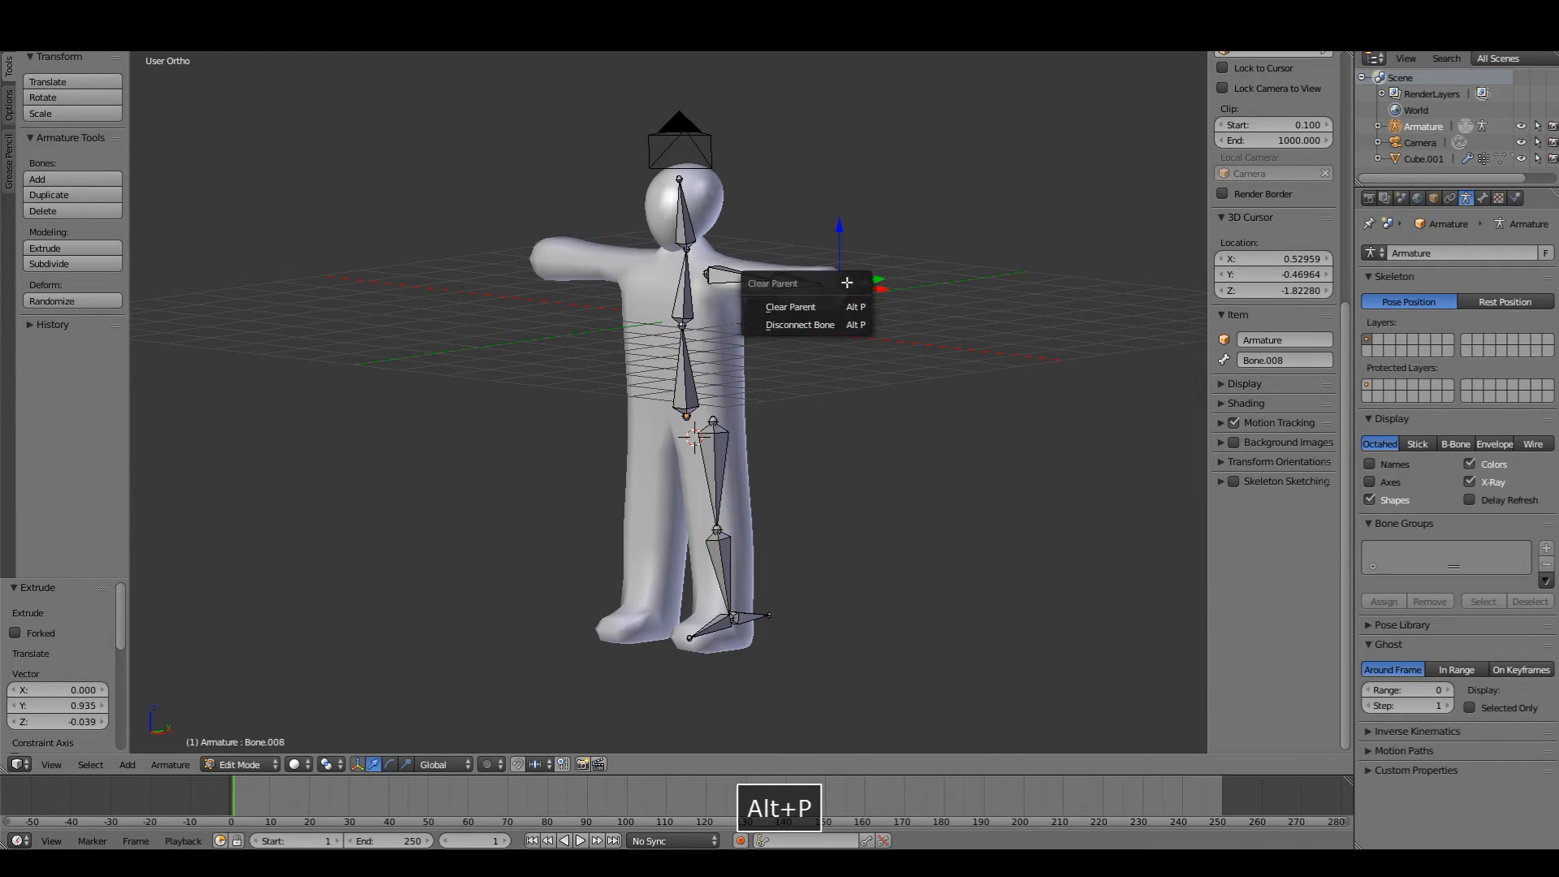
click(773, 282)
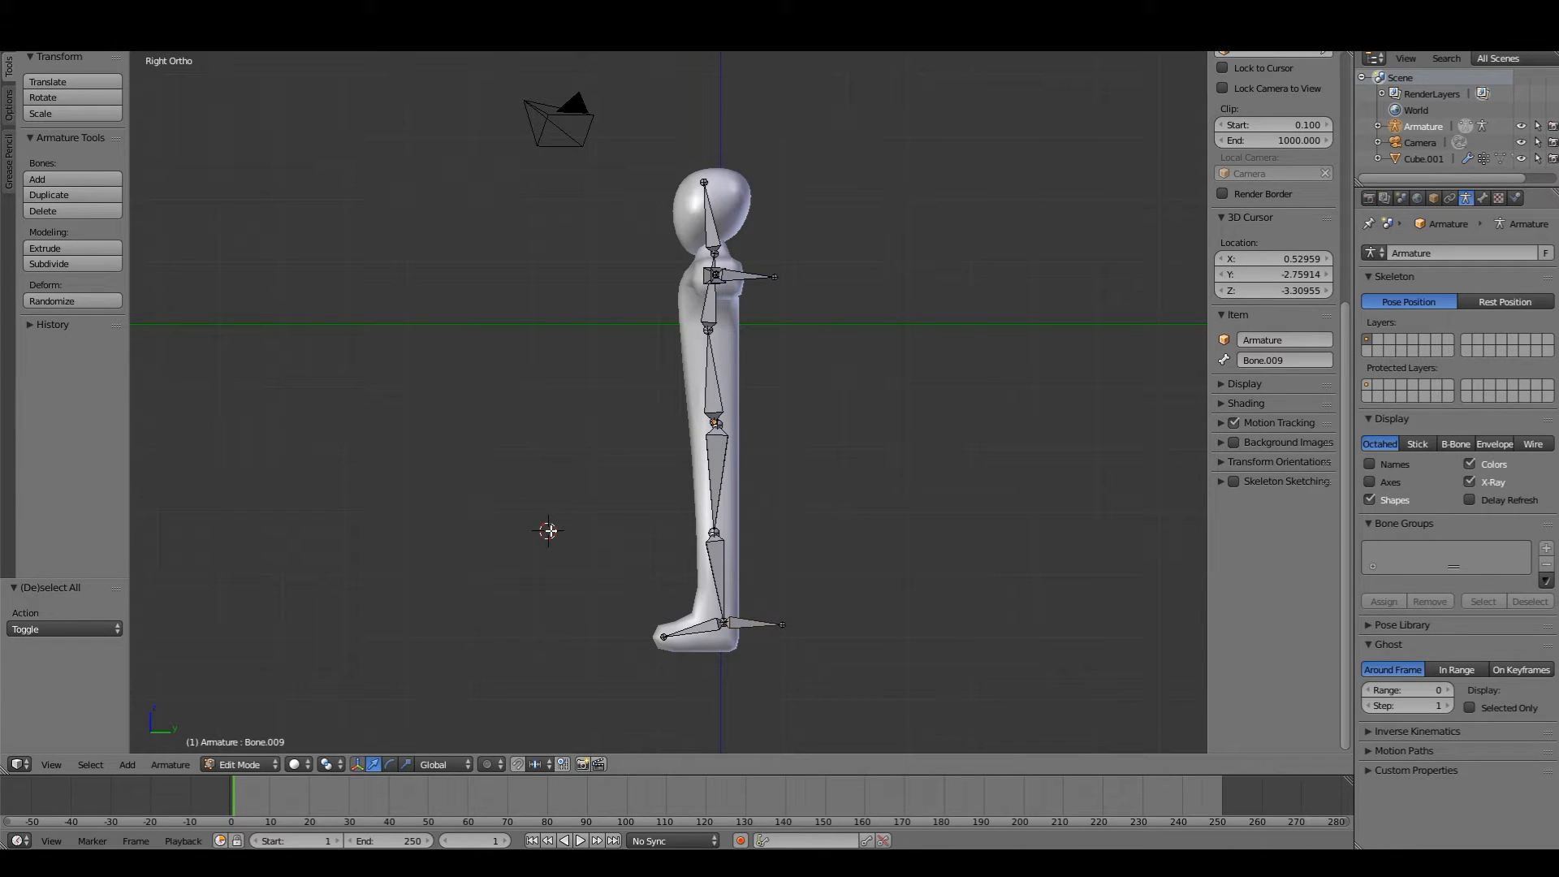
click(37, 178)
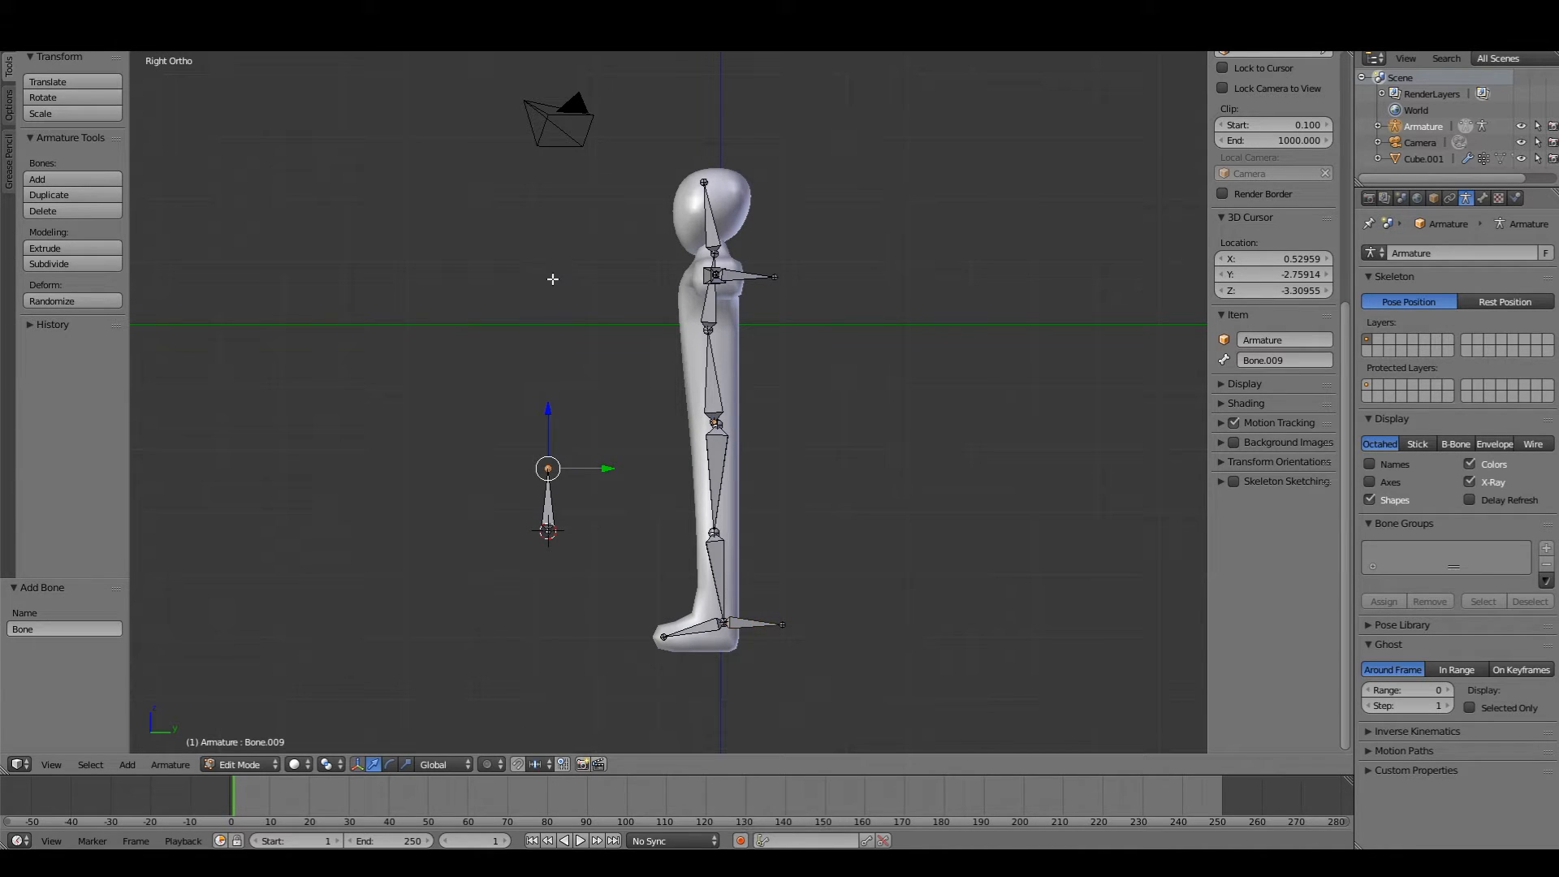
key(a)
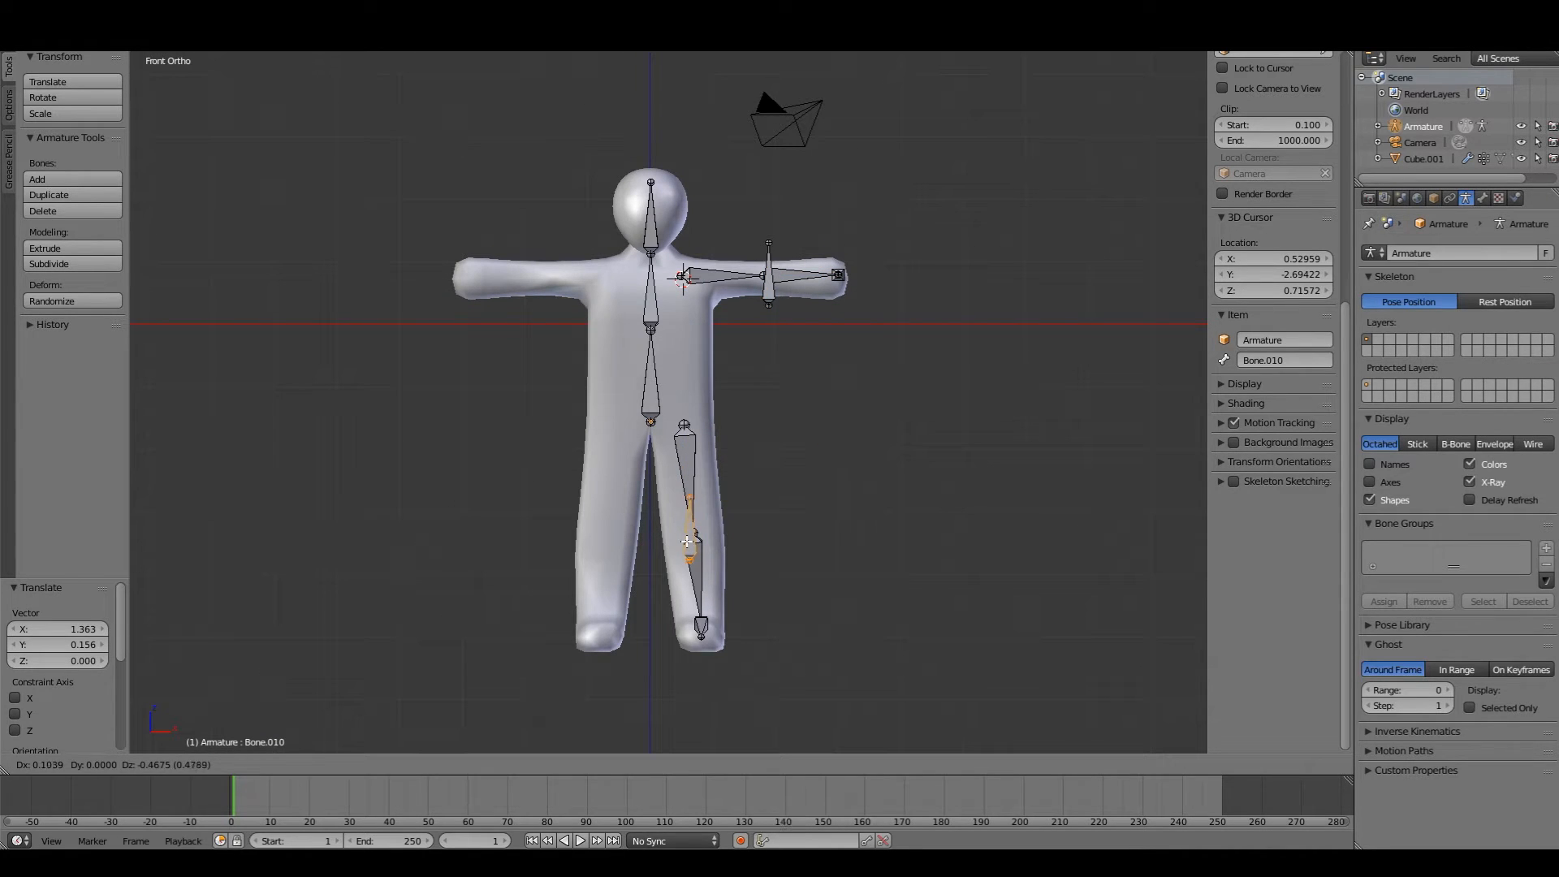
Step: Reposition the arm control bone, check the hand, foot and elbow targets, and enable bone name display
key(g)
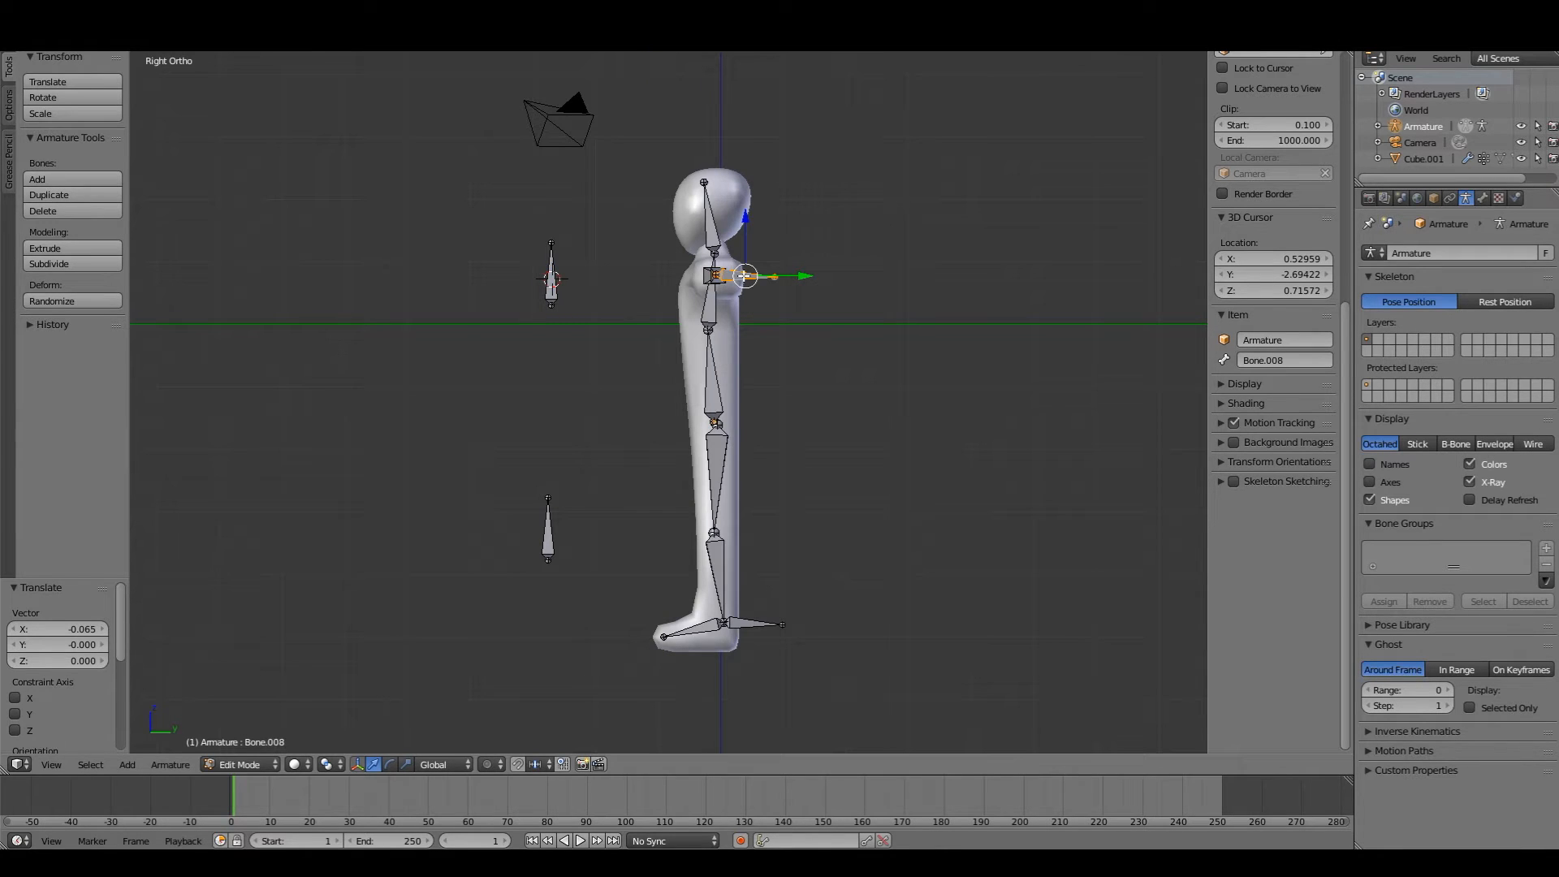
click(1481, 198)
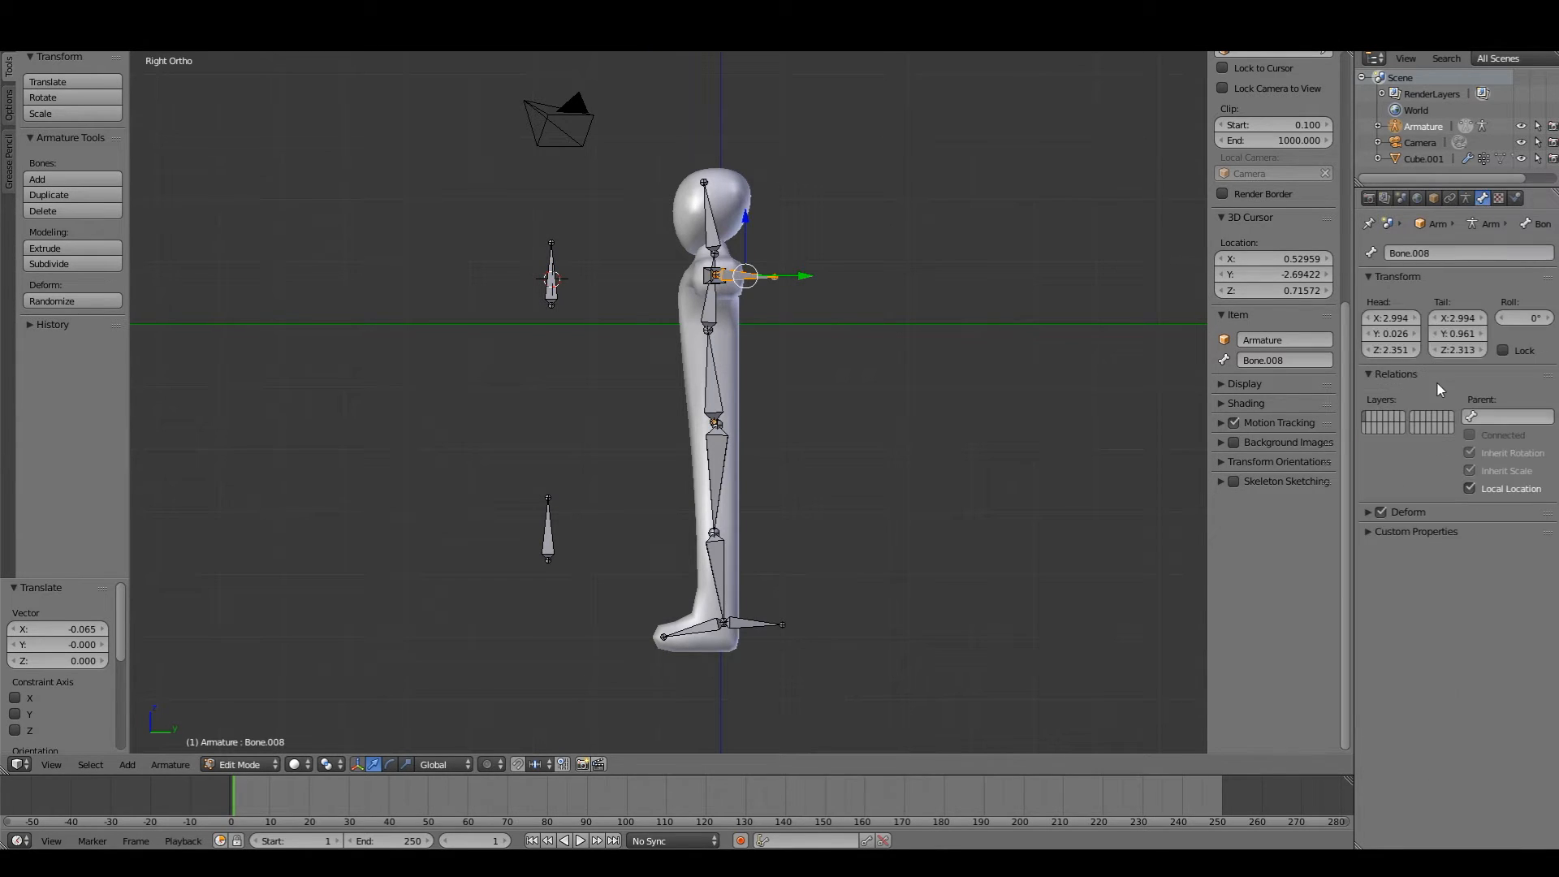
click(750, 624)
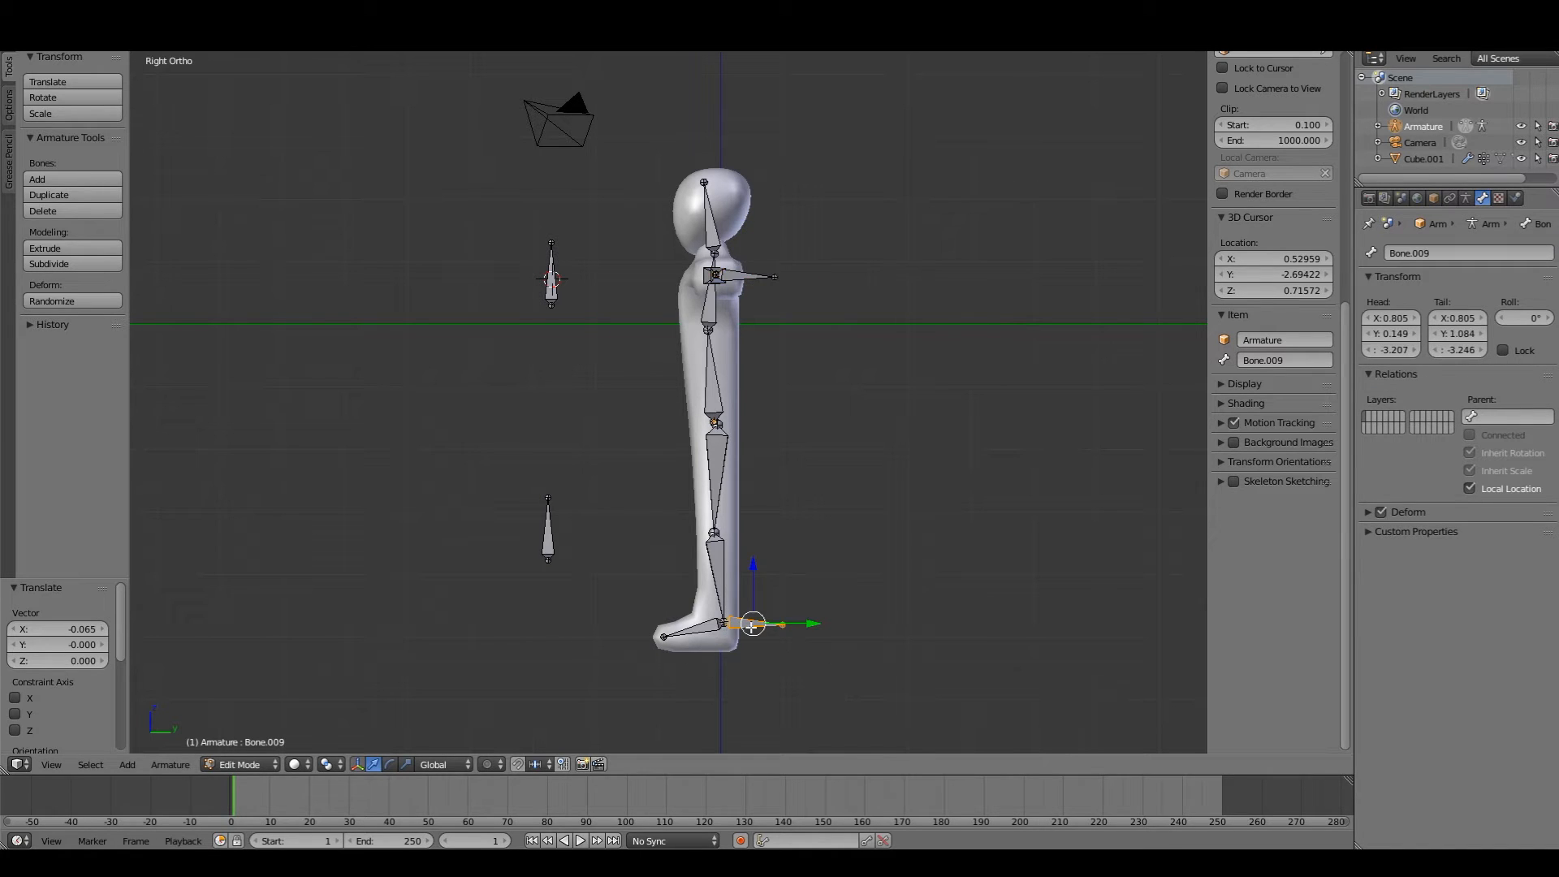
click(551, 278)
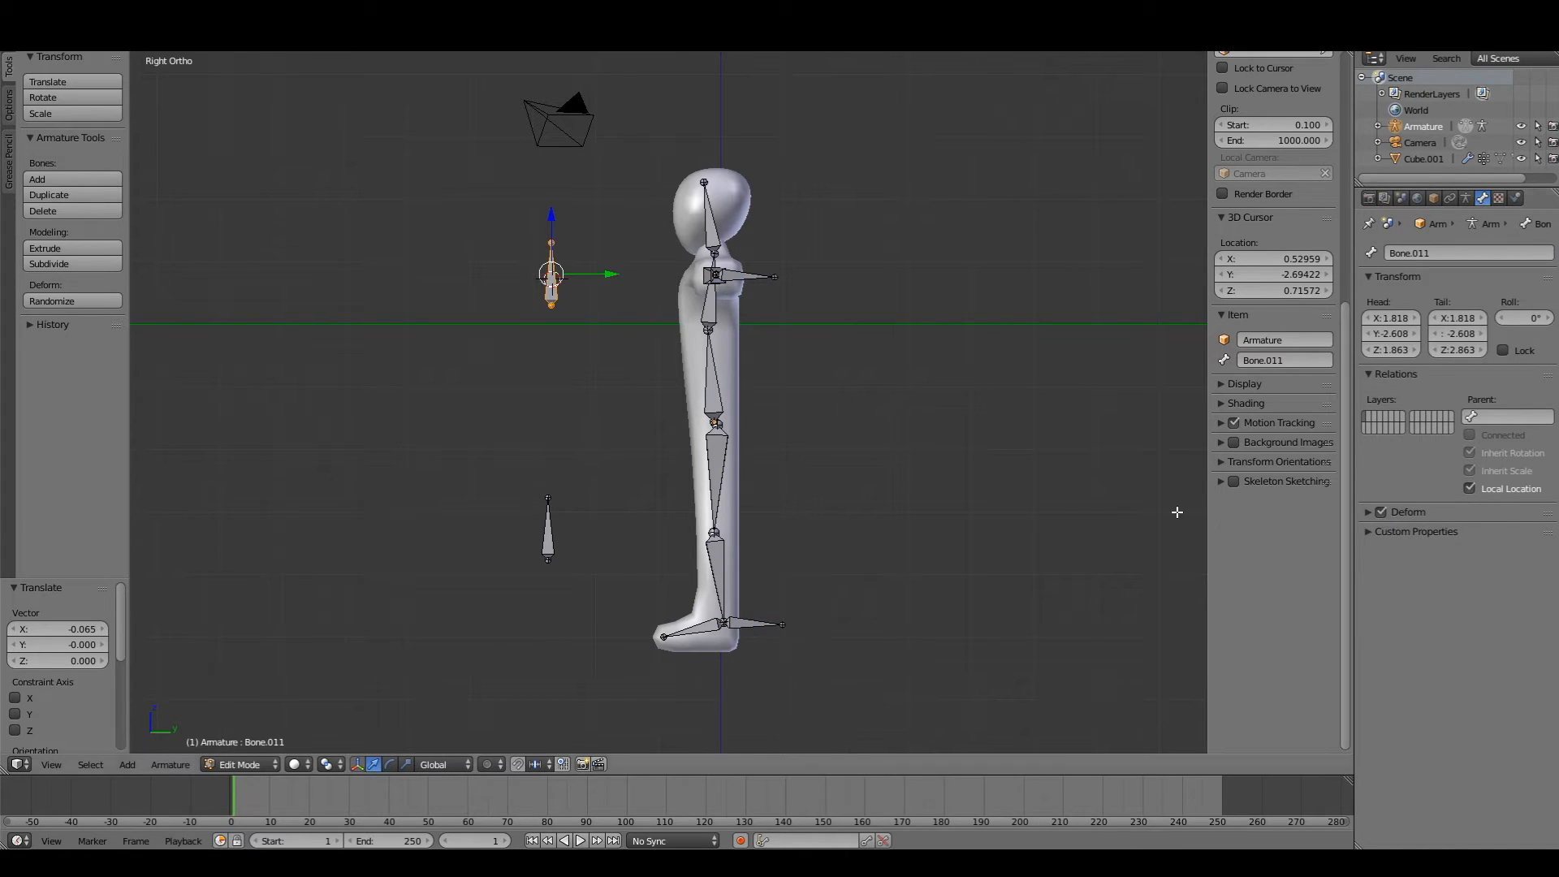
click(548, 527)
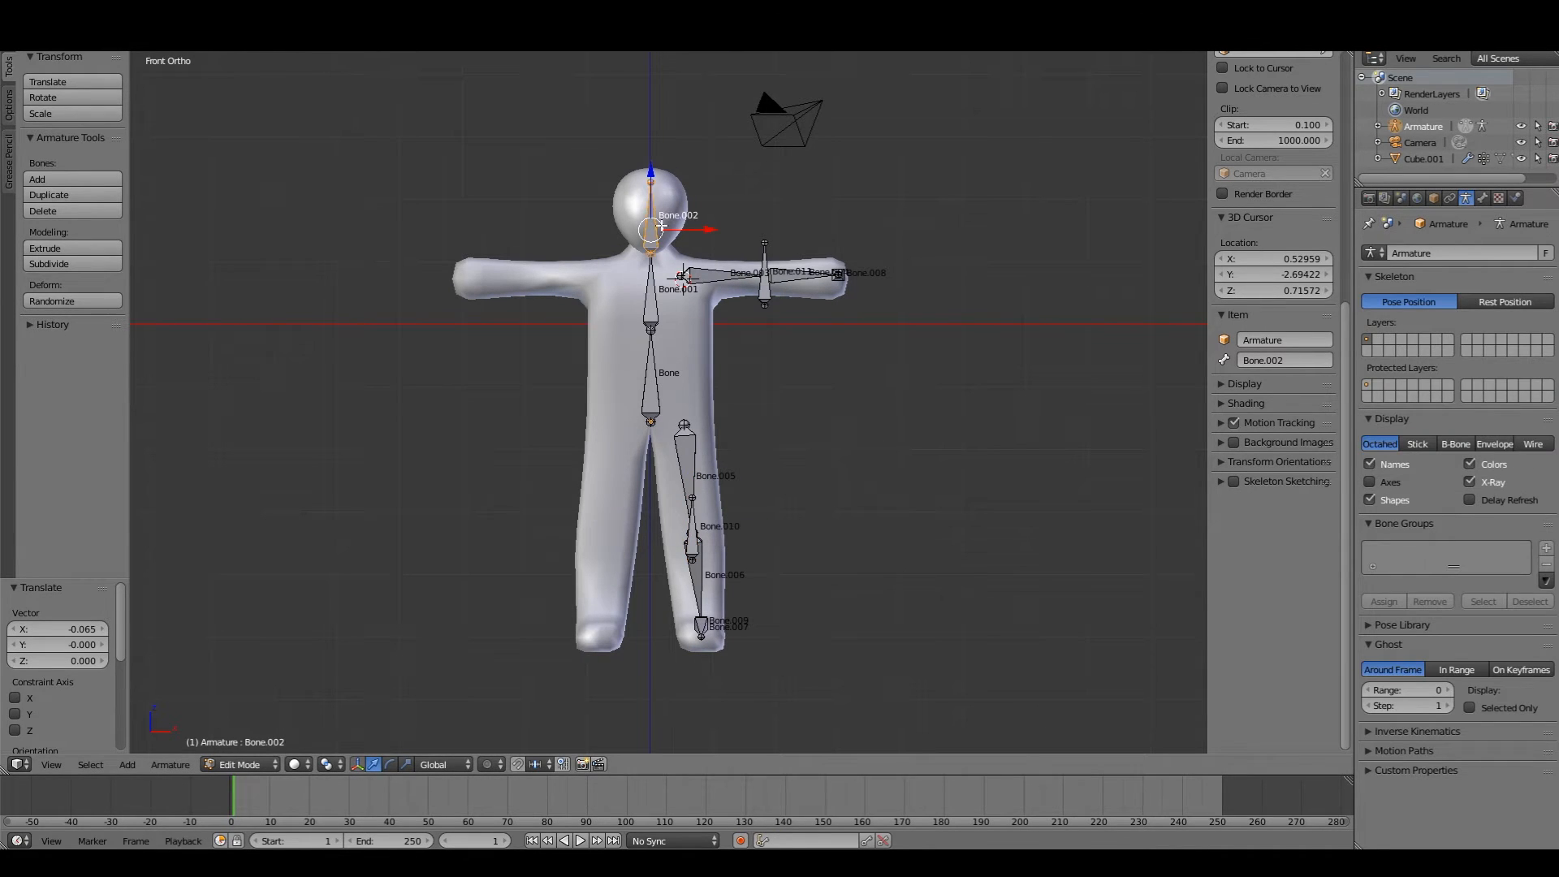
Step: Rename the spine and upper-body bones to names like chest, head and pelvis
click(1501, 198)
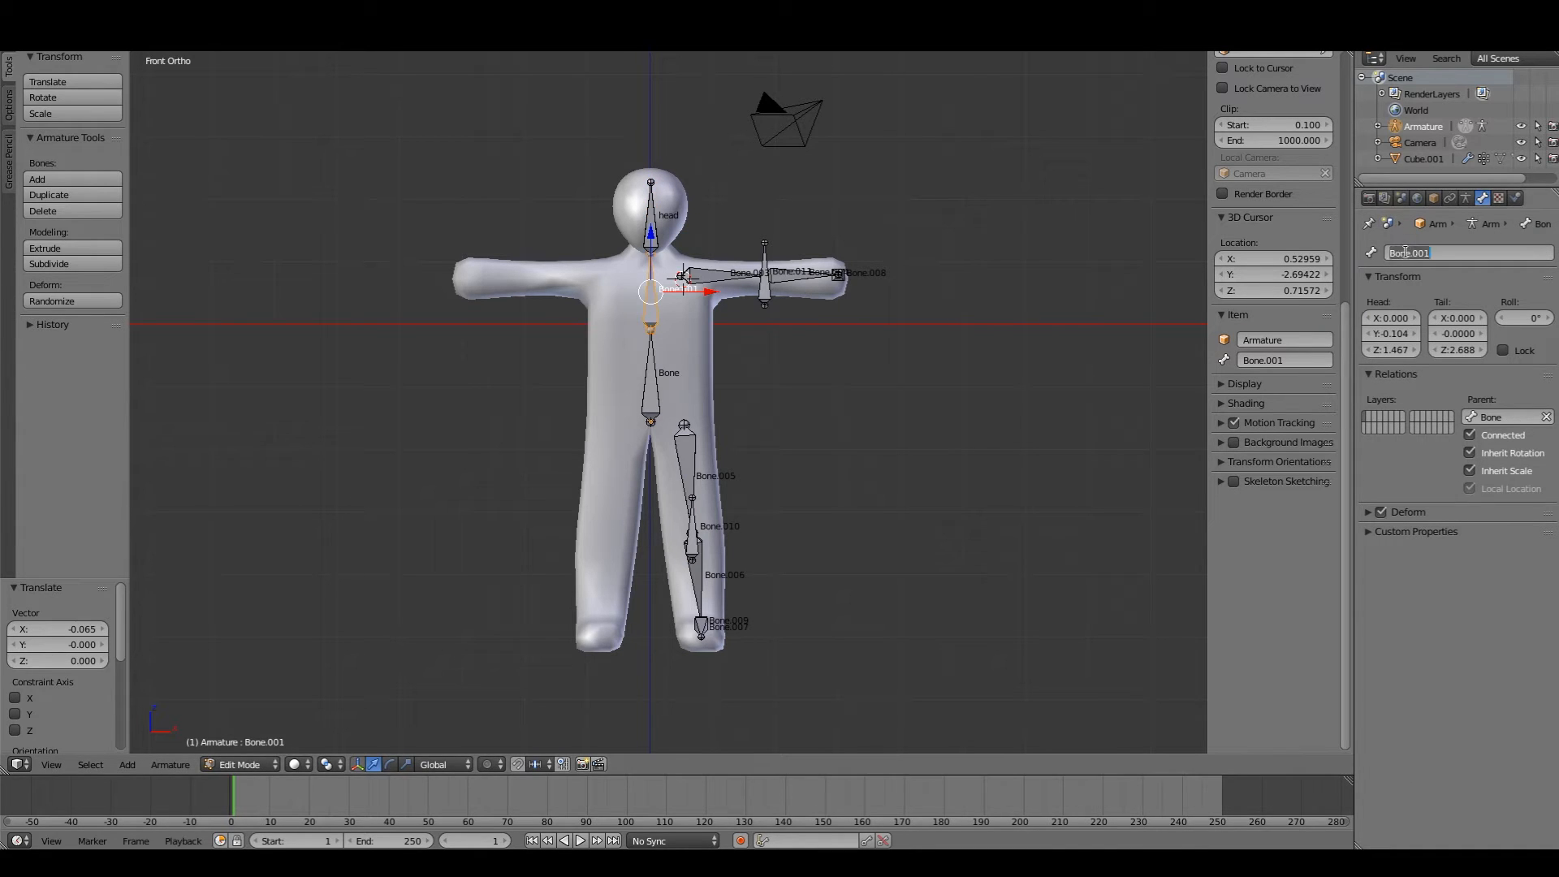
text(chest)
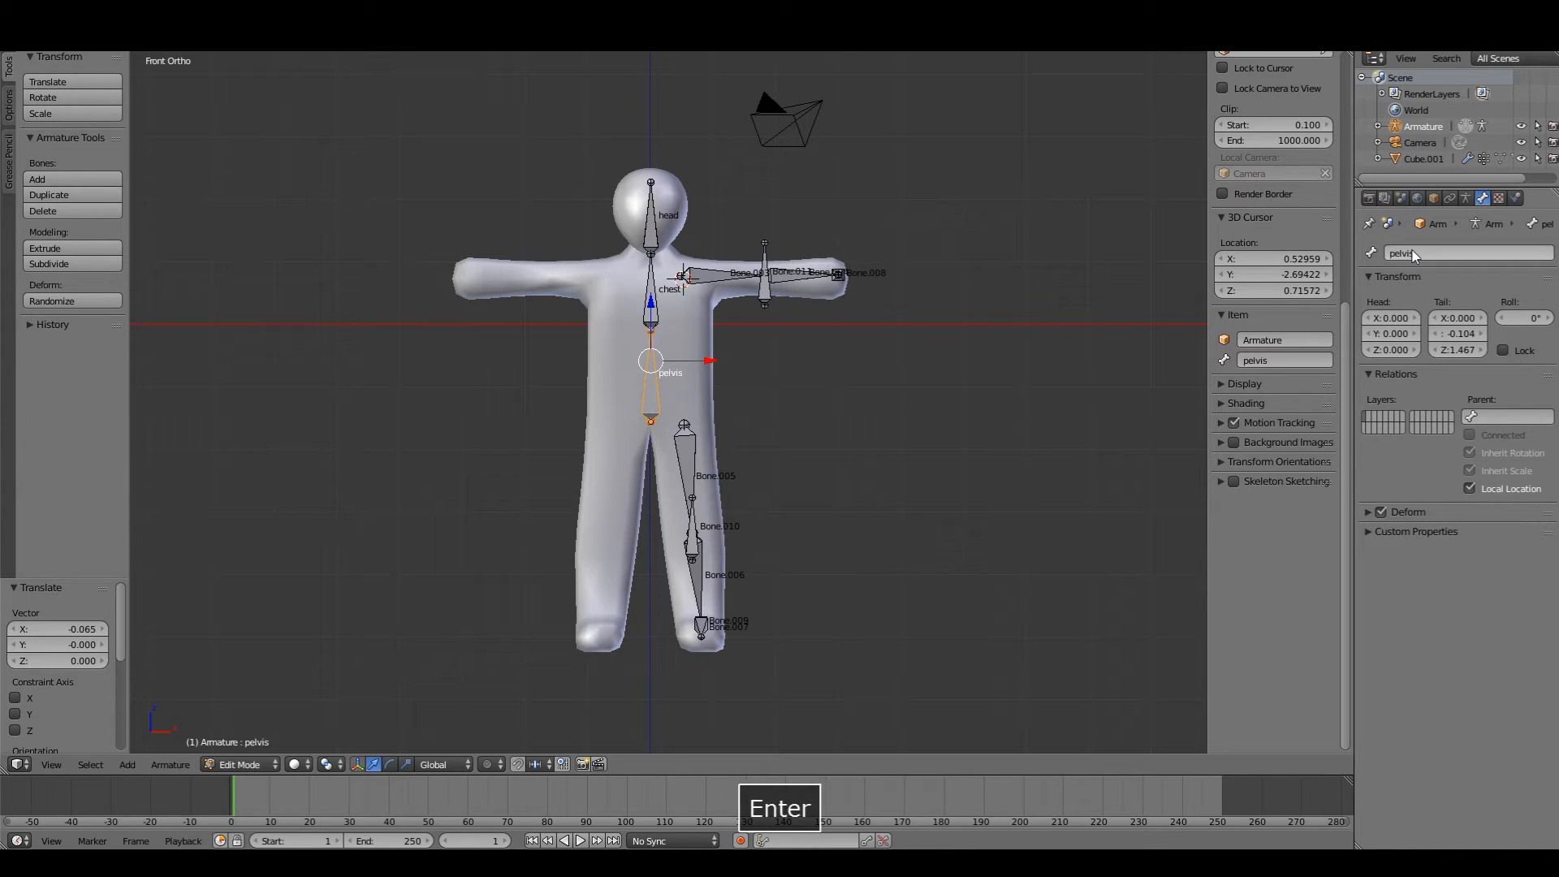
click(736, 271)
text(IK_hand_L)
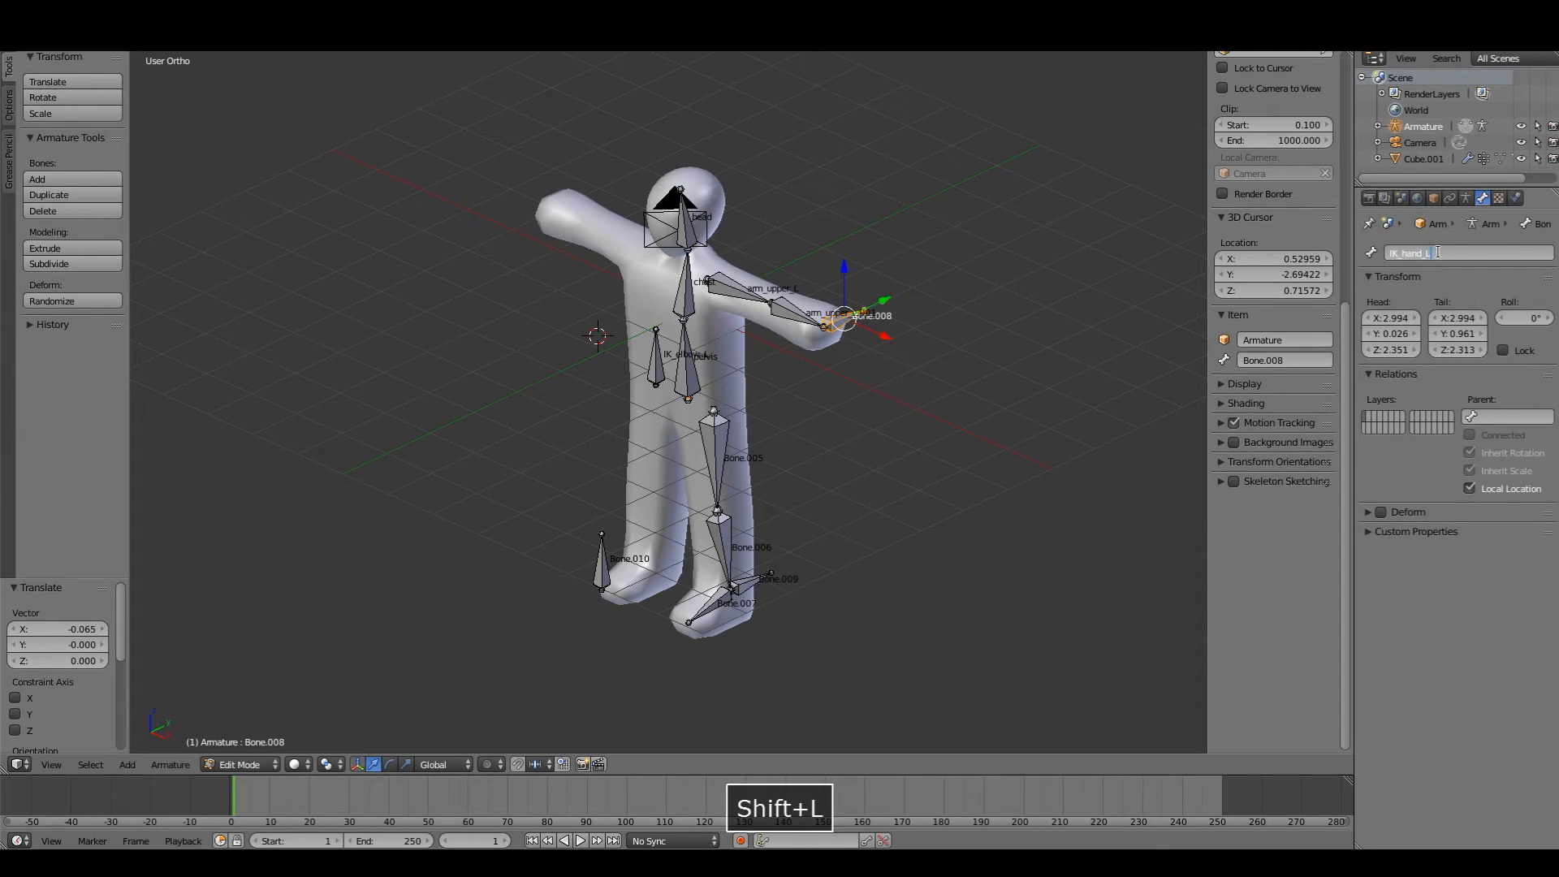
click(714, 478)
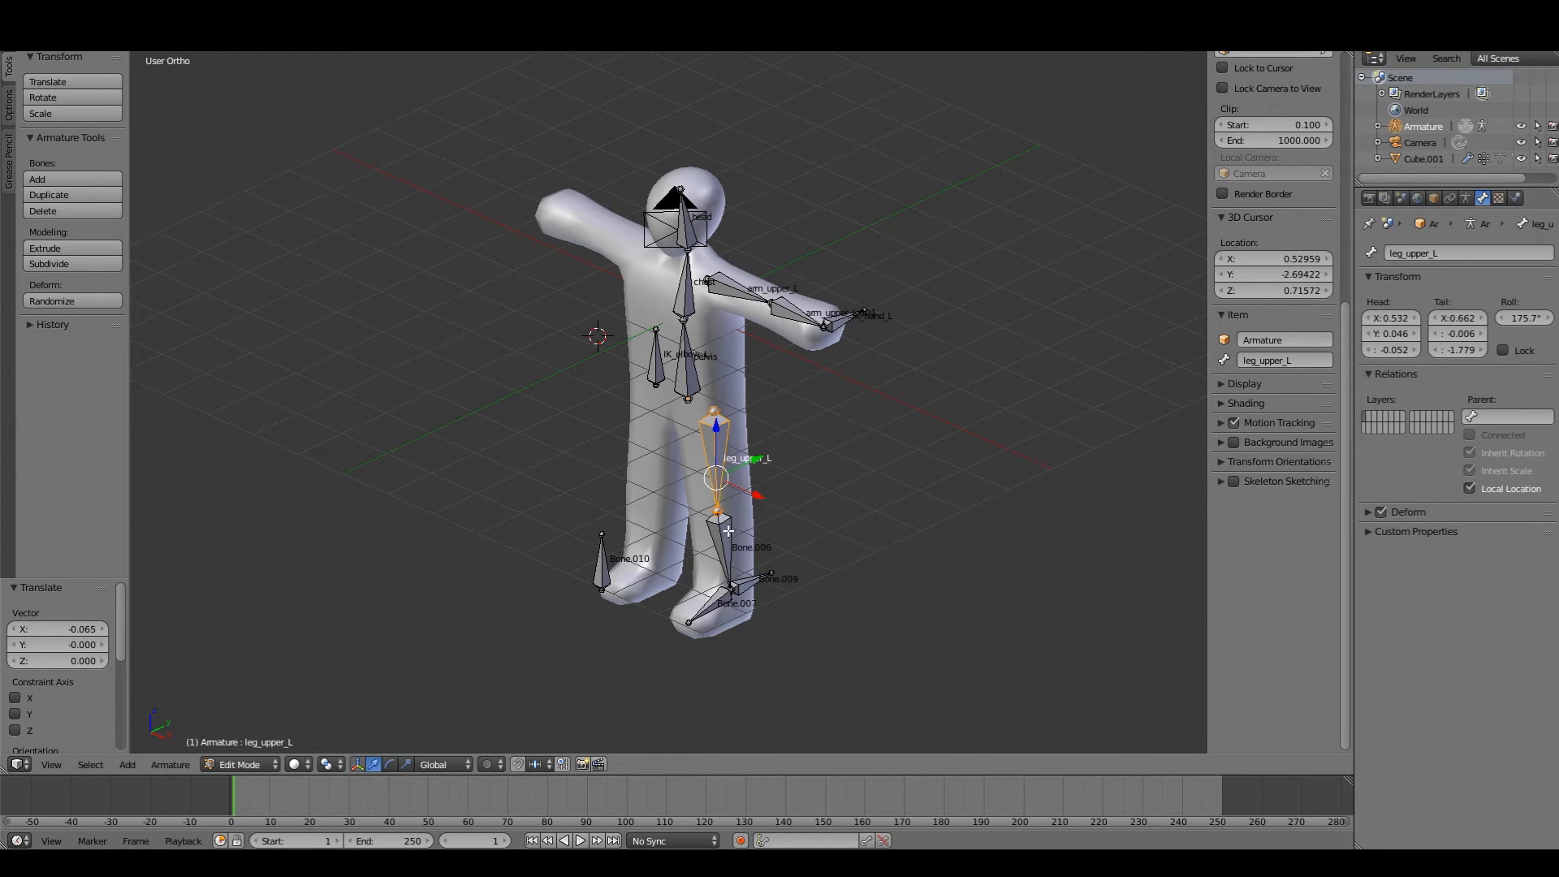
Step: Rename the leg bones and targets to leg_lower_L, foot_L, IK_foot_L and IK_knee_L
click(722, 526)
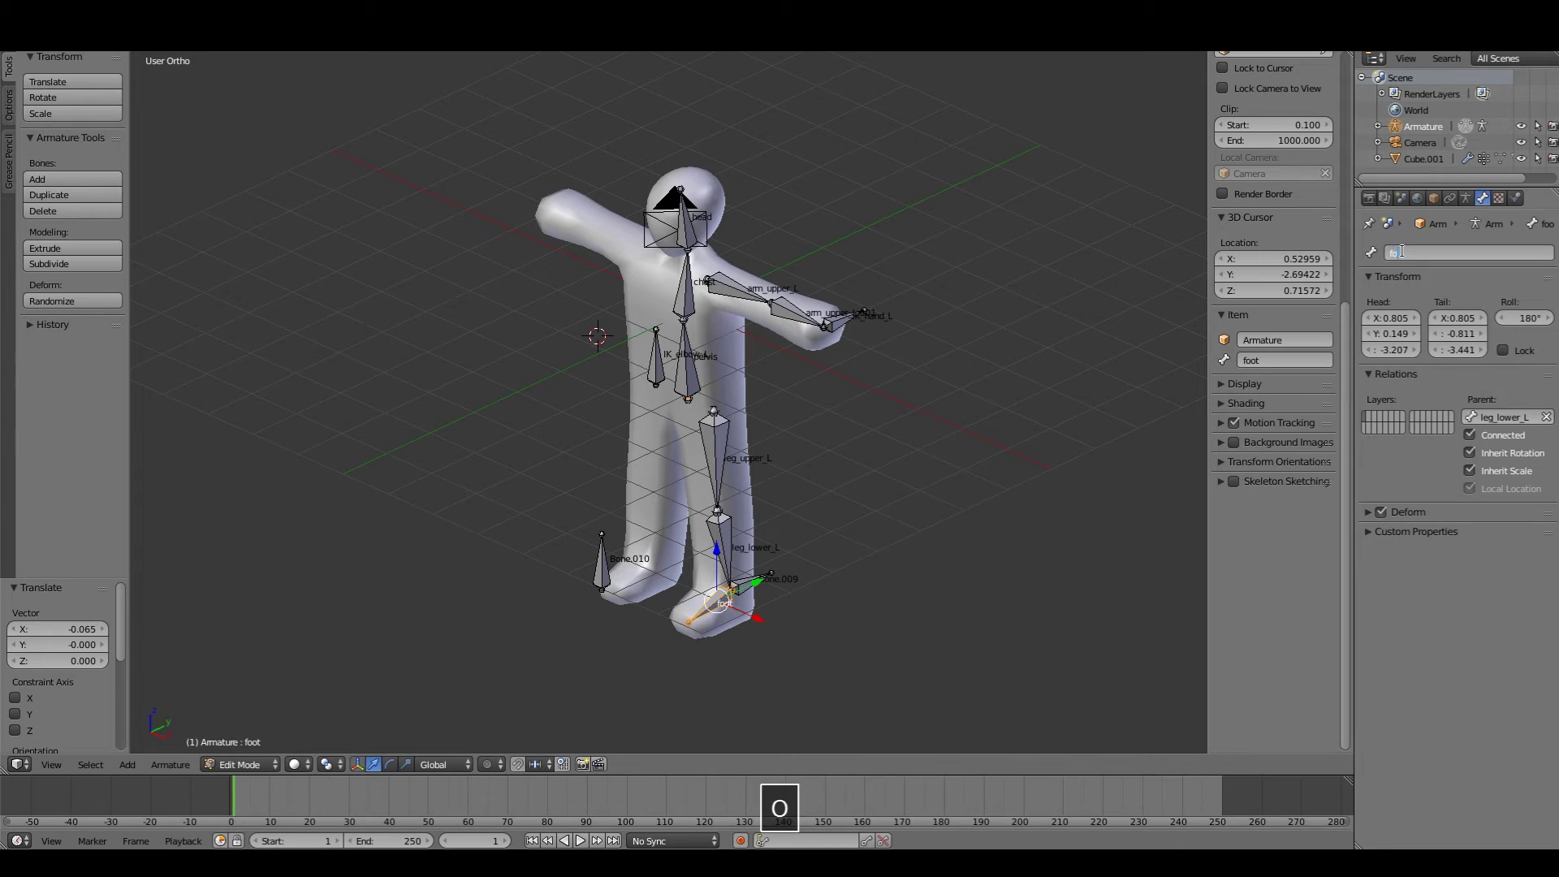
click(740, 580)
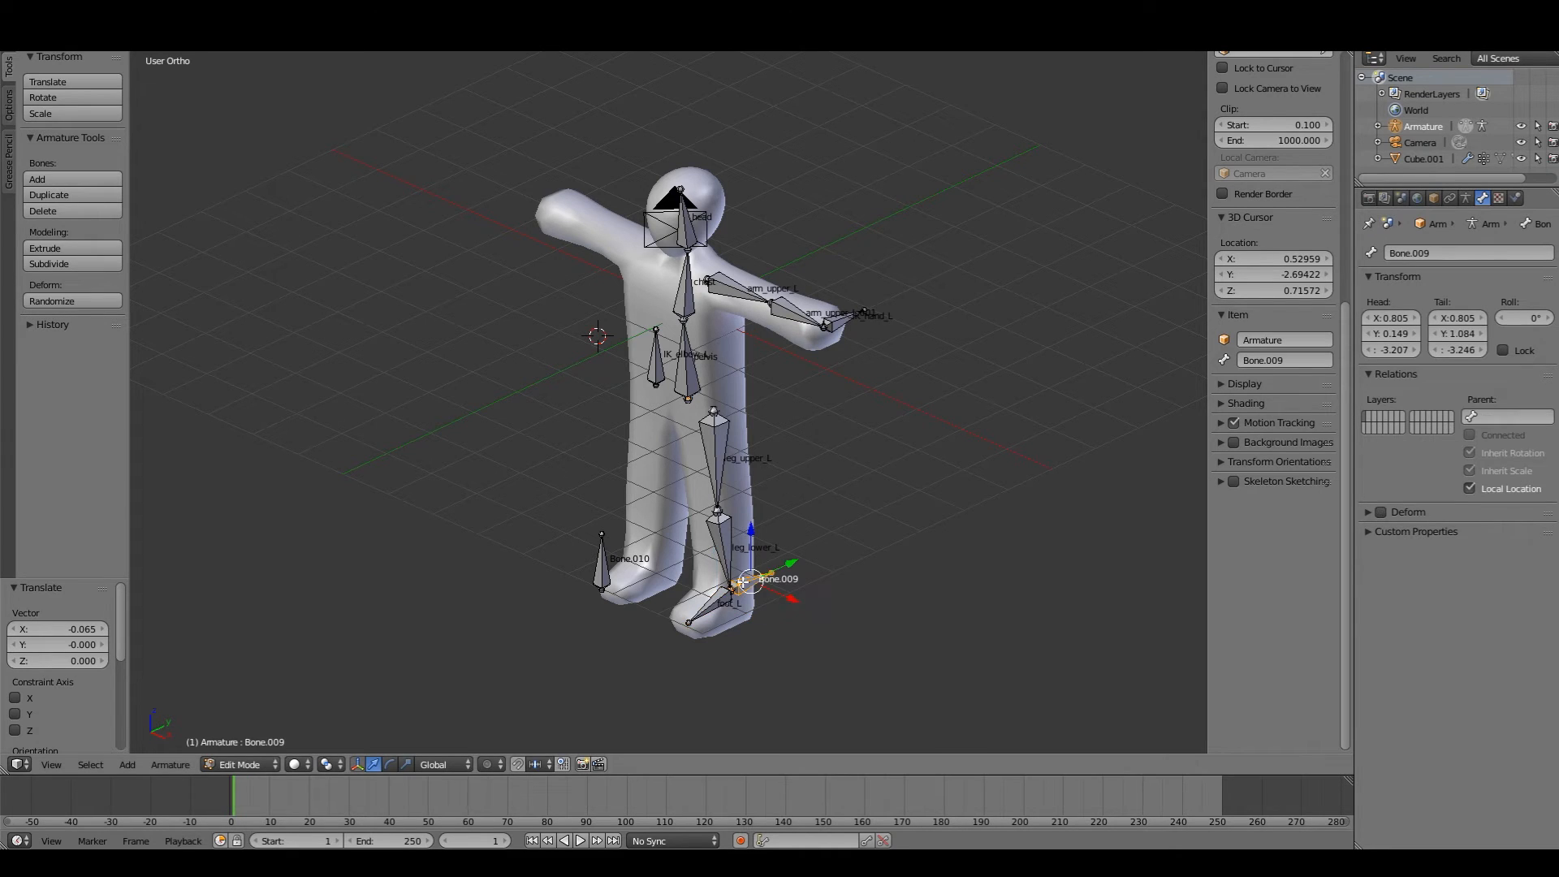
key(shift+i)
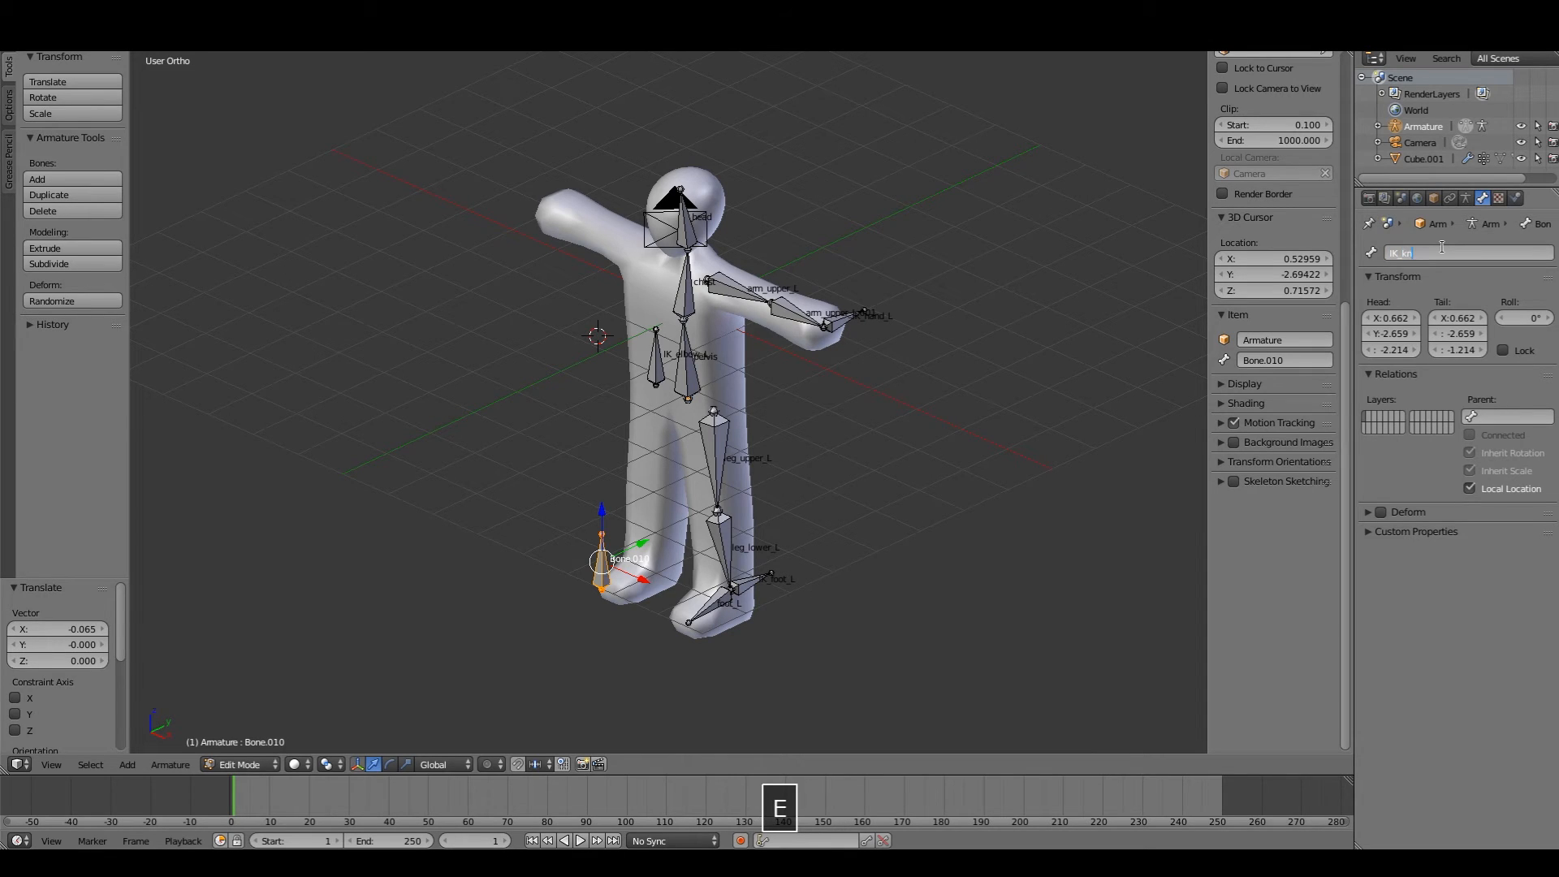
key(Return)
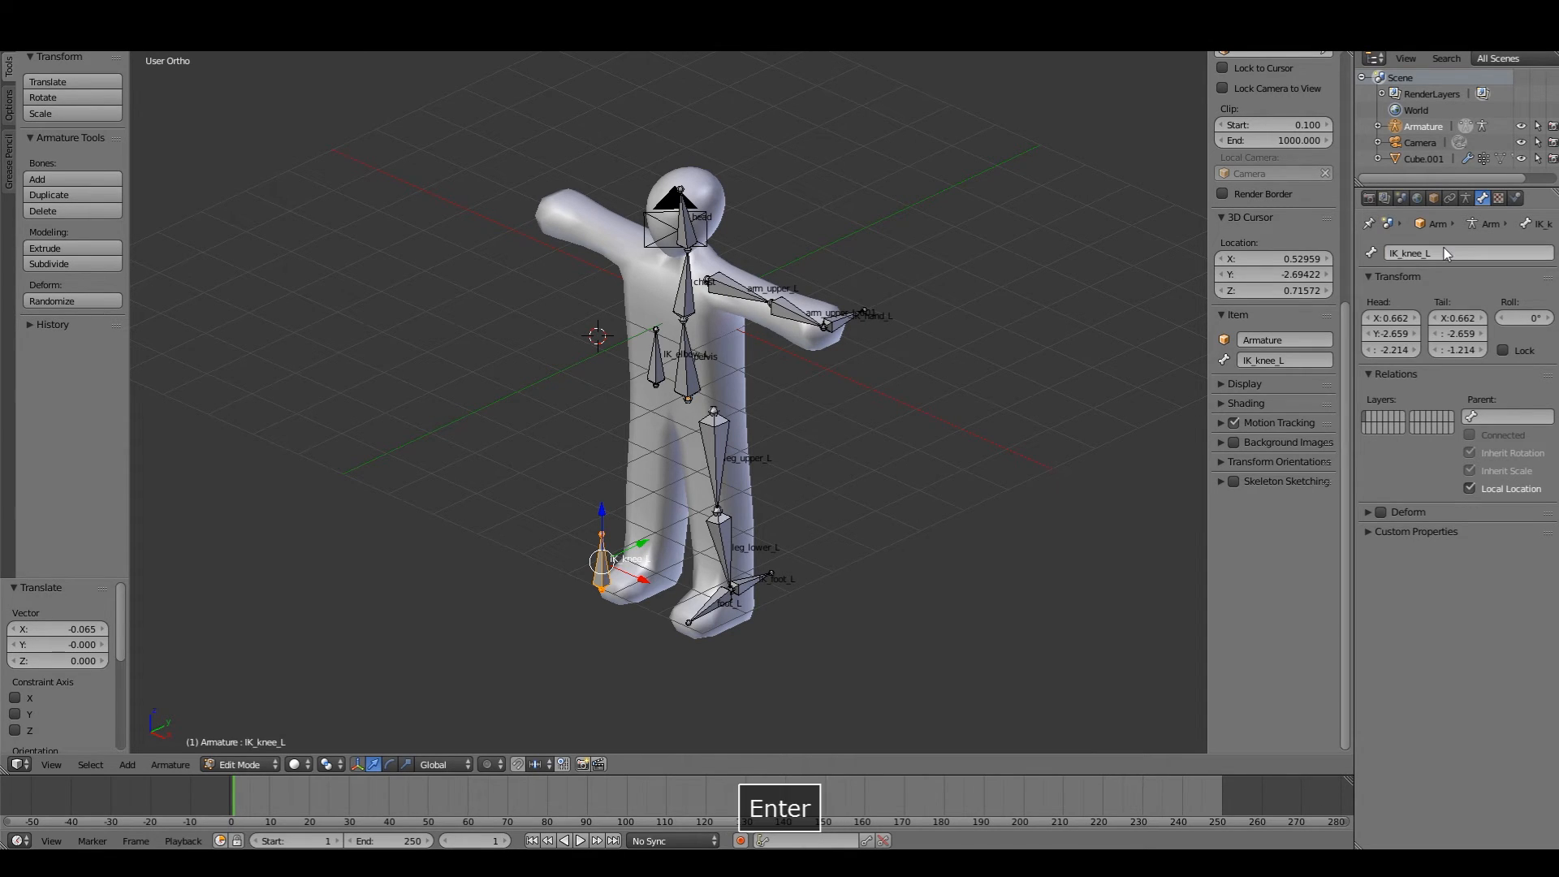
click(240, 764)
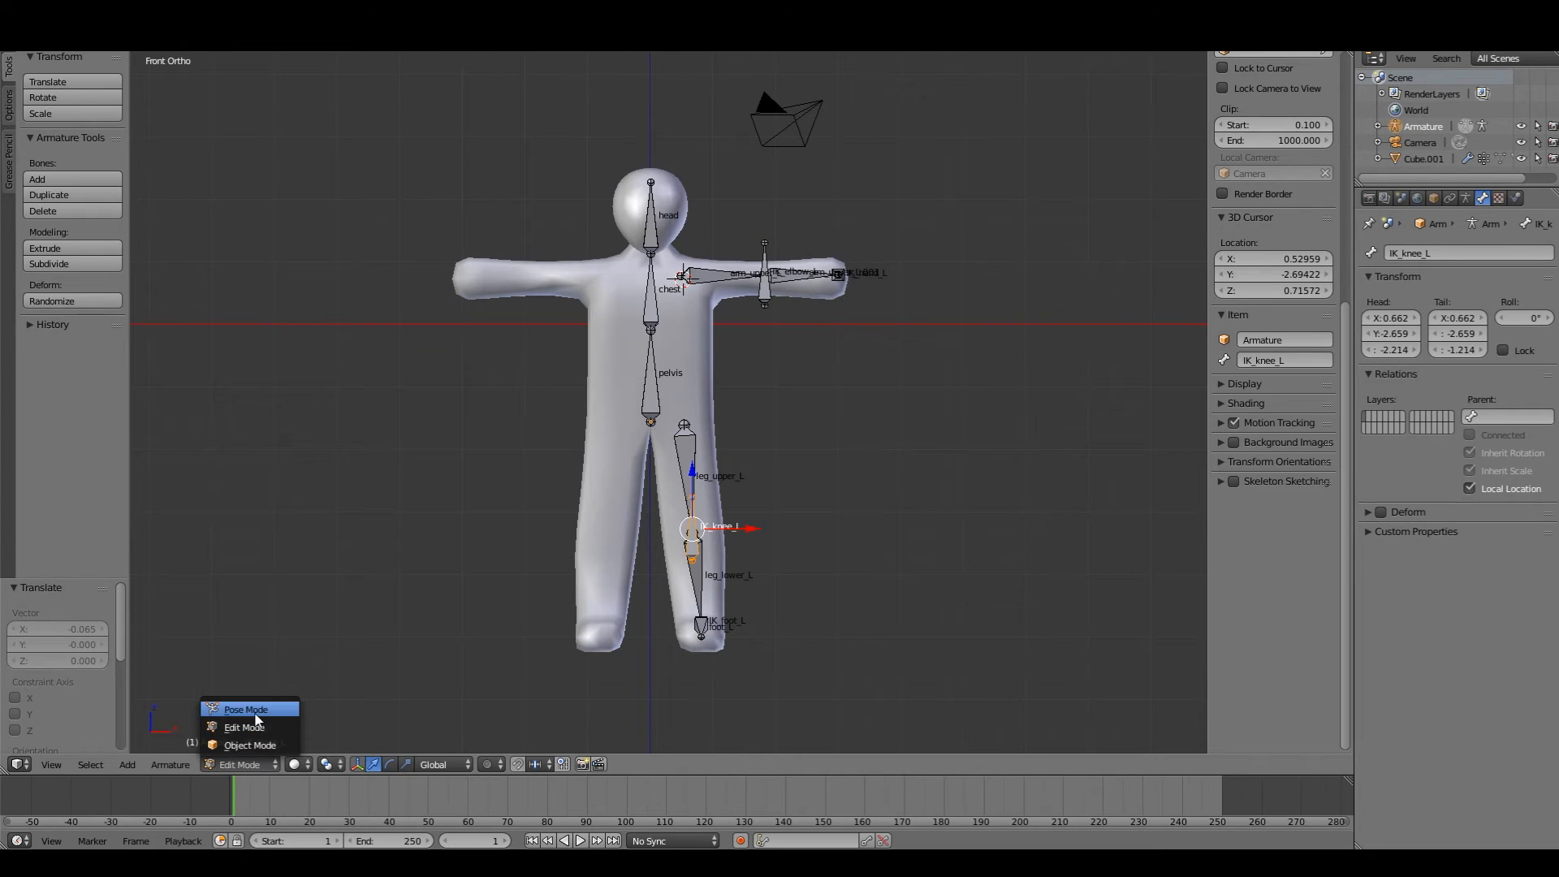
Step: In Pose Mode, give leg_lower_L an Inverse Kinematics constraint to IK_foot_L with chain length 2
click(245, 709)
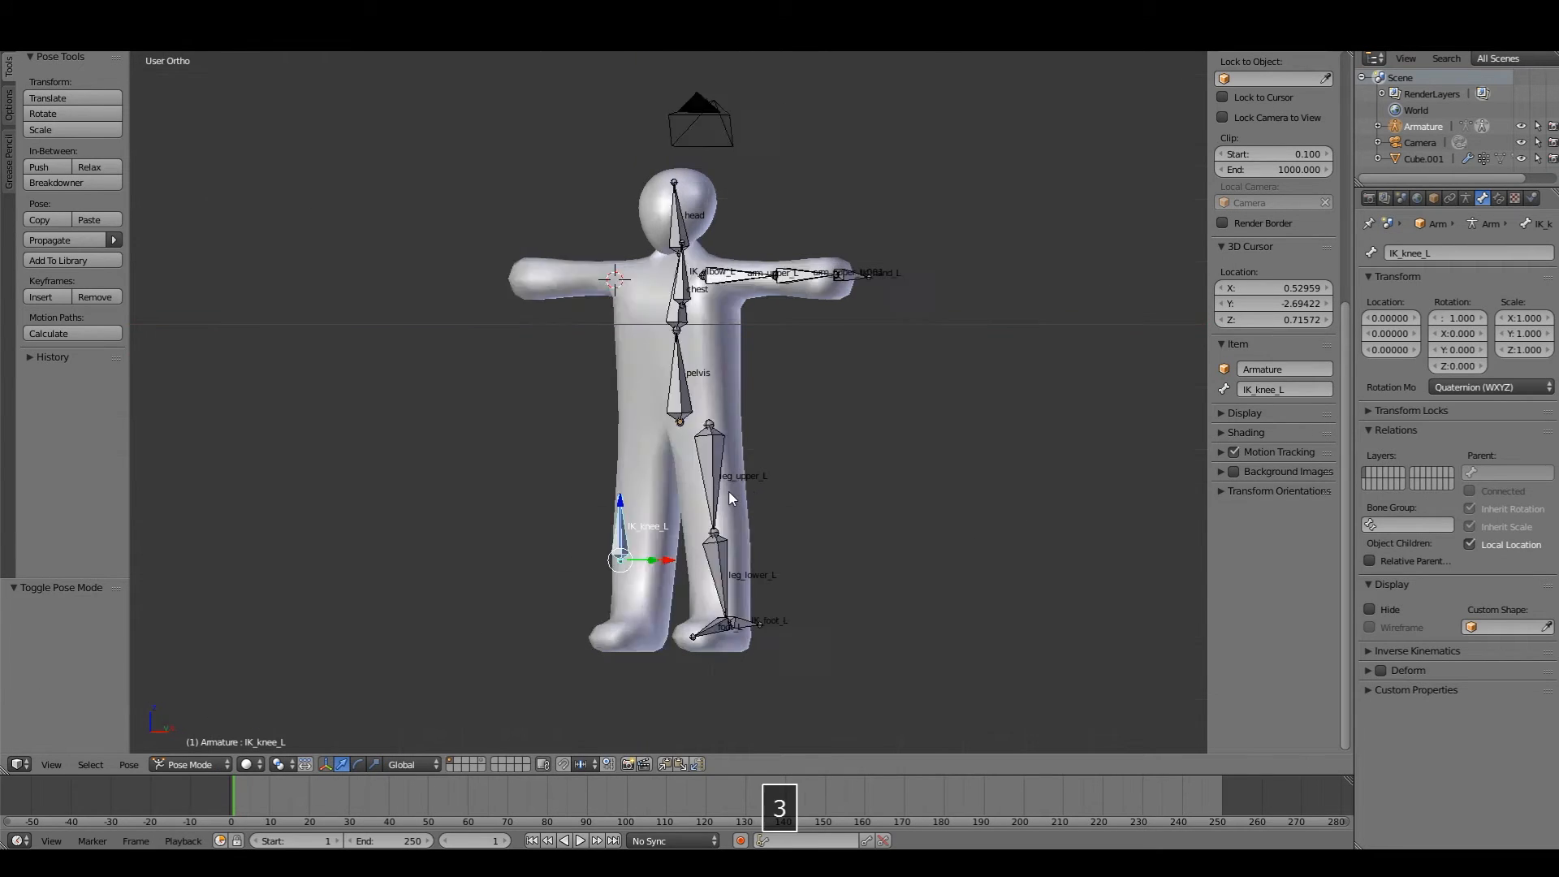
key(Ctrl+Shift+C)
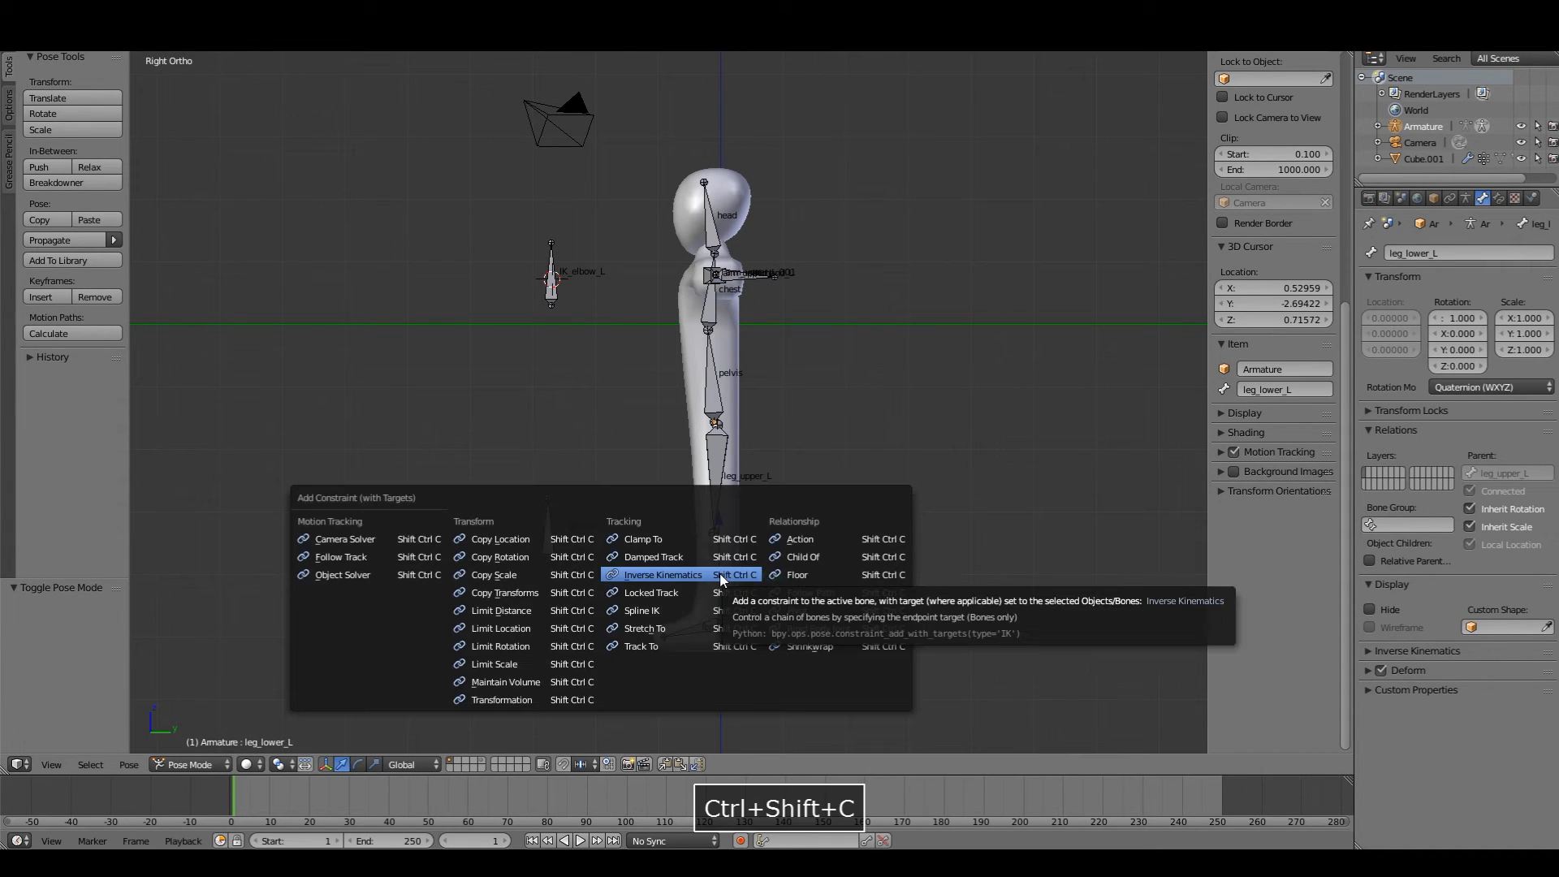
click(661, 575)
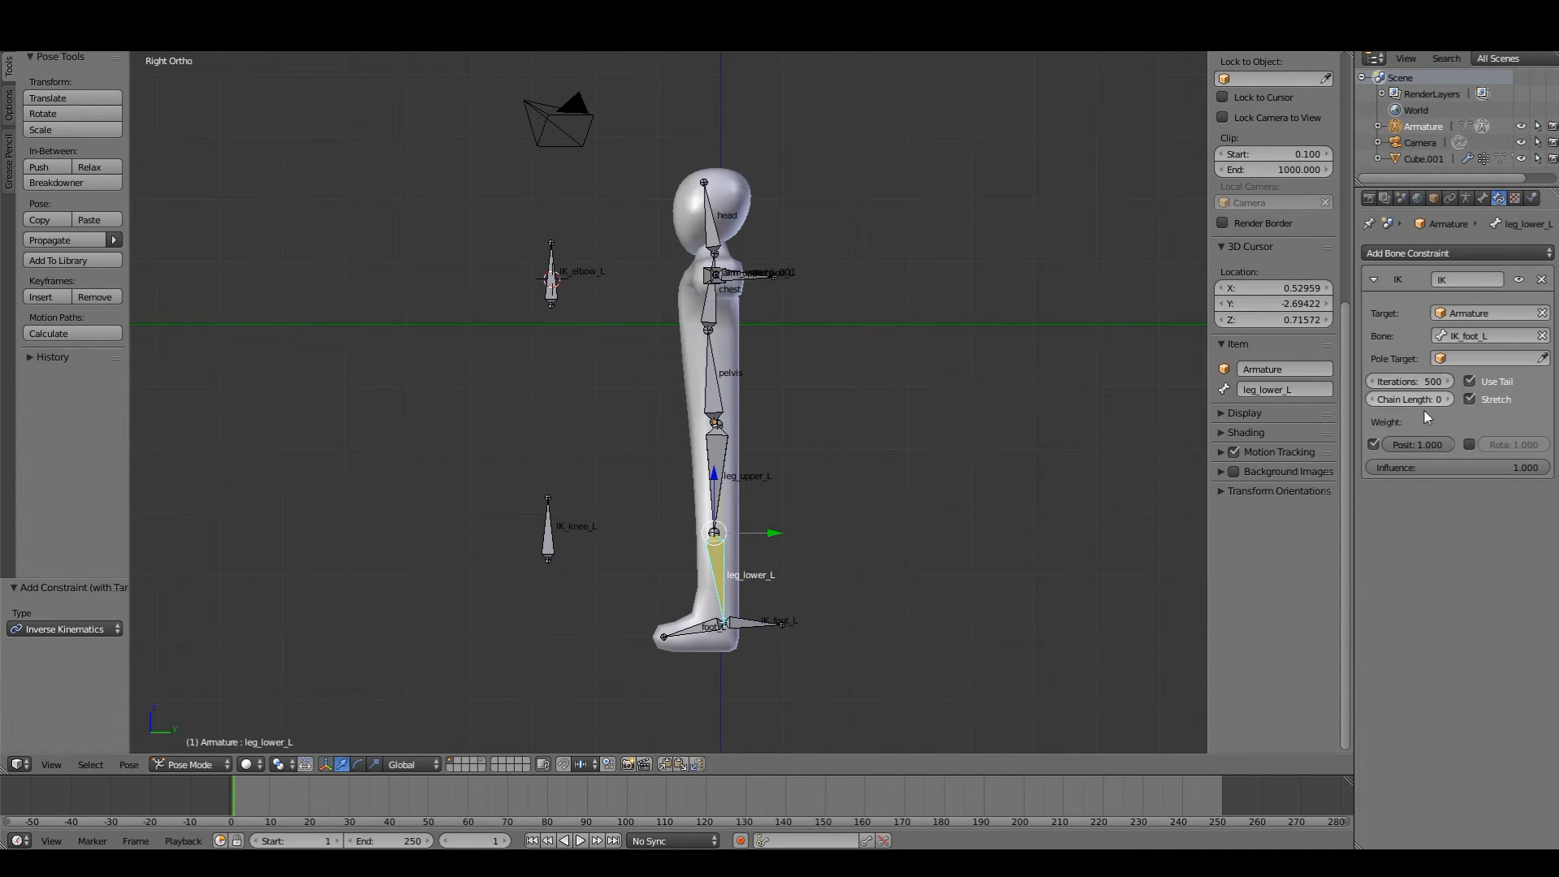
click(1447, 399)
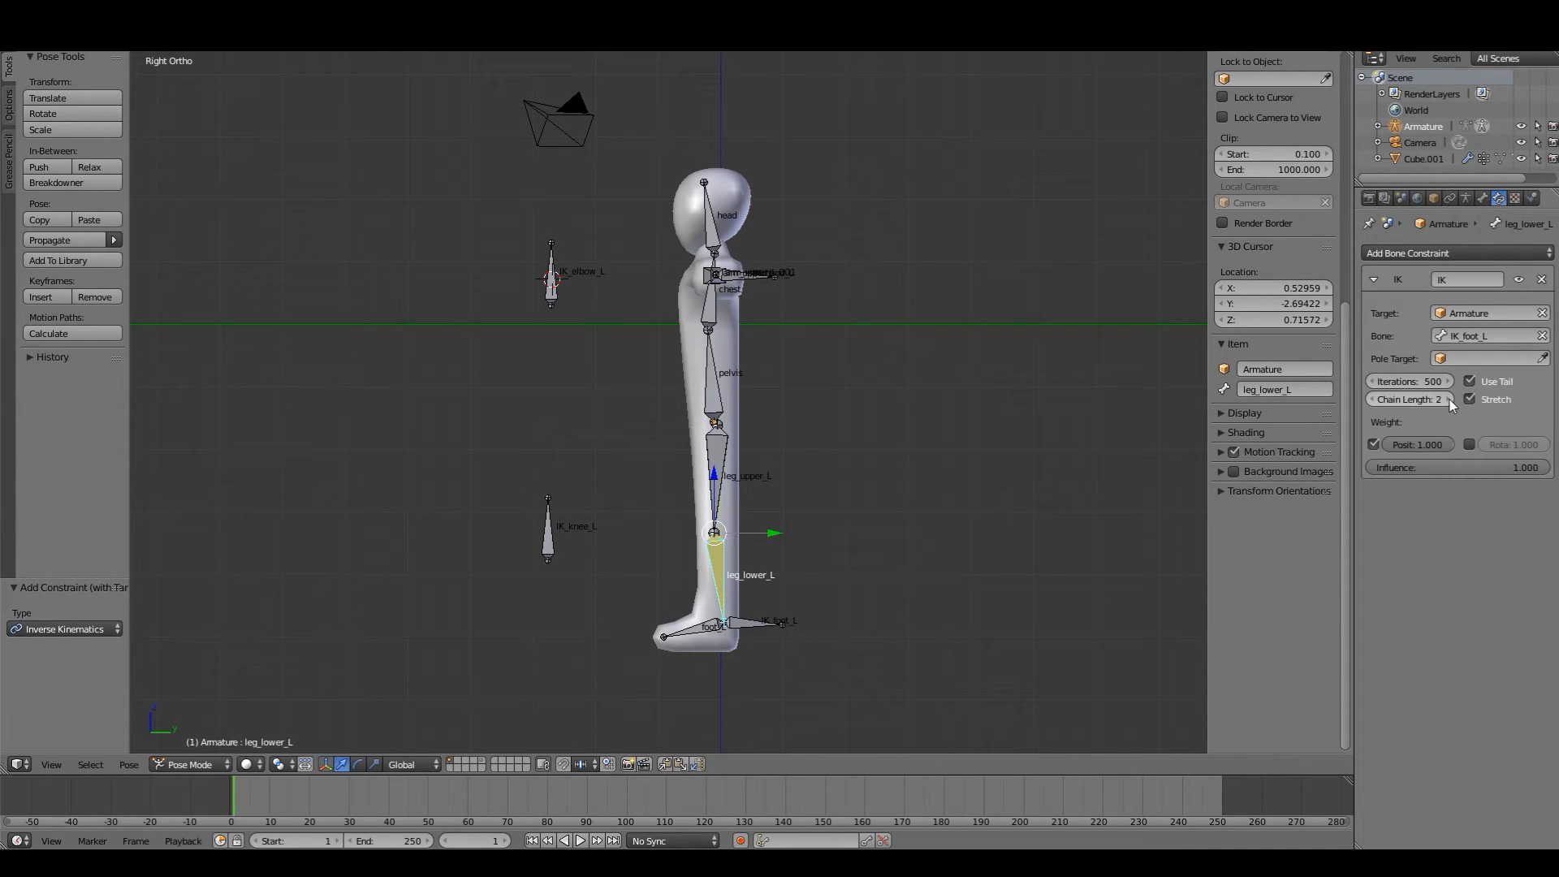
Step: Set the pole target to the armature's IK_knee_L bone with a 90° pole angle
click(1486, 357)
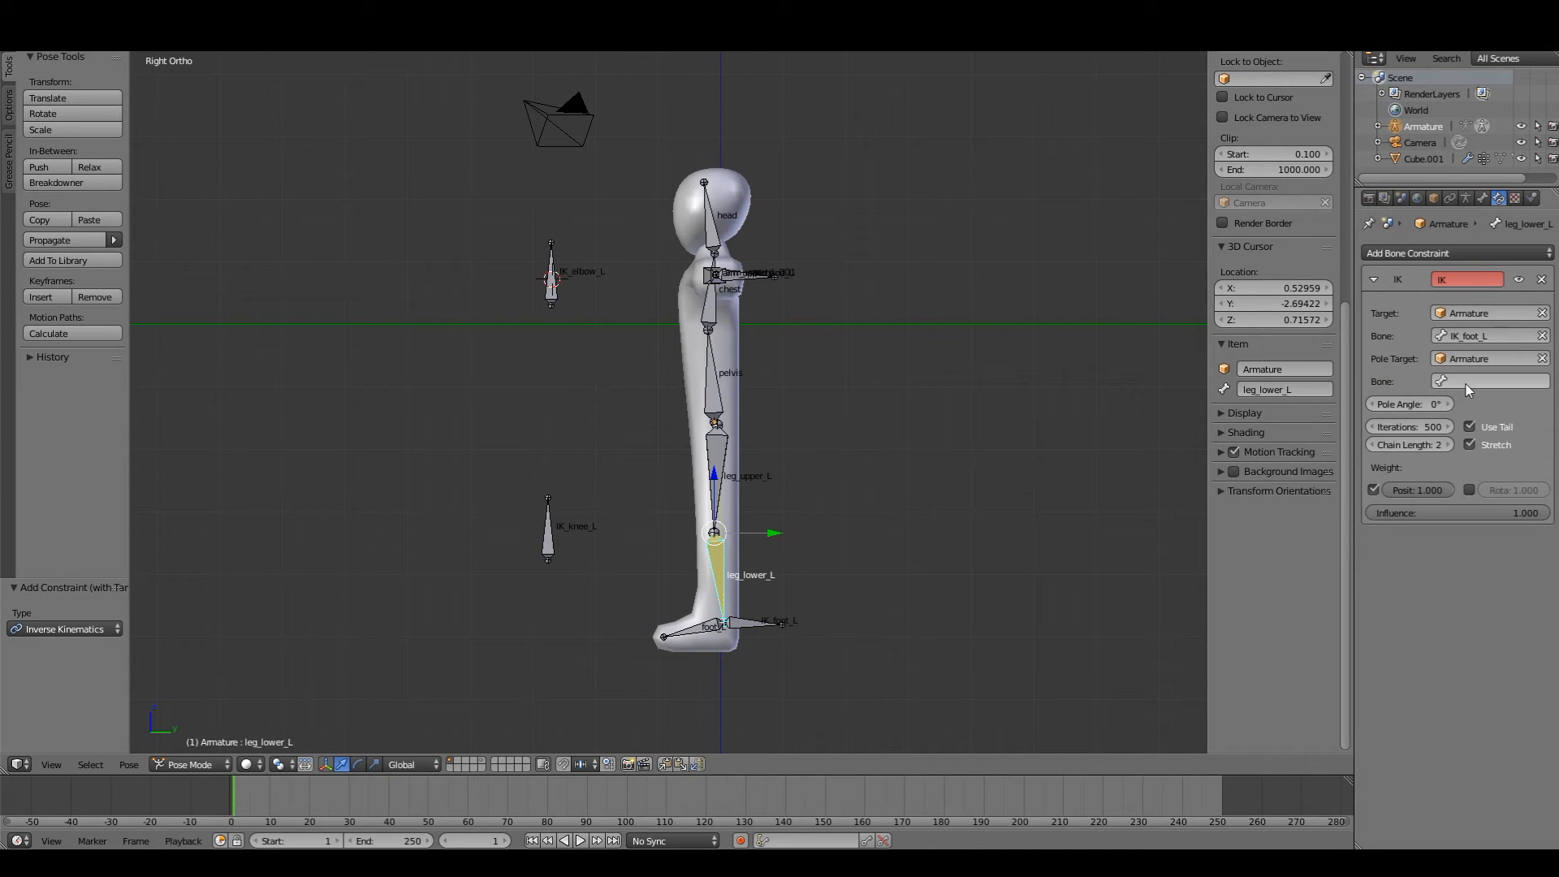
click(1486, 380)
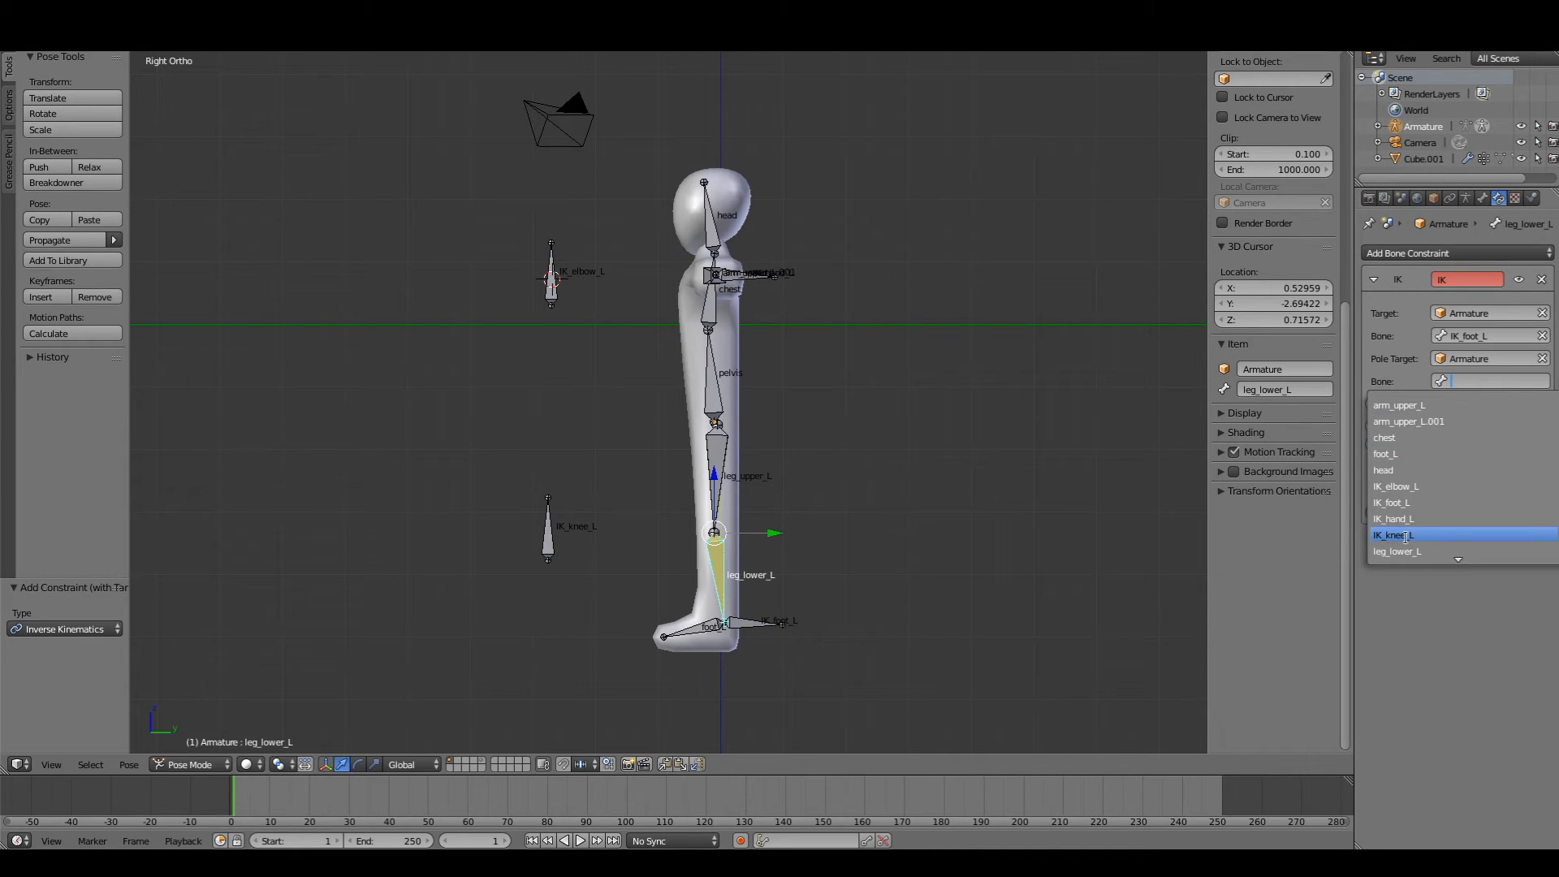
click(1397, 534)
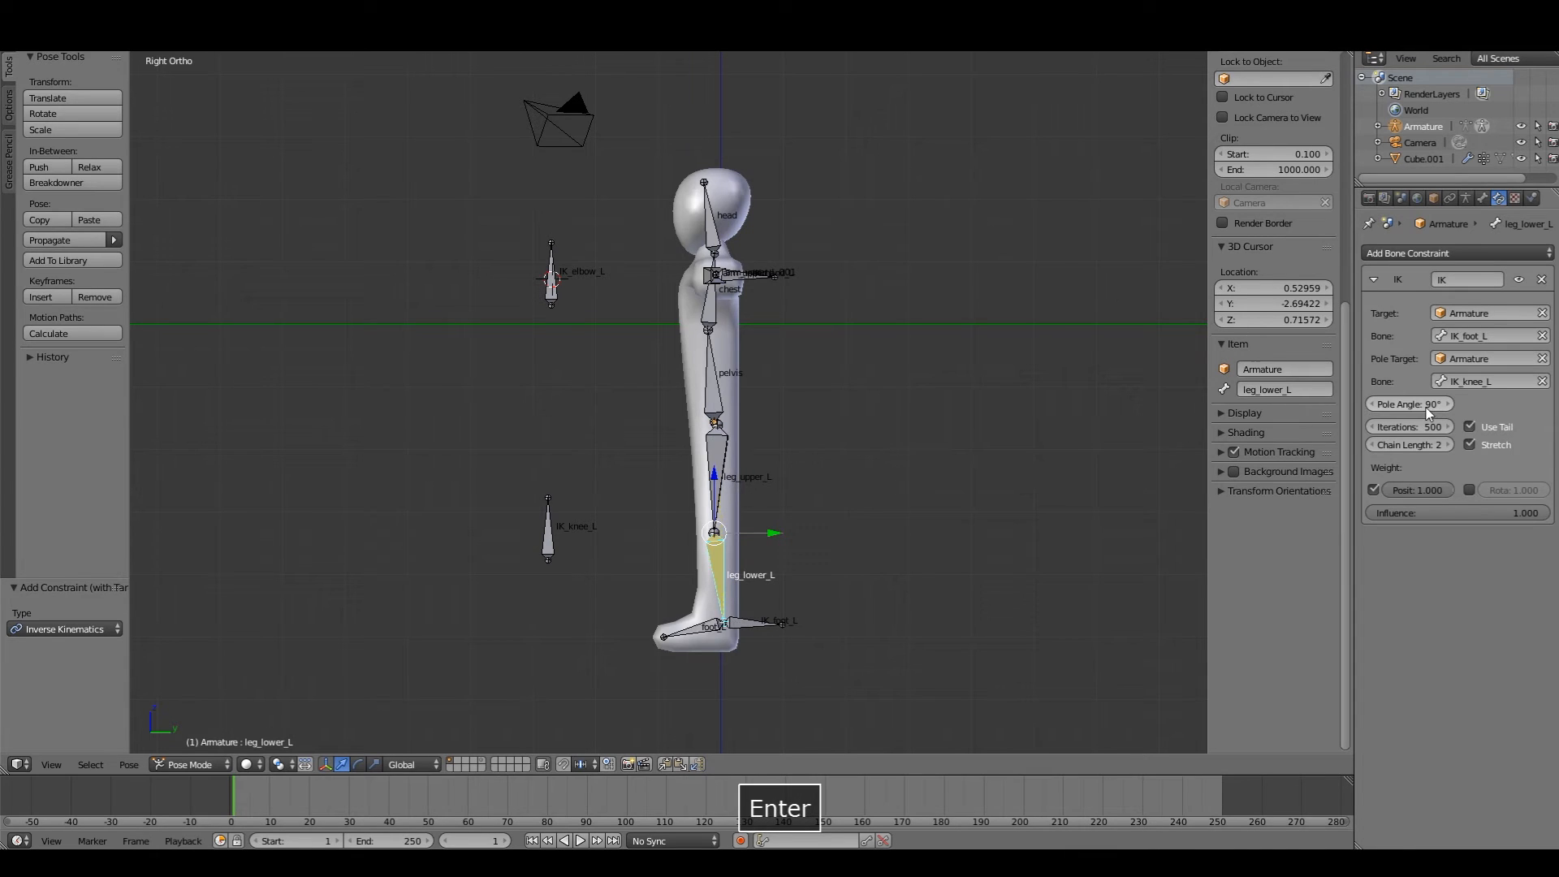
key(g)
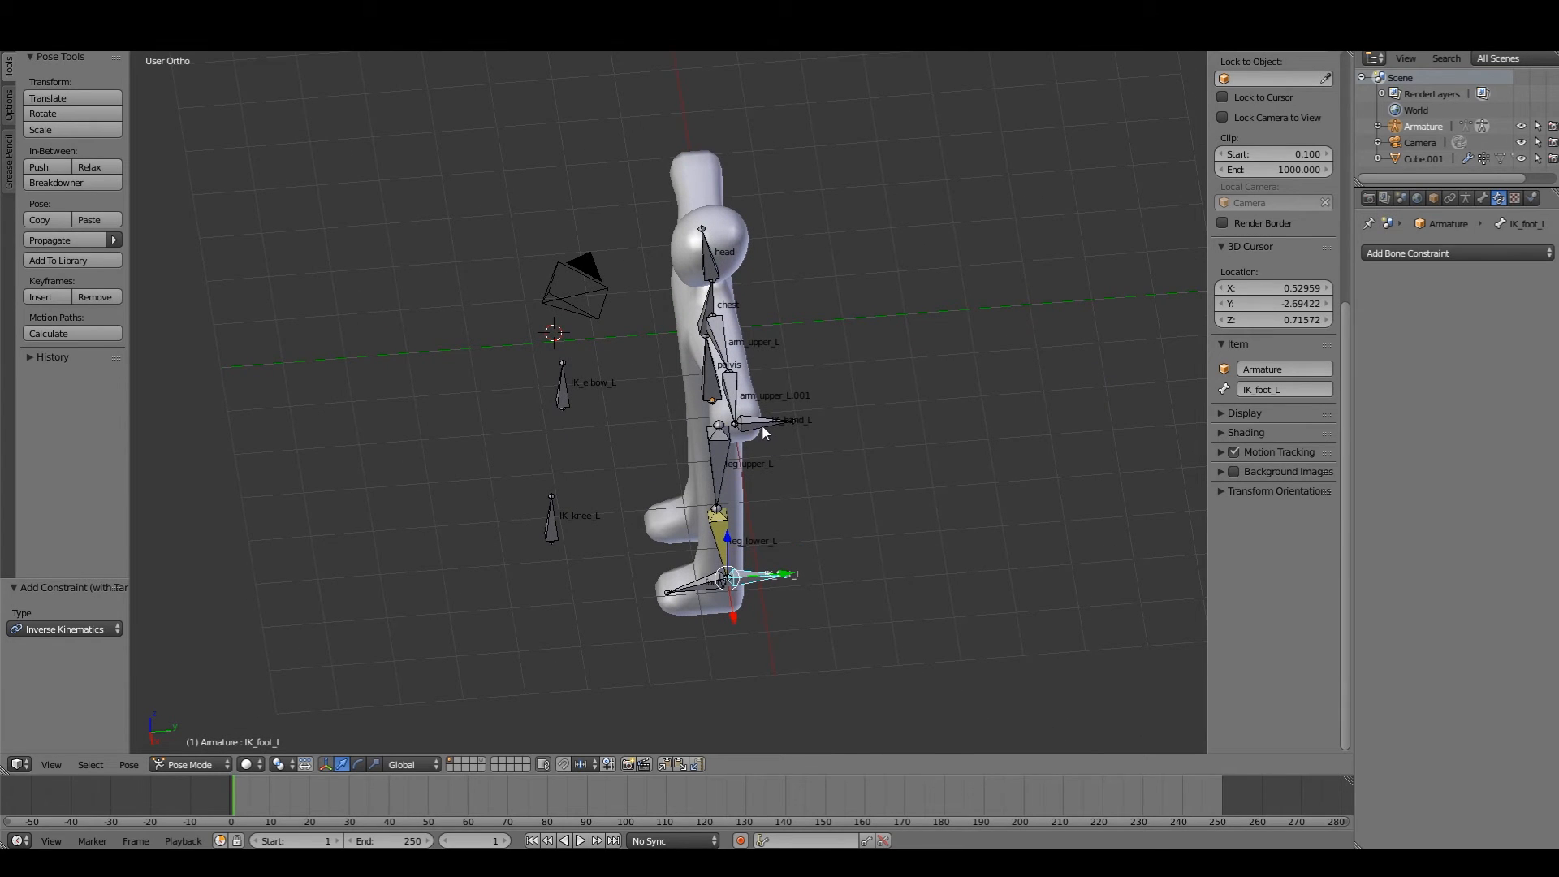
Step: Give the left forearm an IK constraint to IK_hand_L with pole IK_elbow_L and chain length 2
click(733, 402)
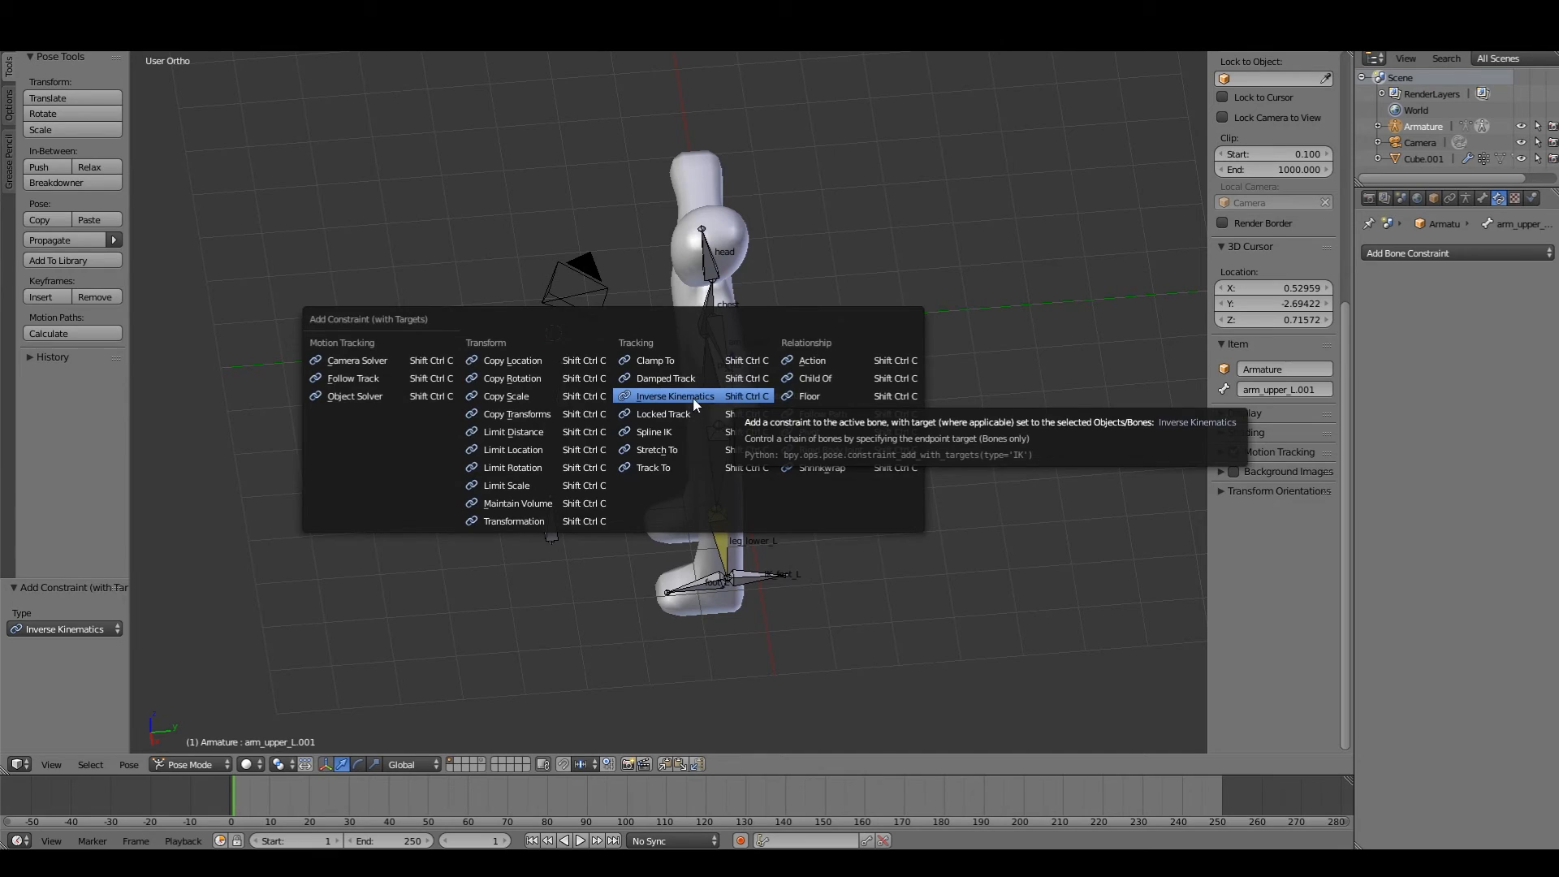
click(674, 396)
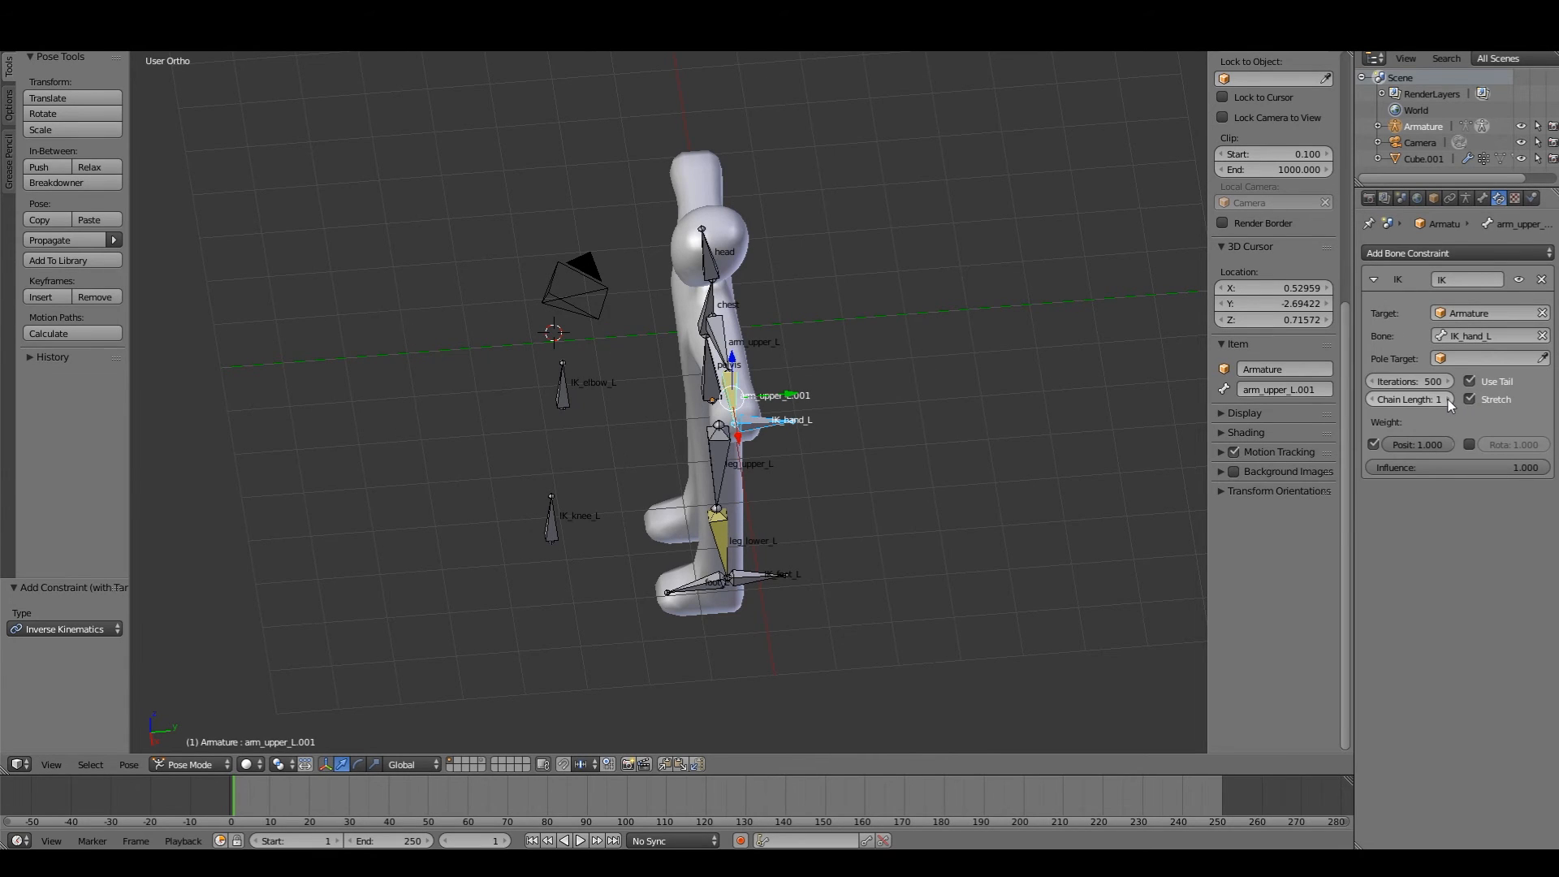
click(1486, 357)
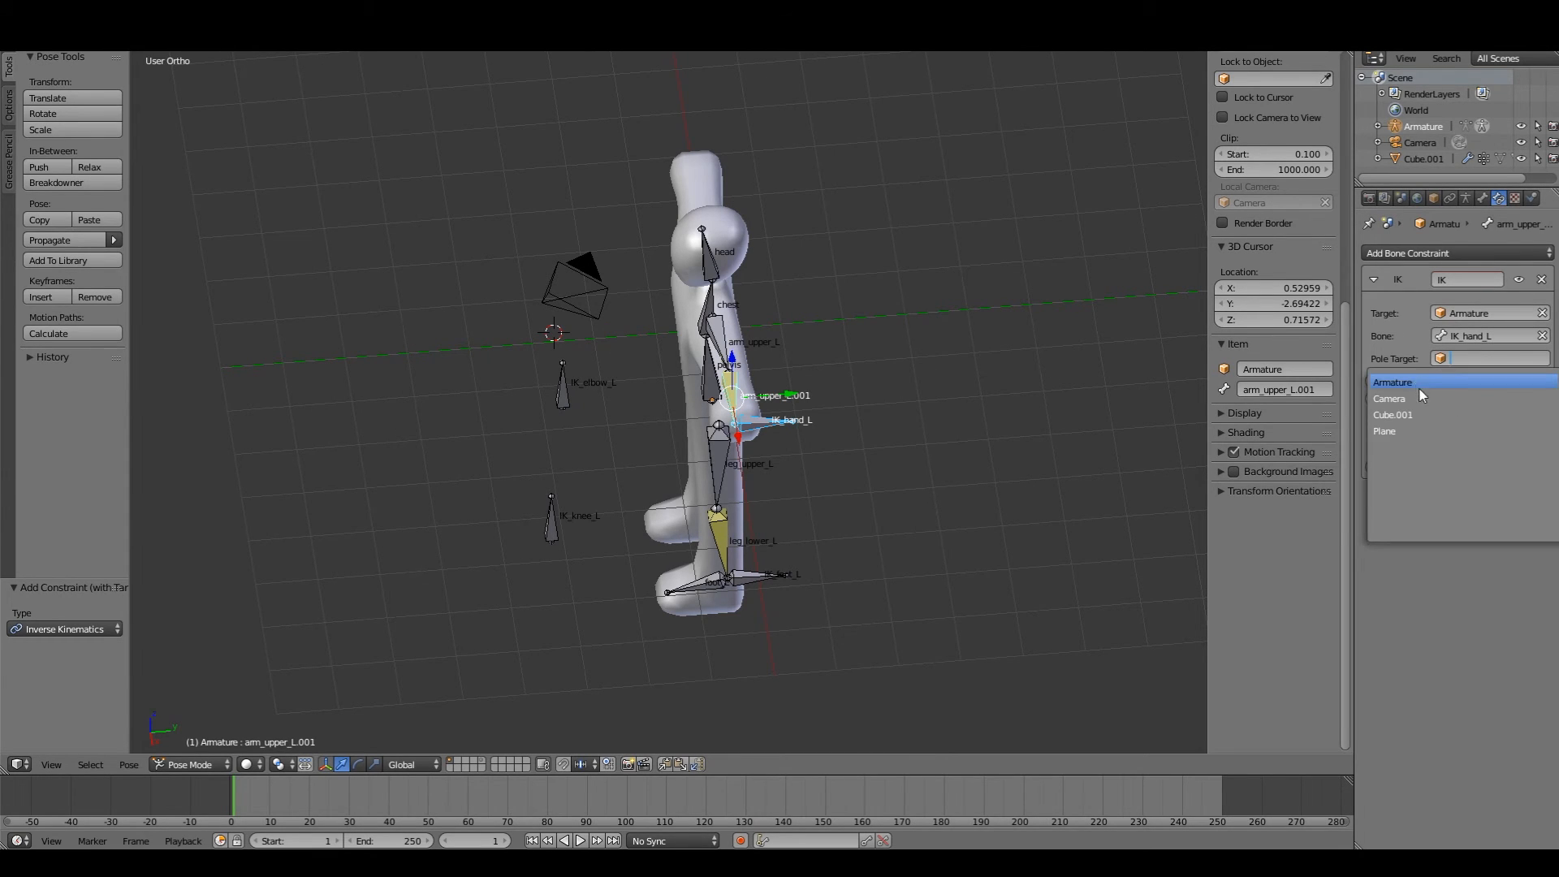
click(1393, 382)
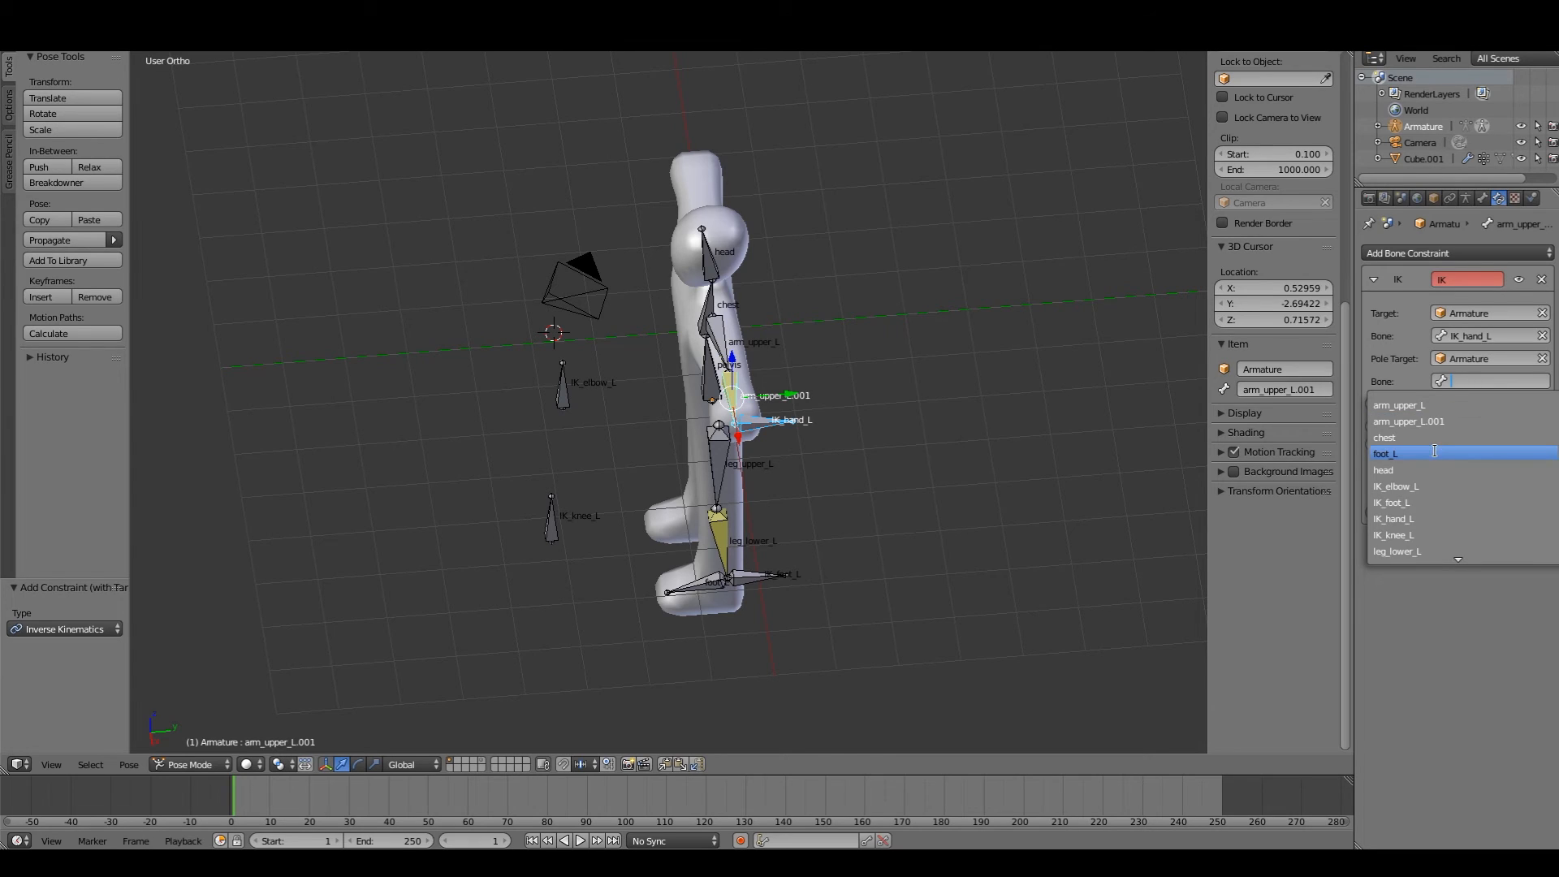
click(1395, 485)
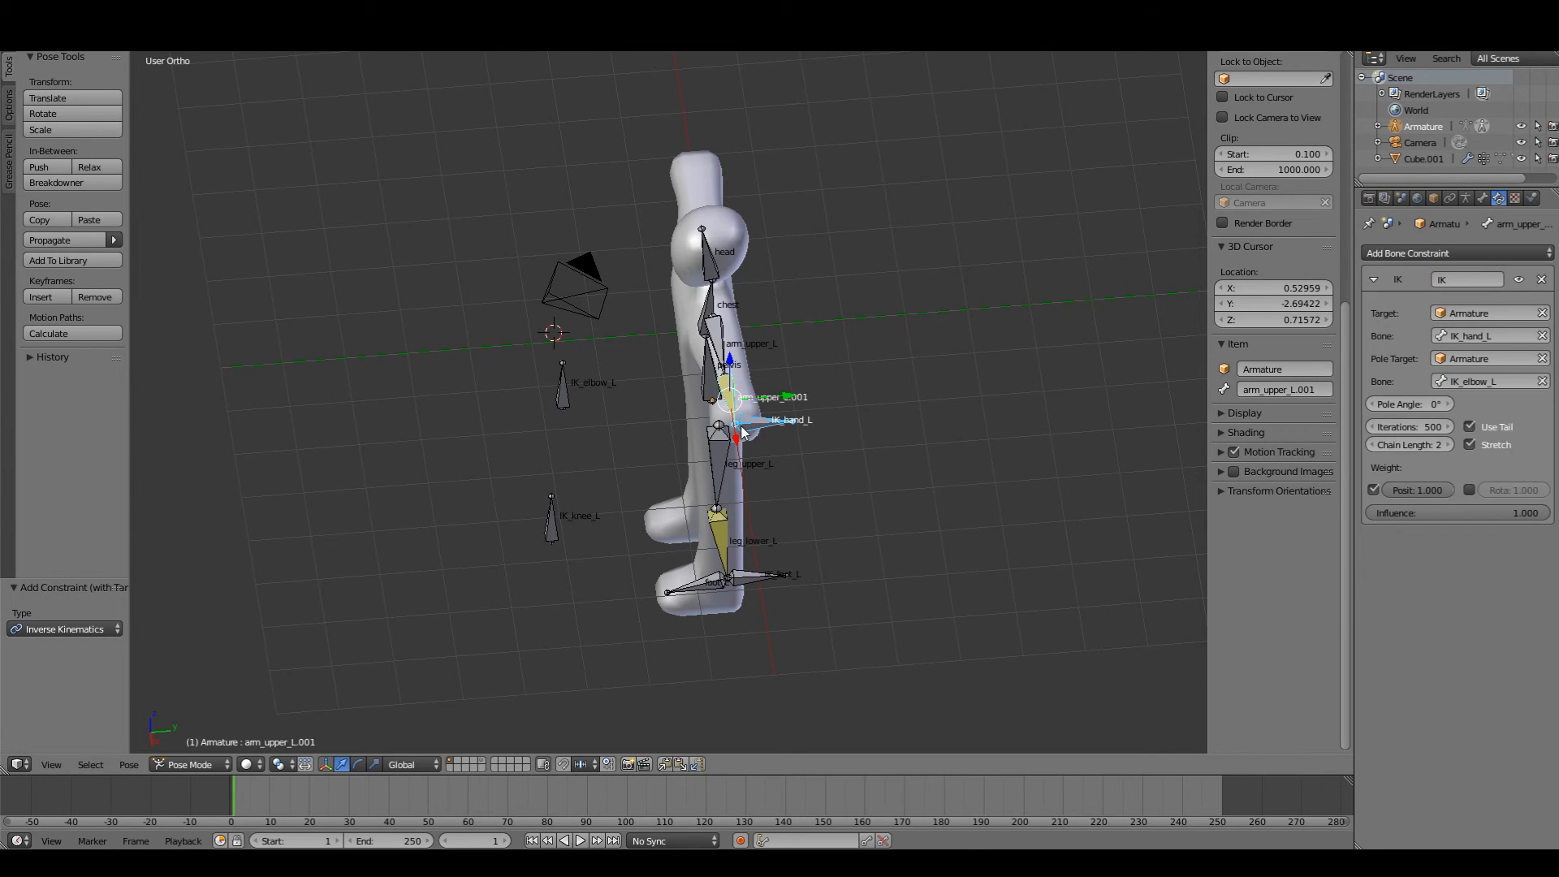
key(g)
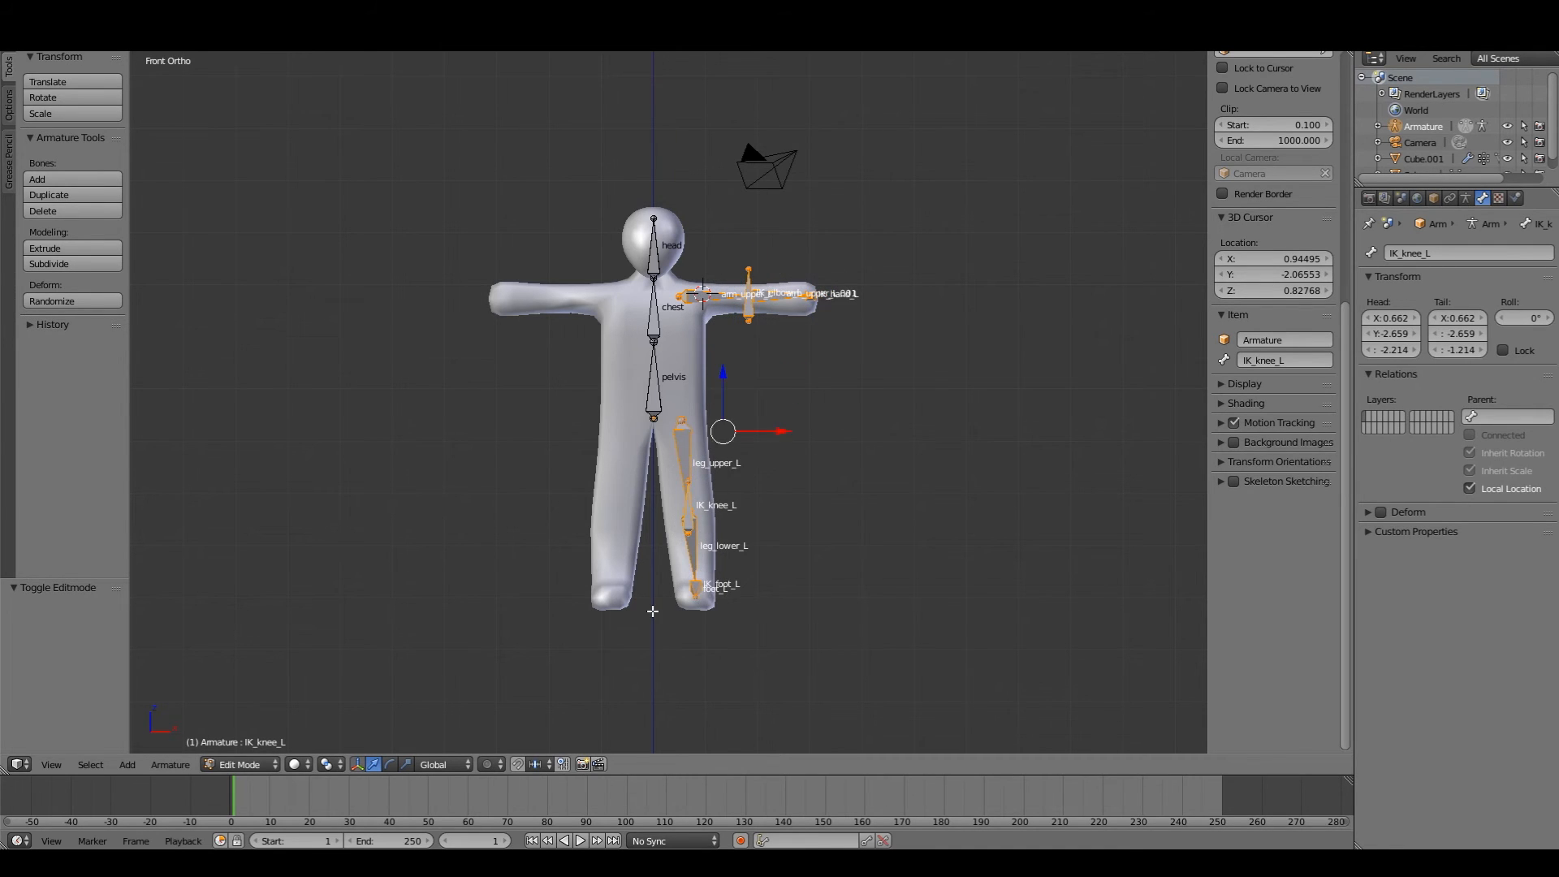
Step: Duplicate the left arm and leg bones, mirror them on X to the right side, and Flip Names to _R
click(653, 614)
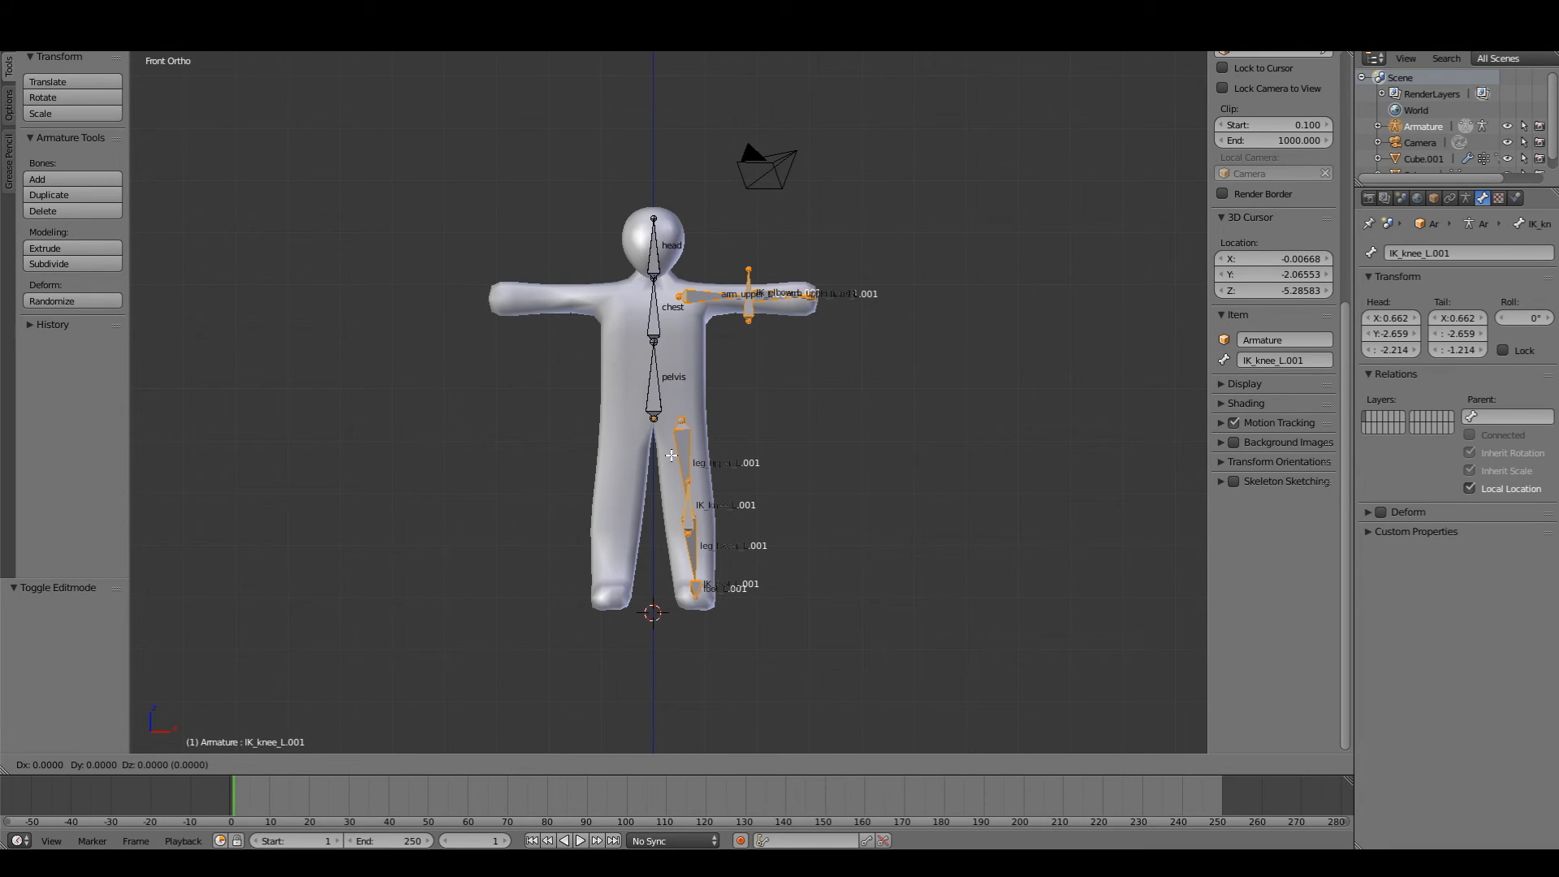
key(x)
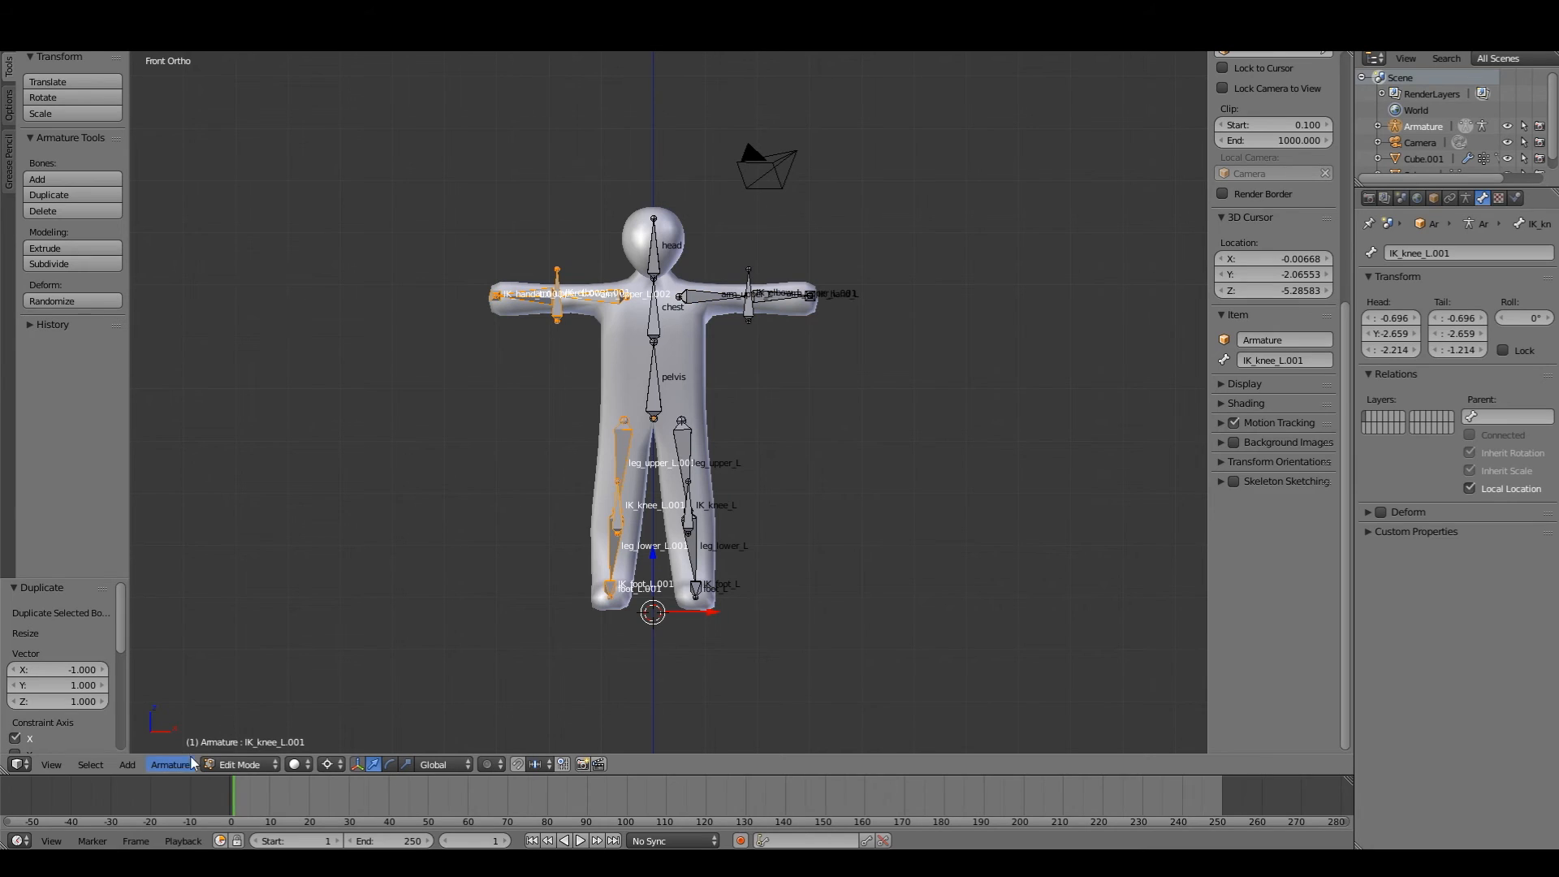
click(169, 763)
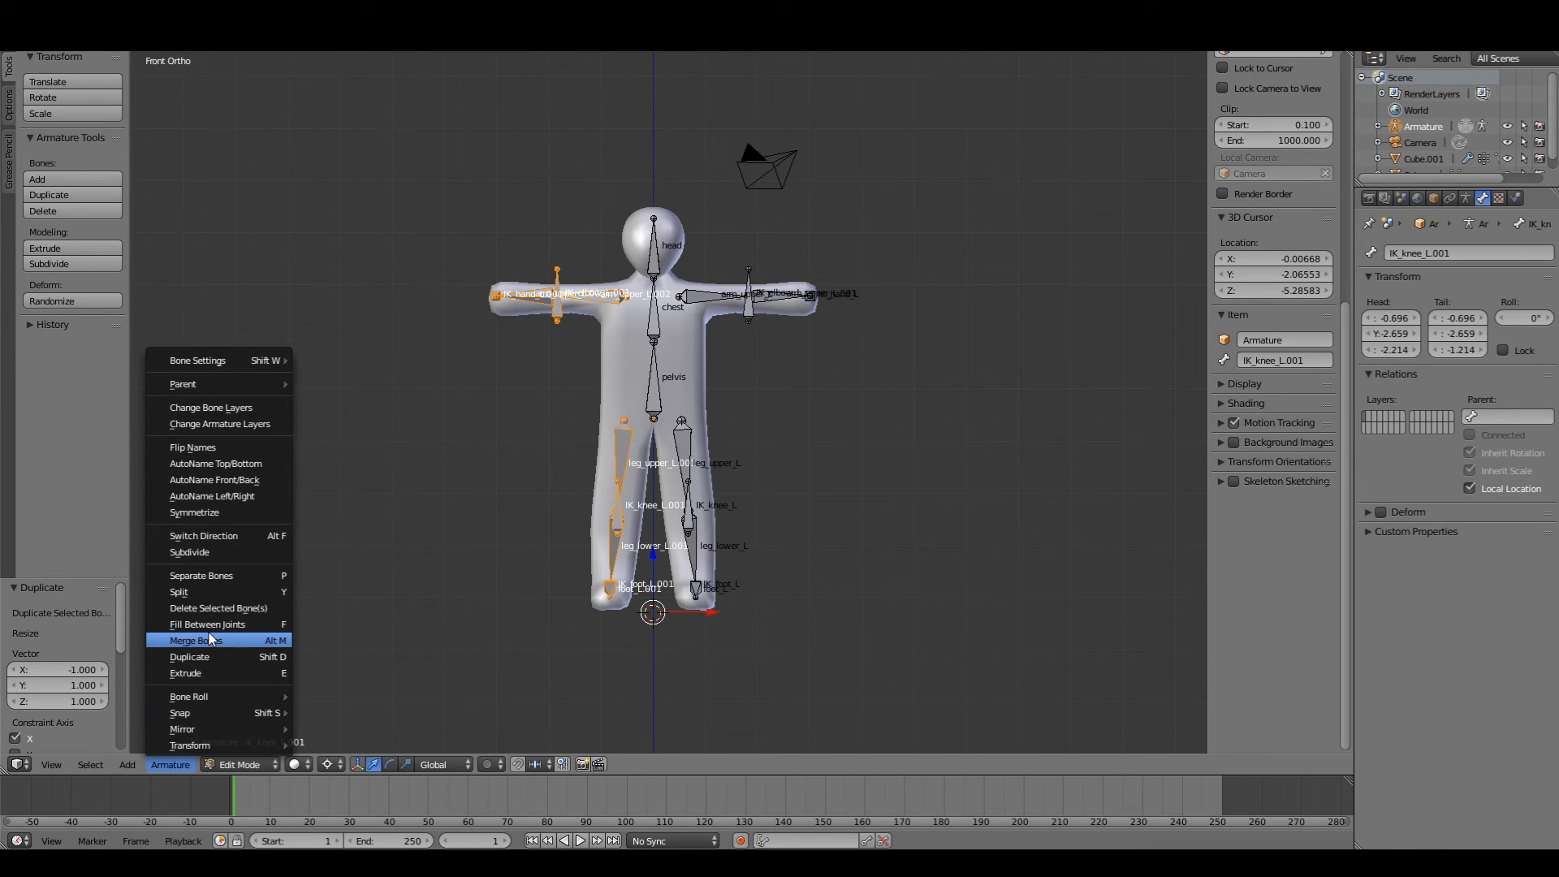
click(194, 446)
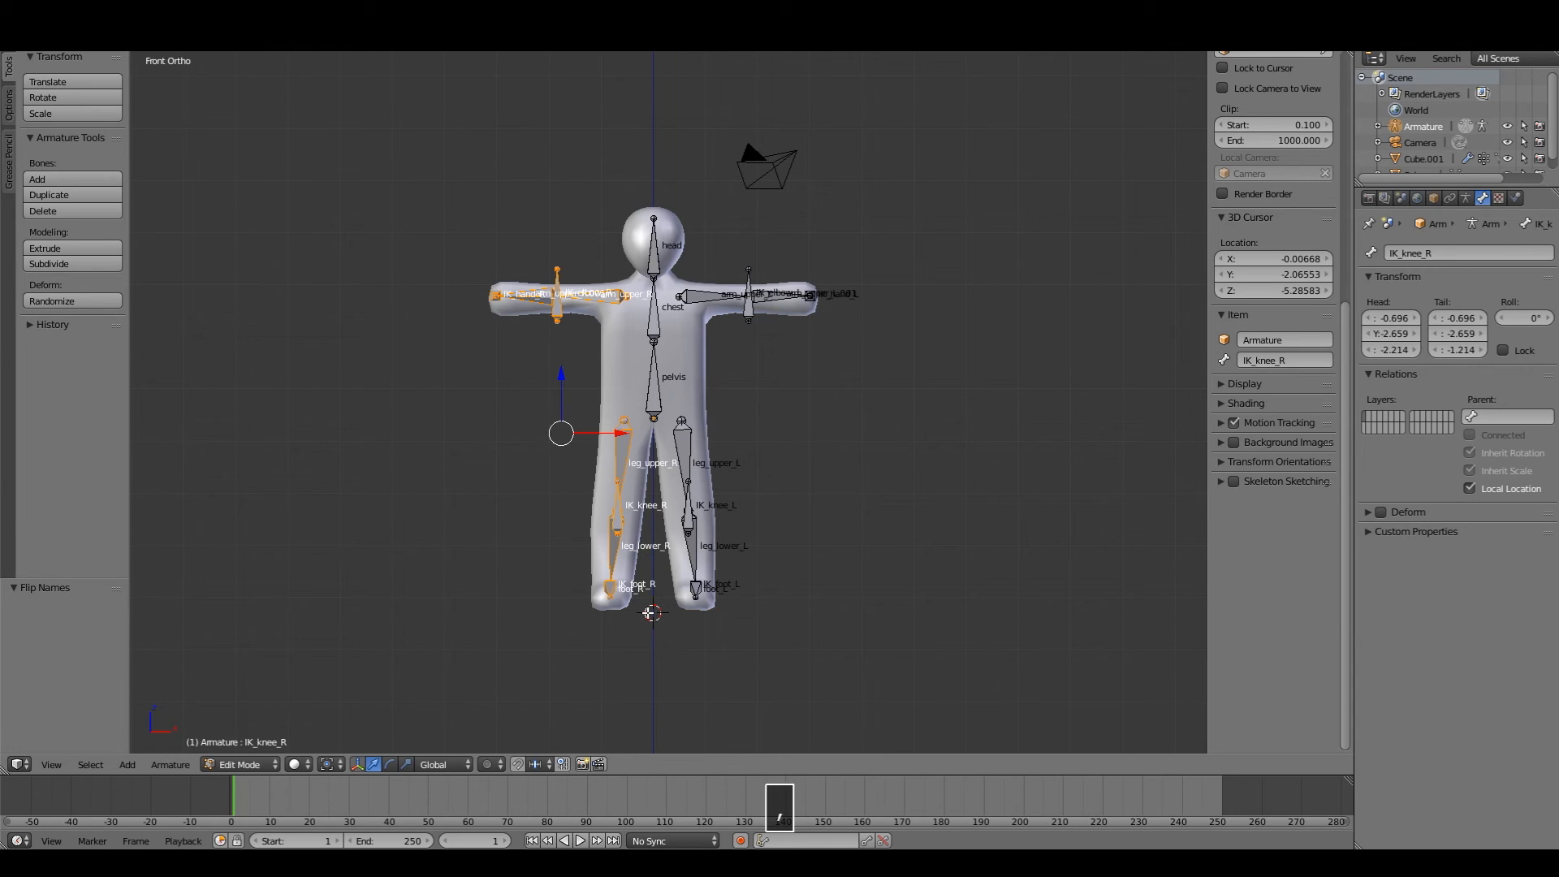
key(a)
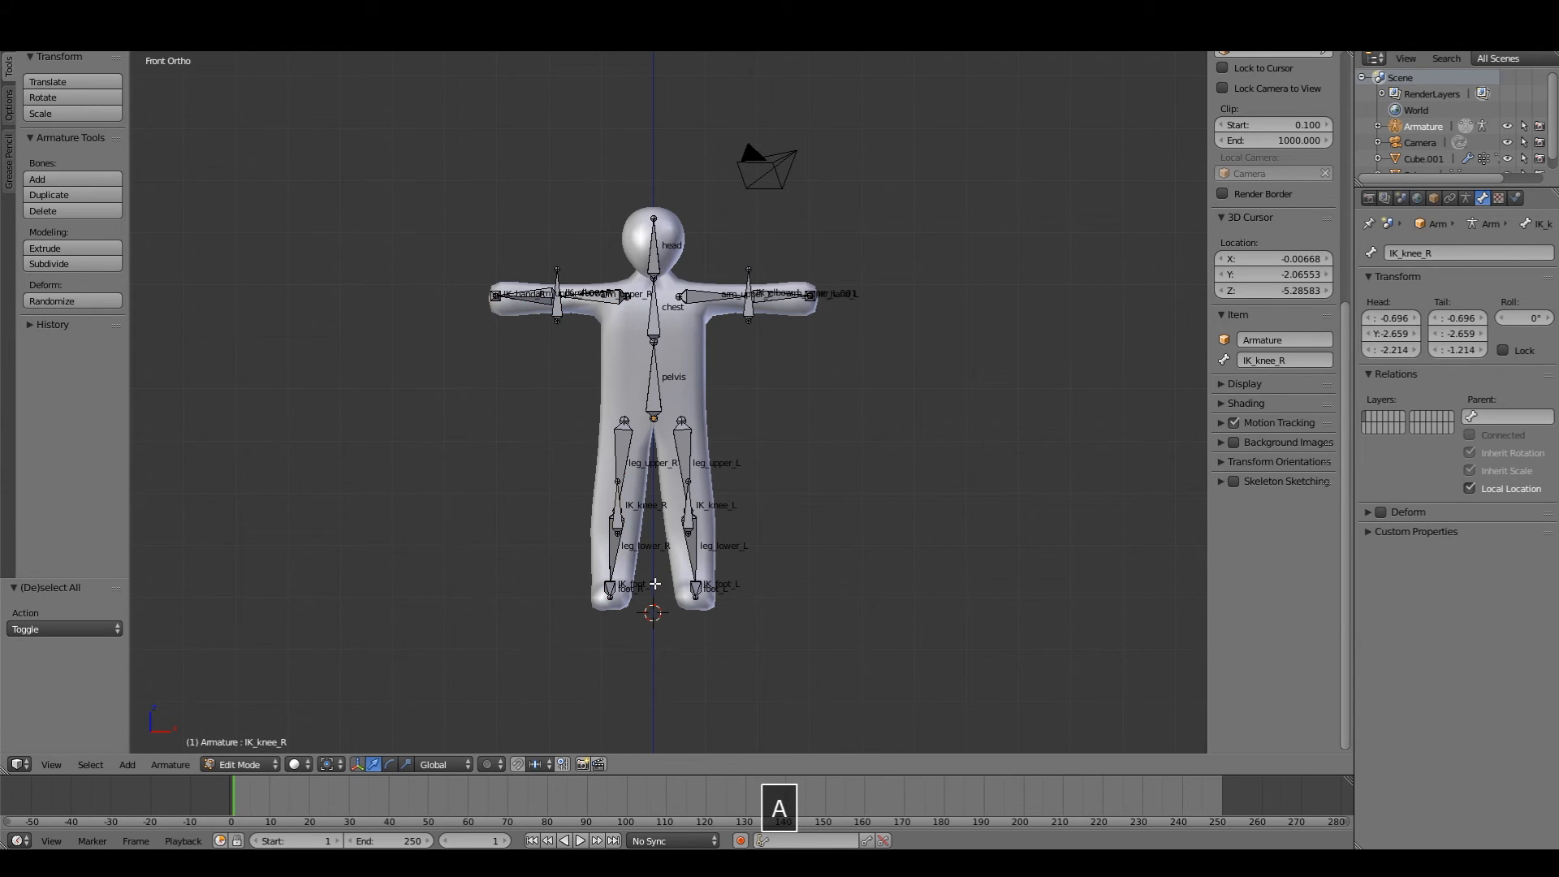
Step: Parent the body mesh to the armature With Automatic Weights and select the pelvis in Pose Mode
click(238, 764)
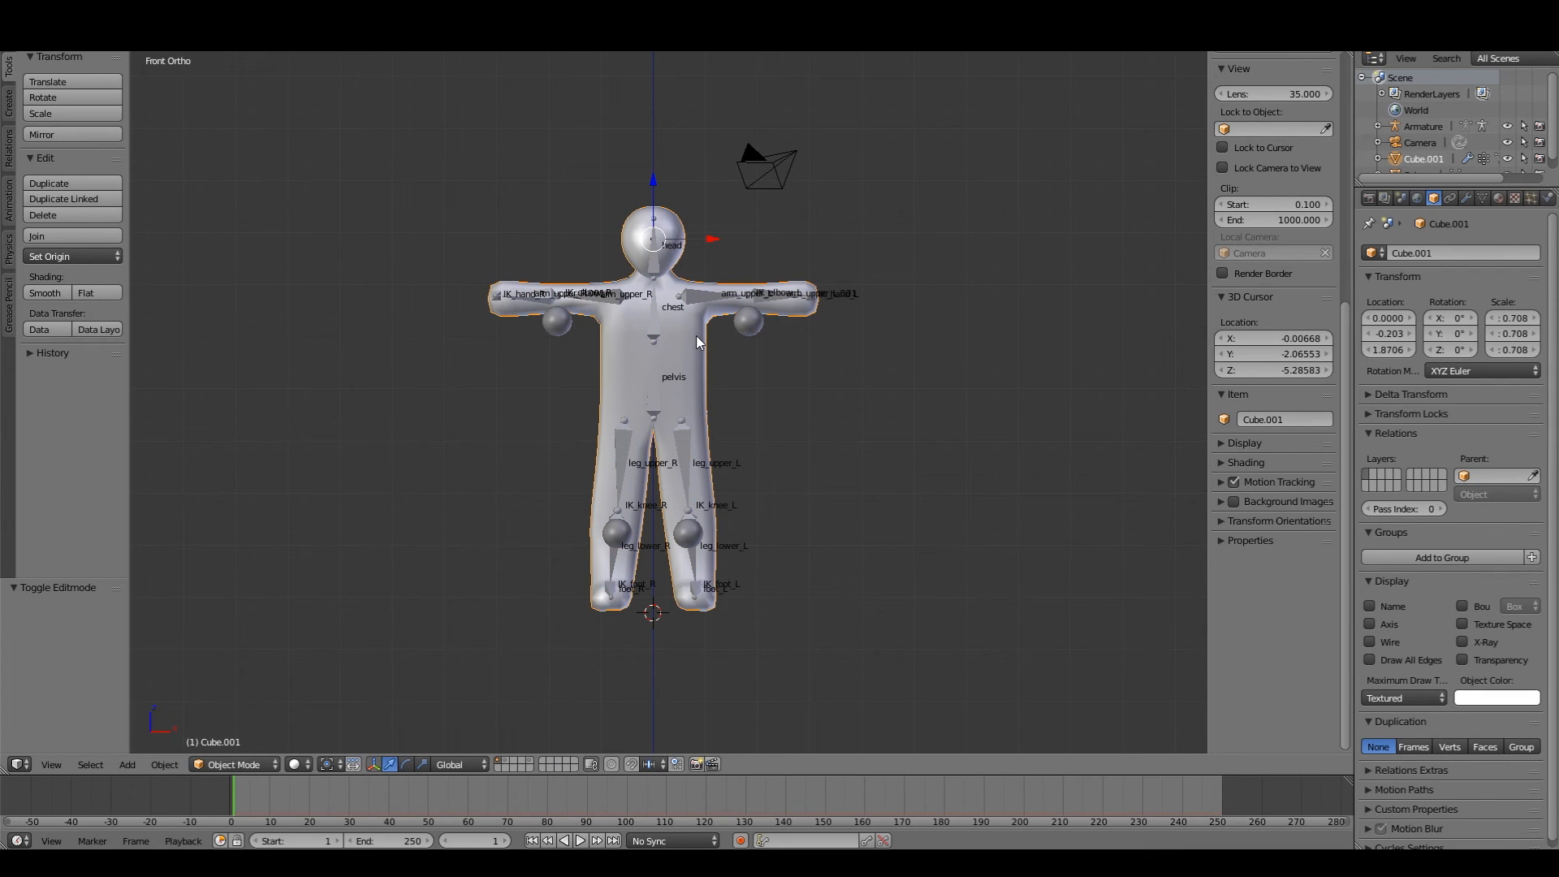
mouse_move(658, 337)
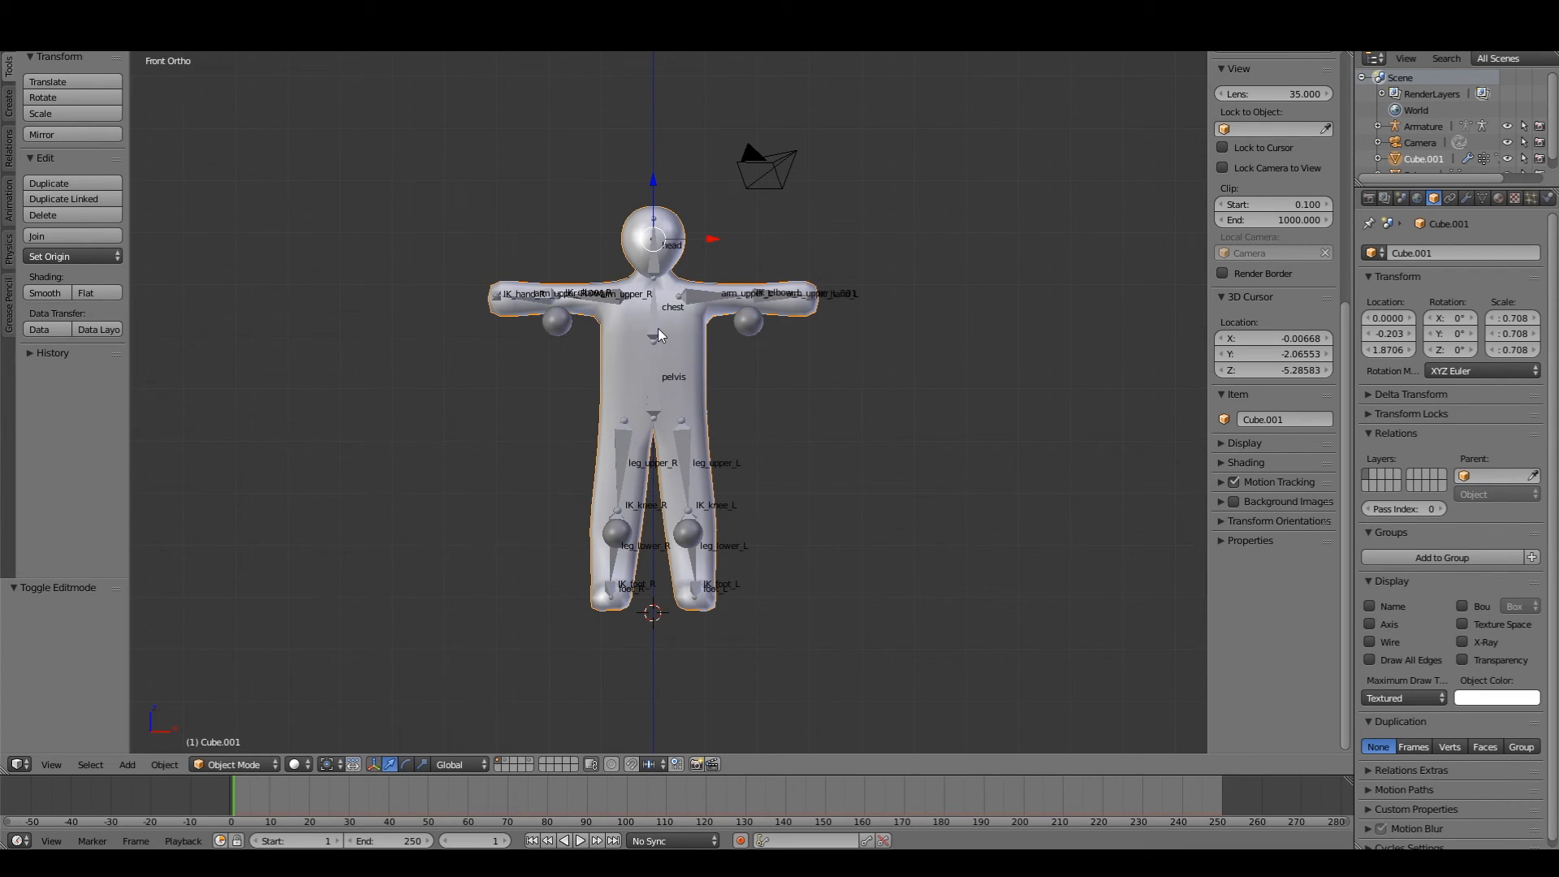
key(ctrl+p)
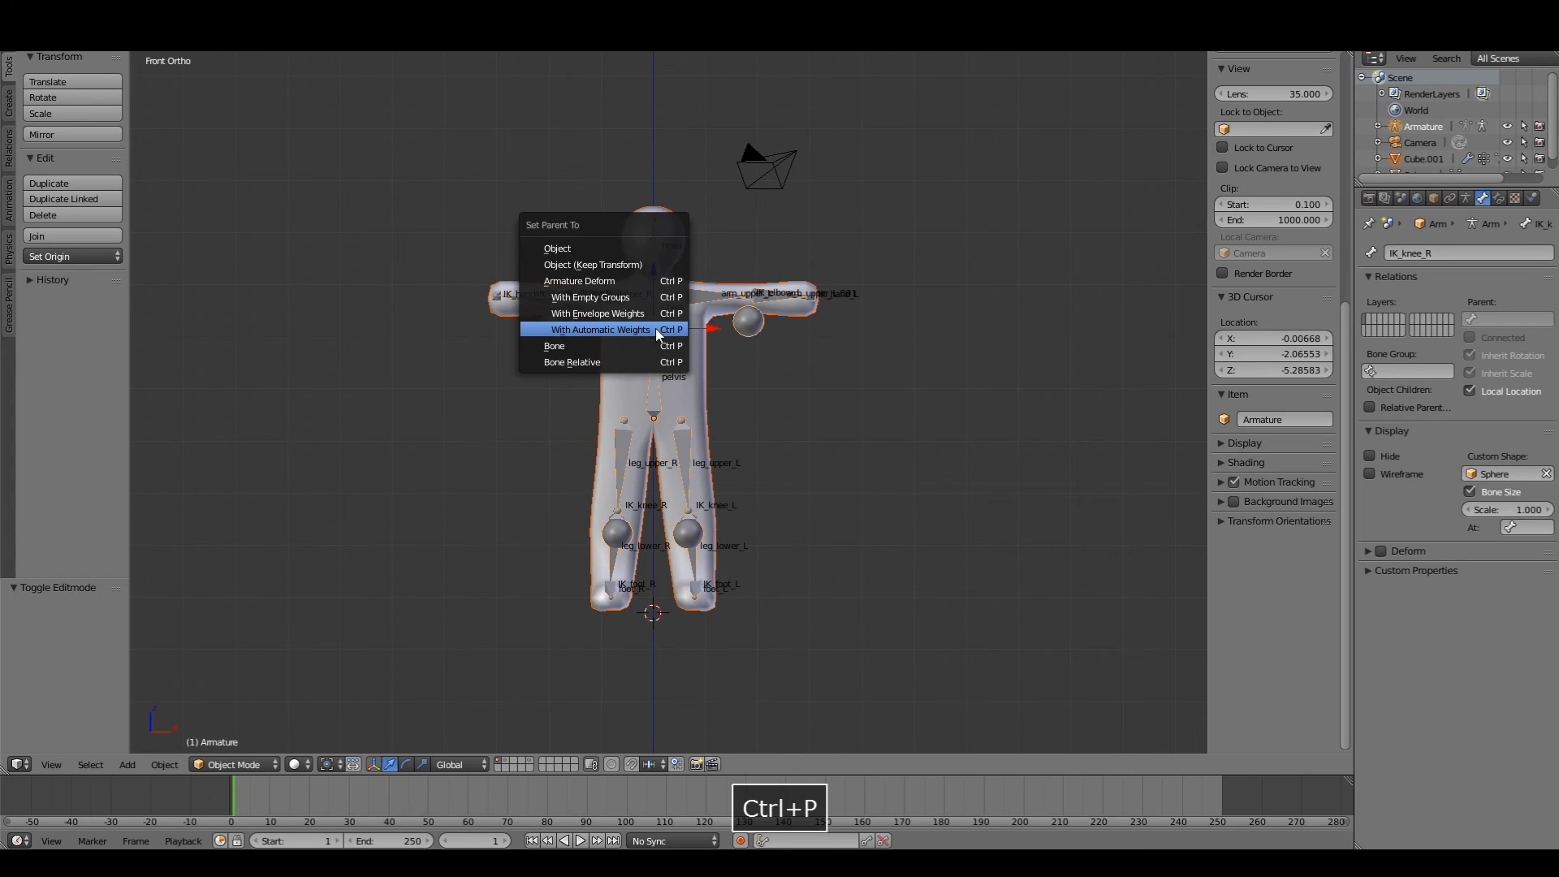
click(599, 330)
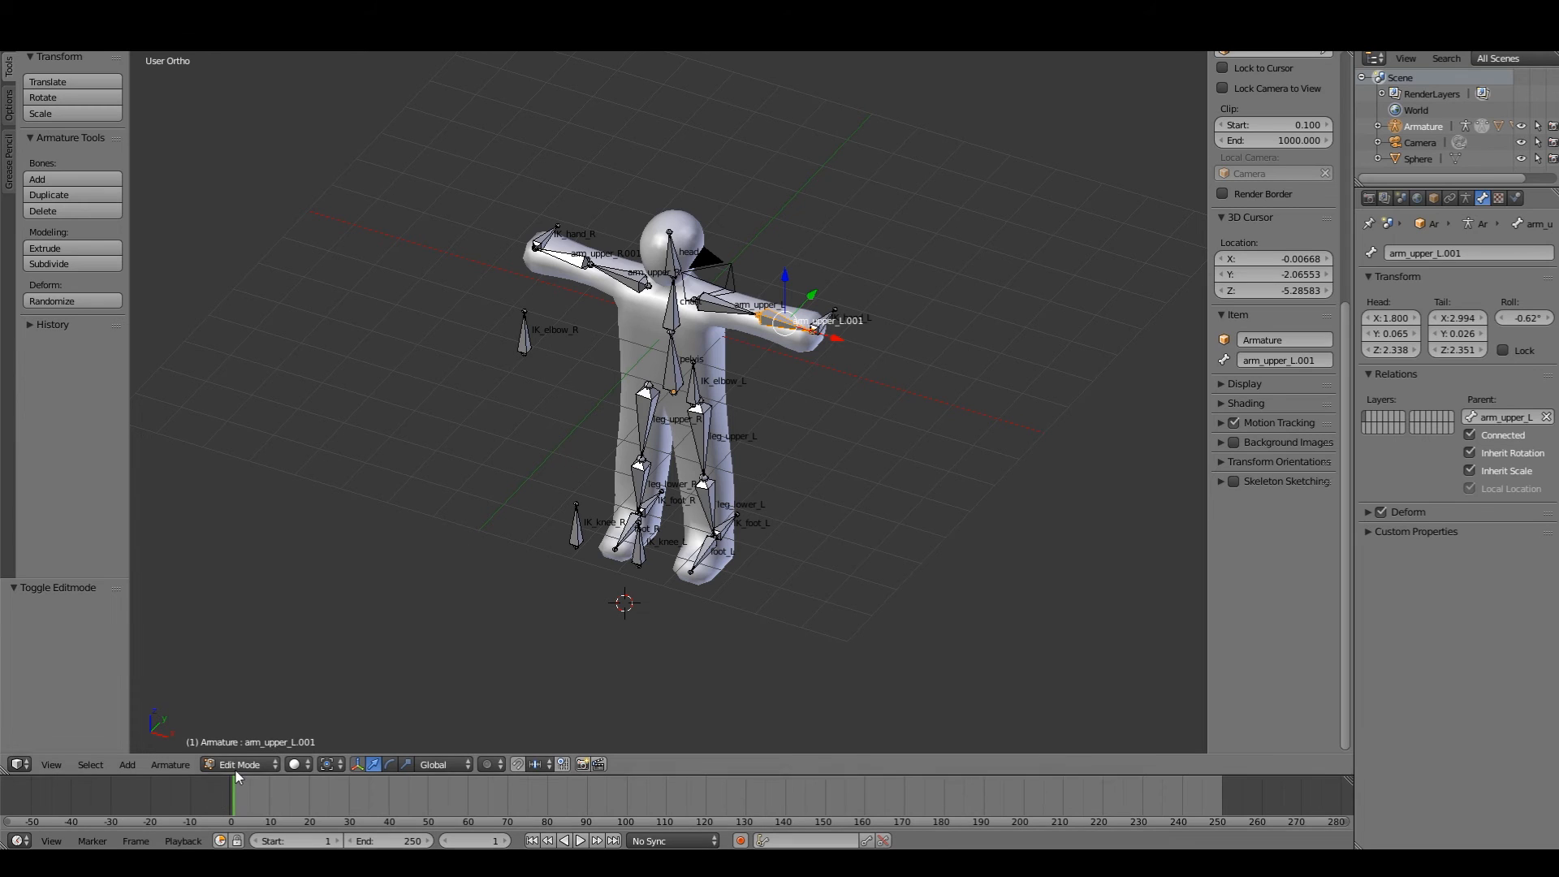
click(239, 764)
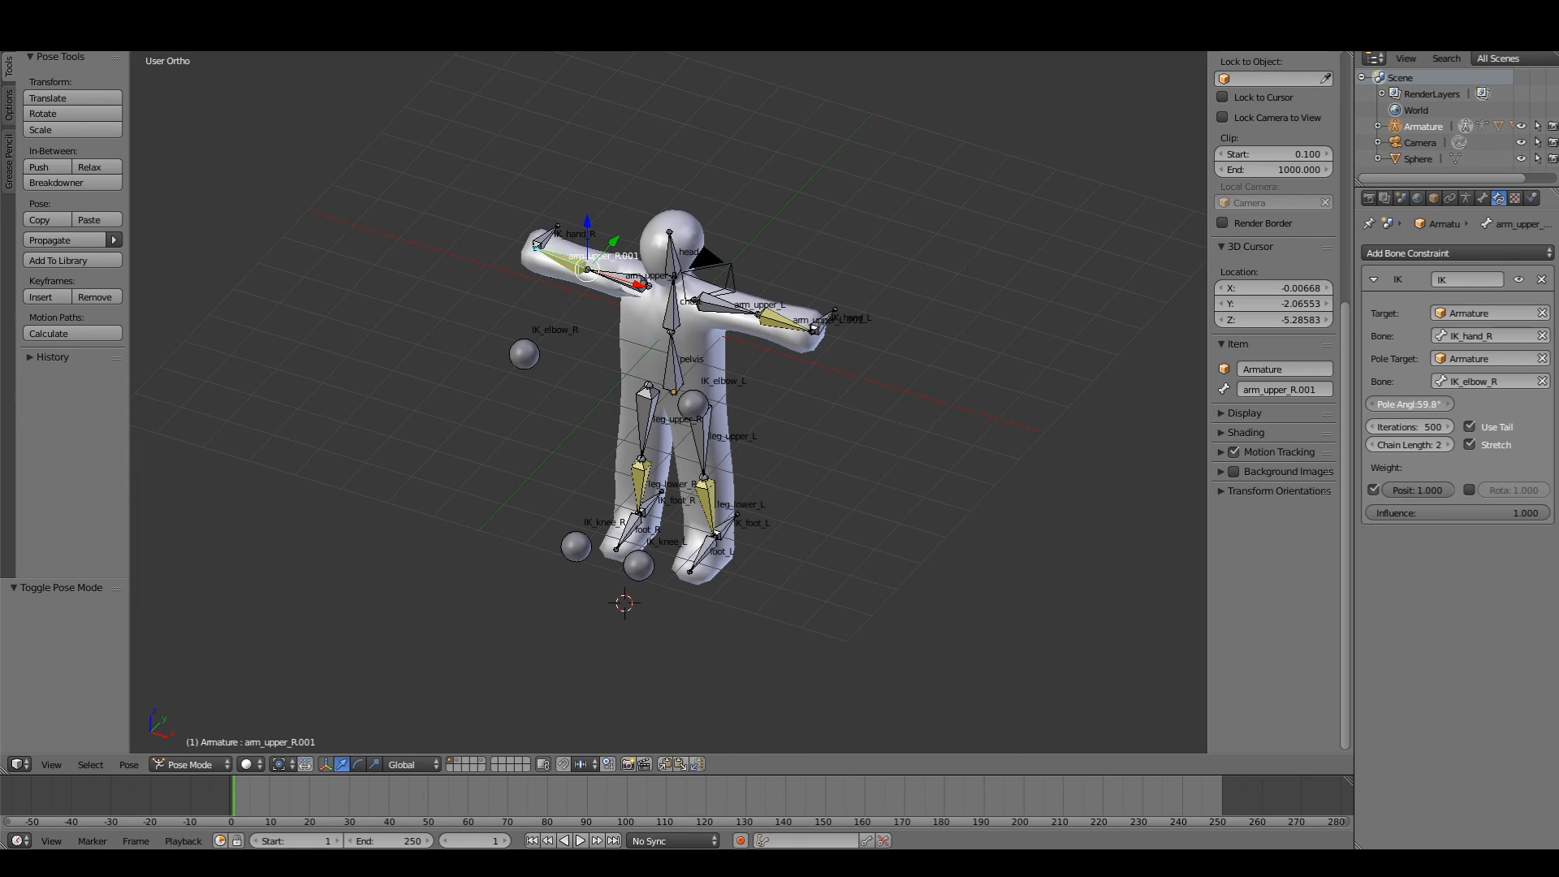
click(1408, 403)
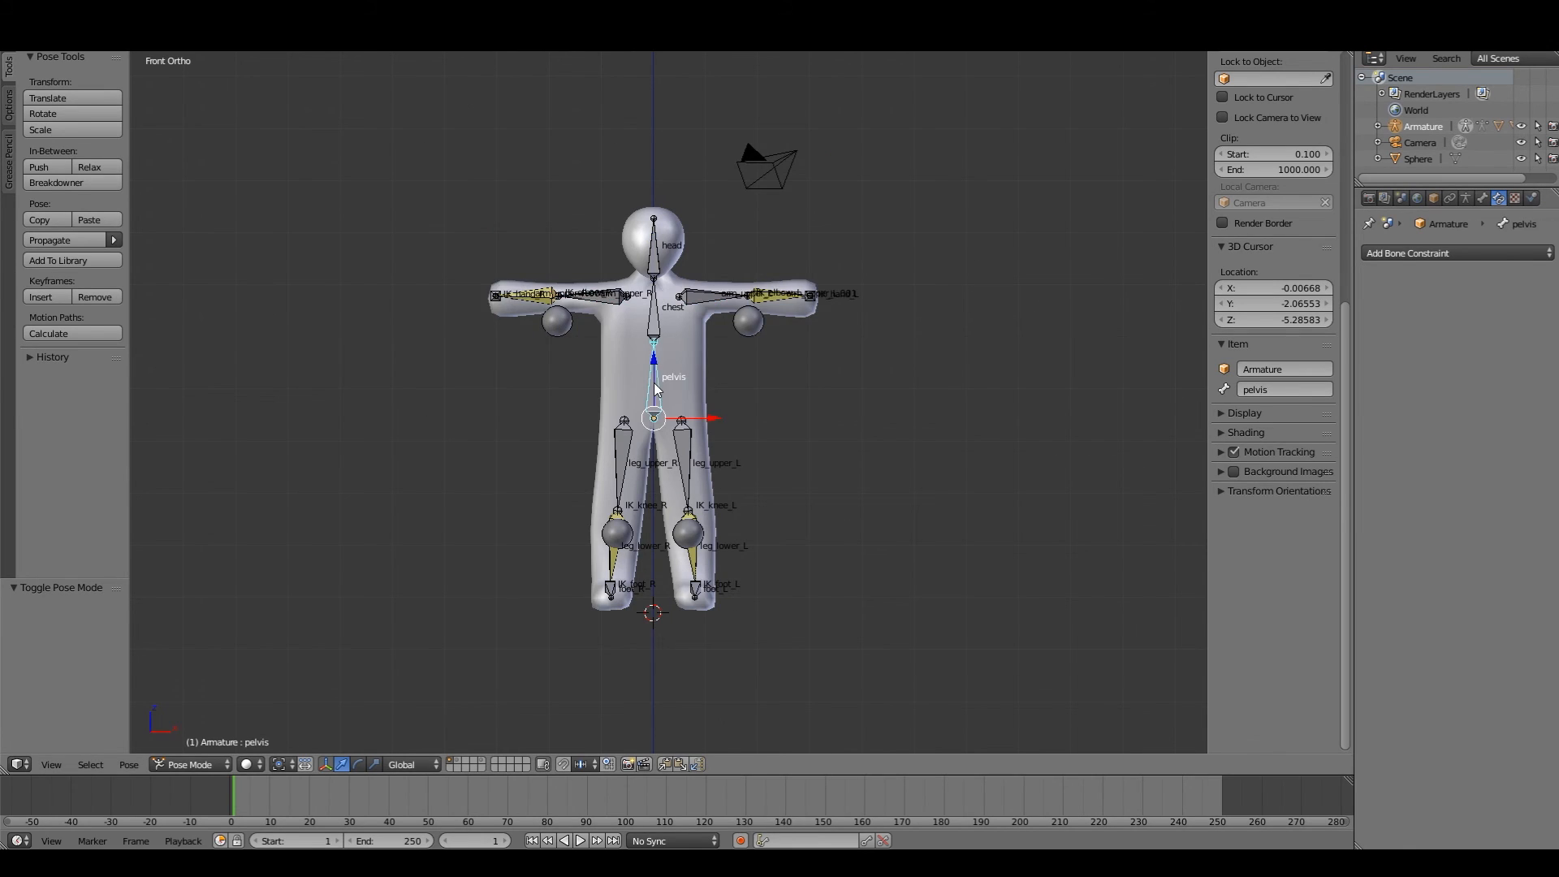
Step: Parent the selected armature bones to the pelvis bone with Keep Offset, then leave bone editing
click(192, 764)
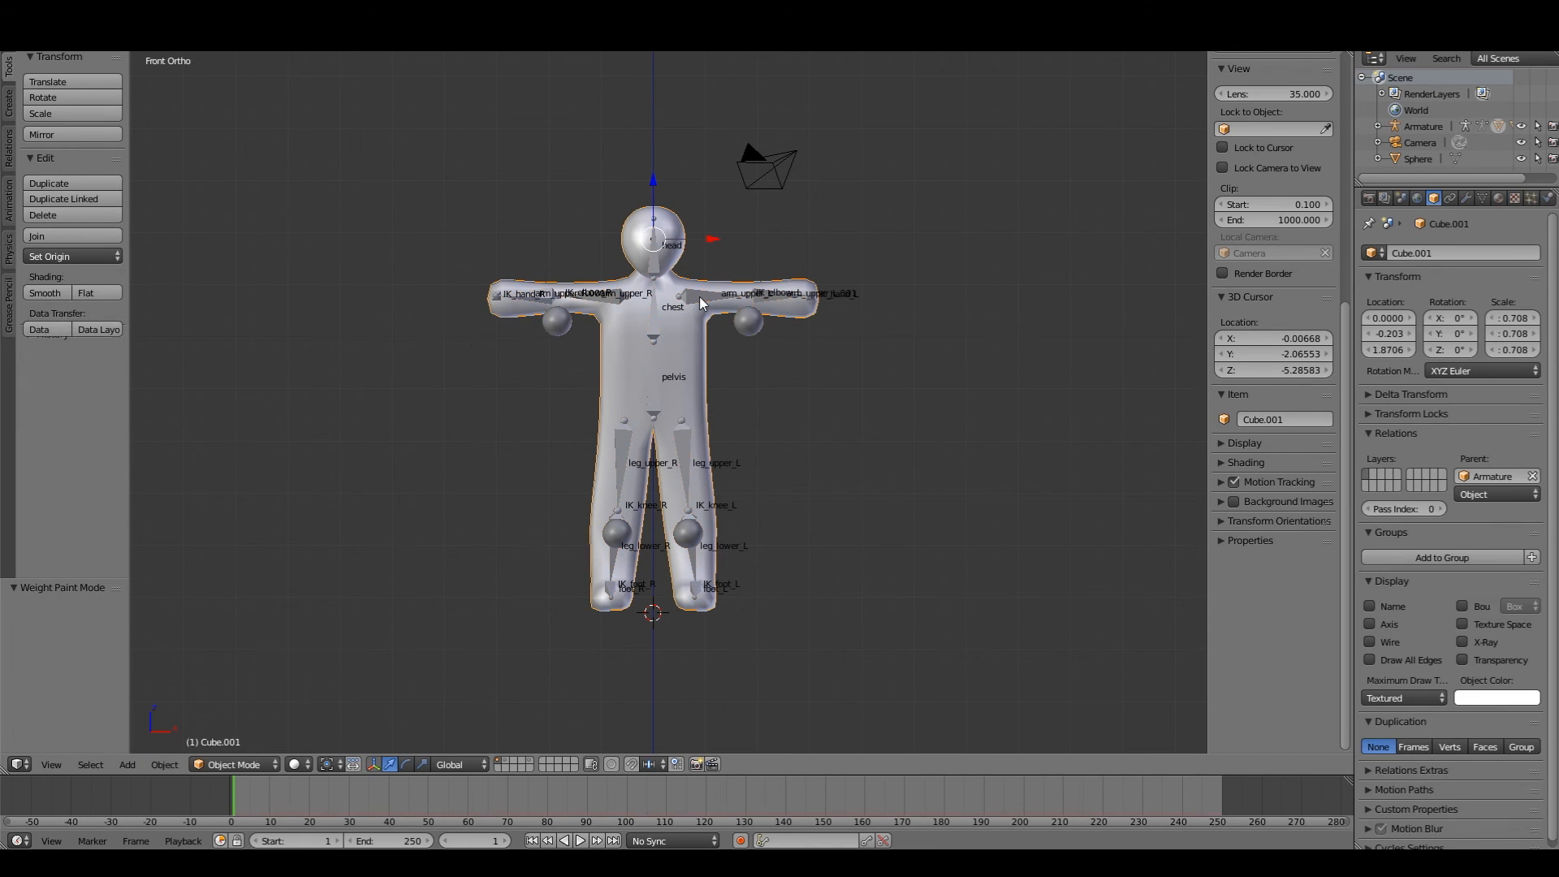
click(236, 764)
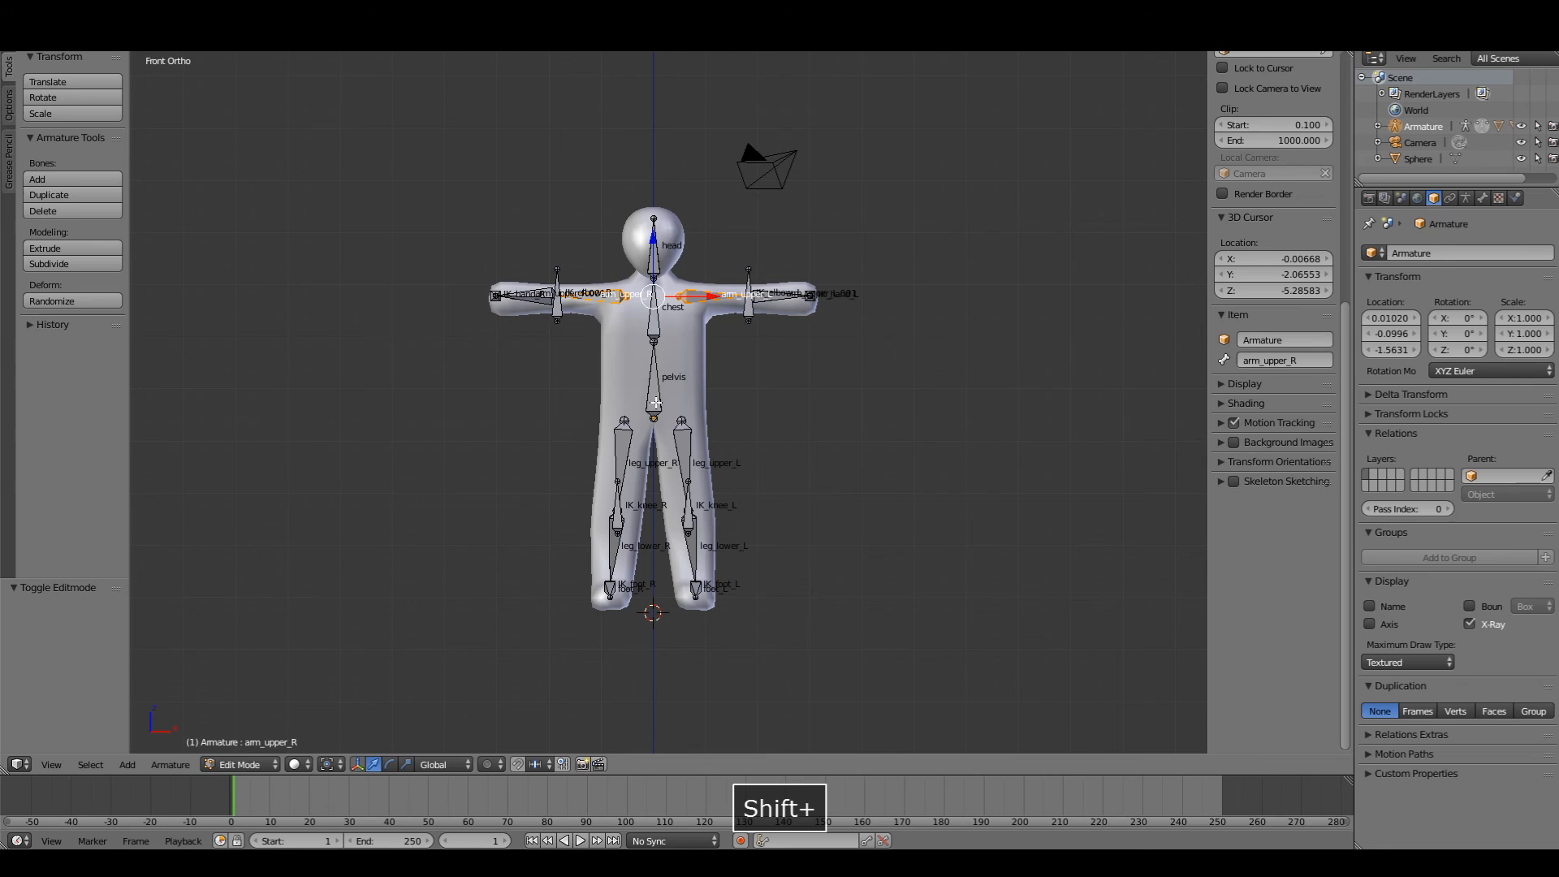
key(ctrl+p)
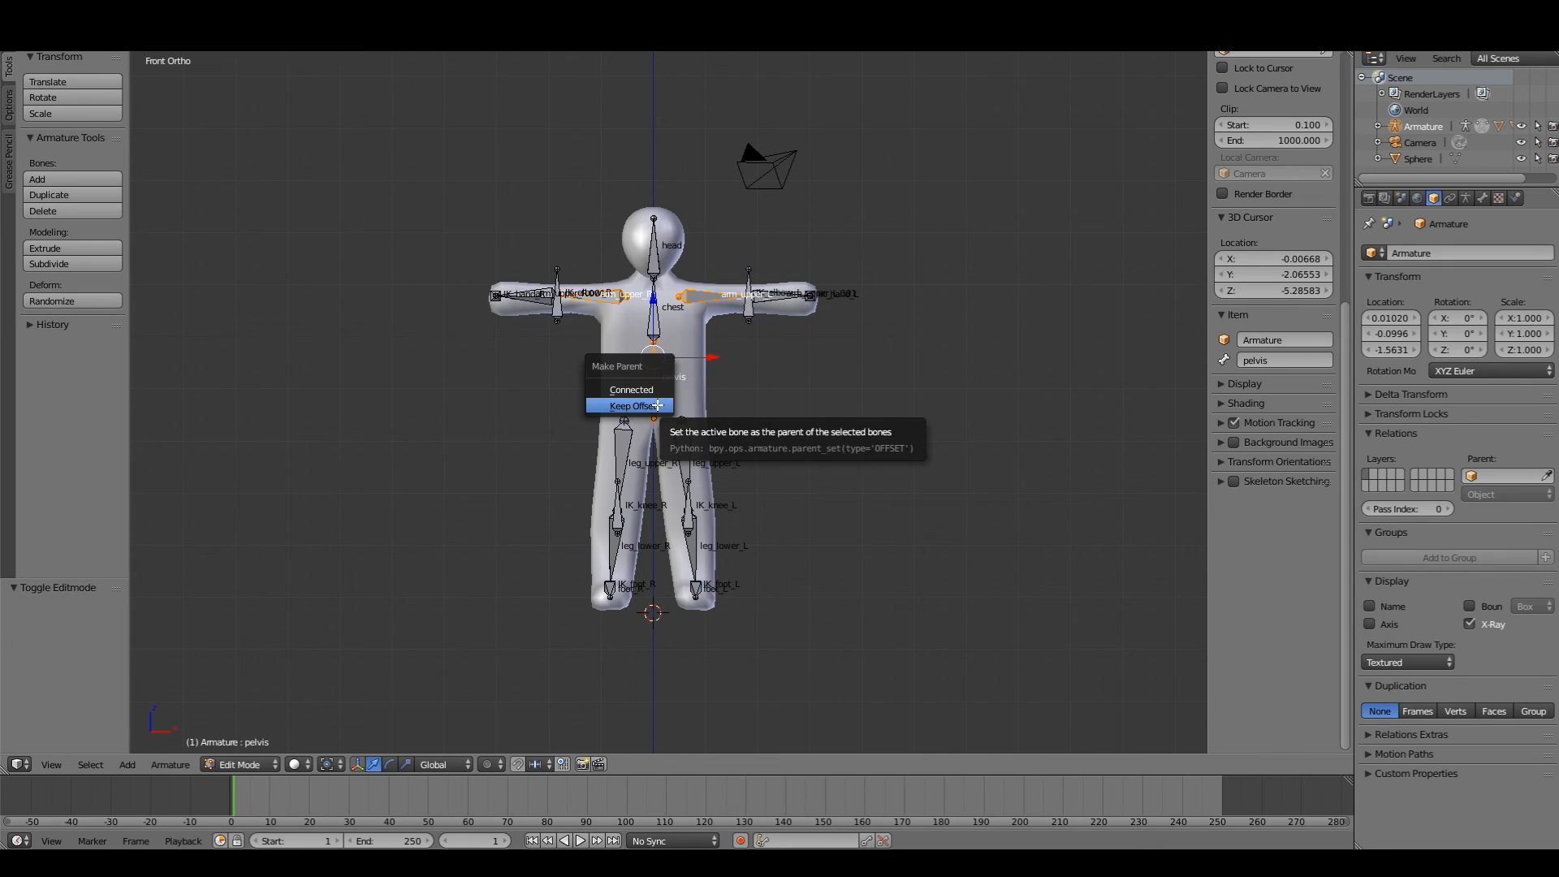
click(630, 405)
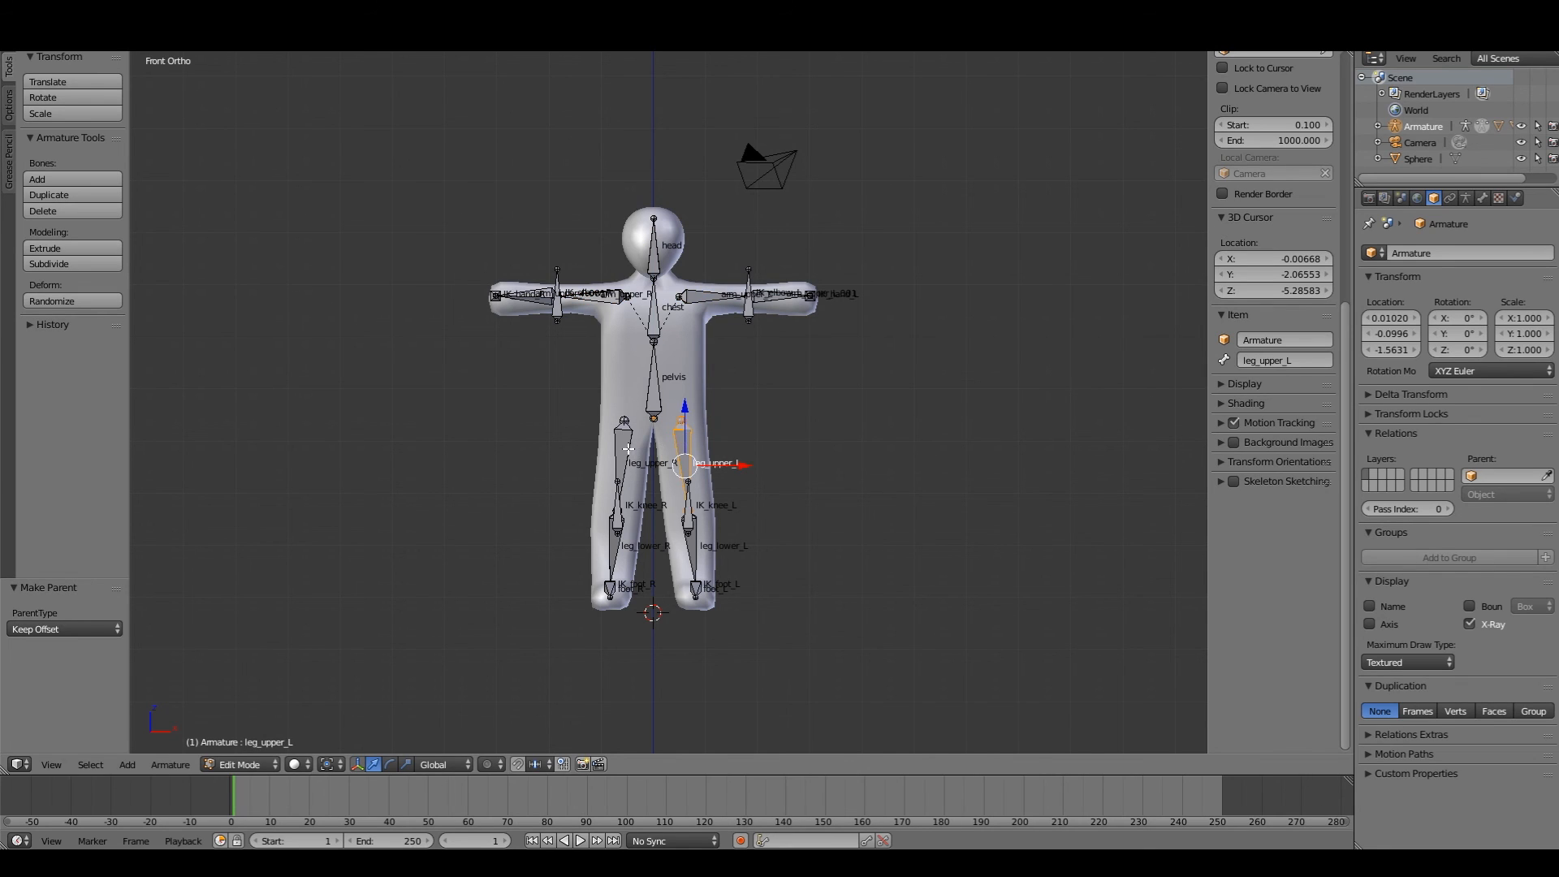
key(ctrl+p)
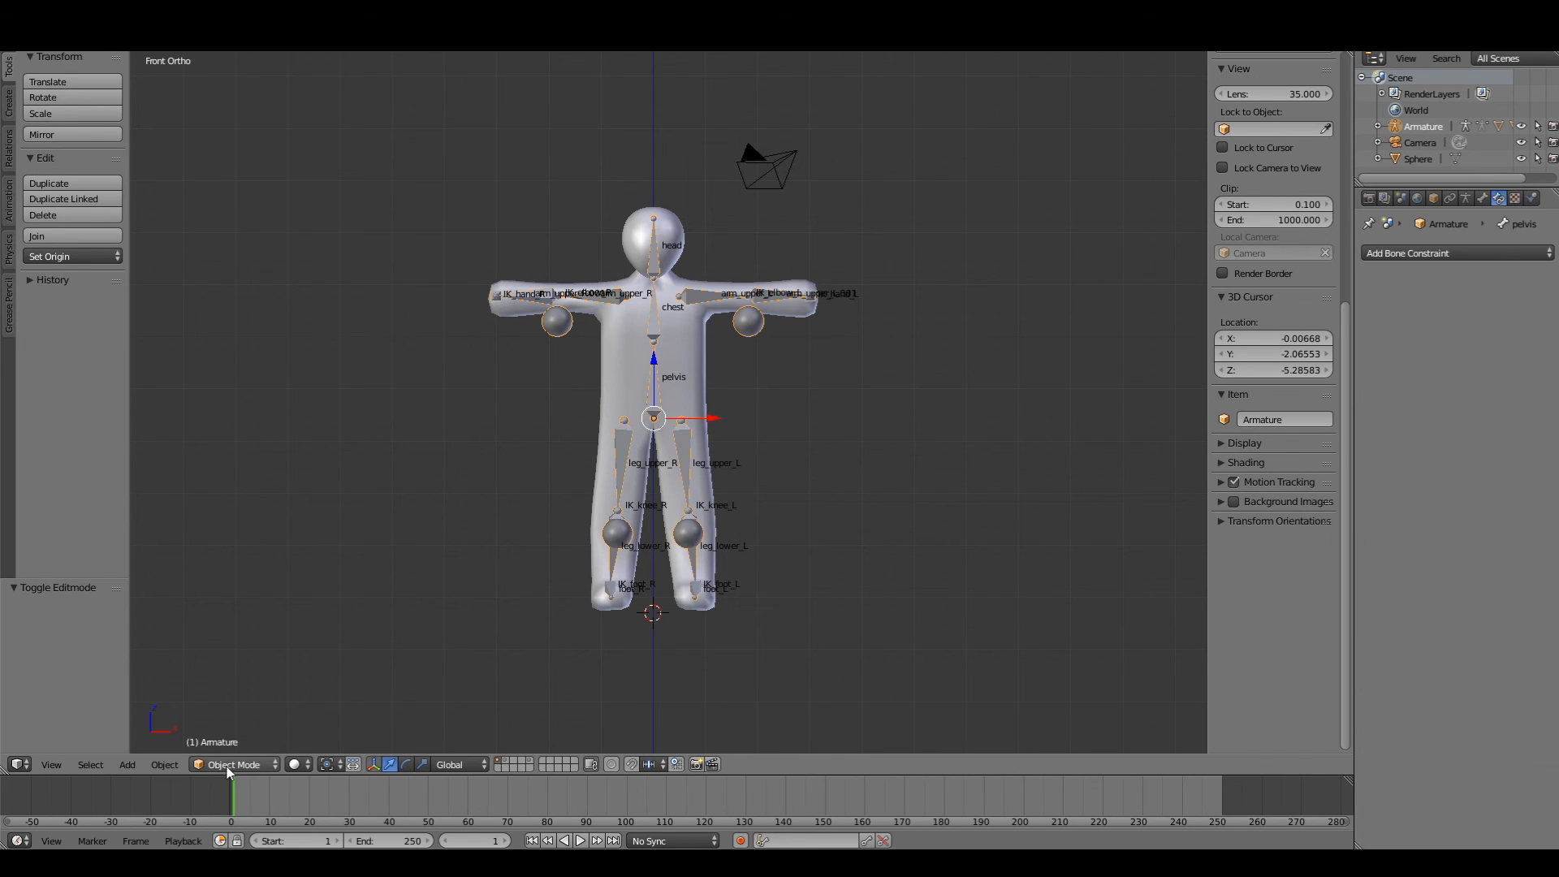
Step: Move the pelvis bone in Pose Mode and confirm the whole rig follows it
key(g)
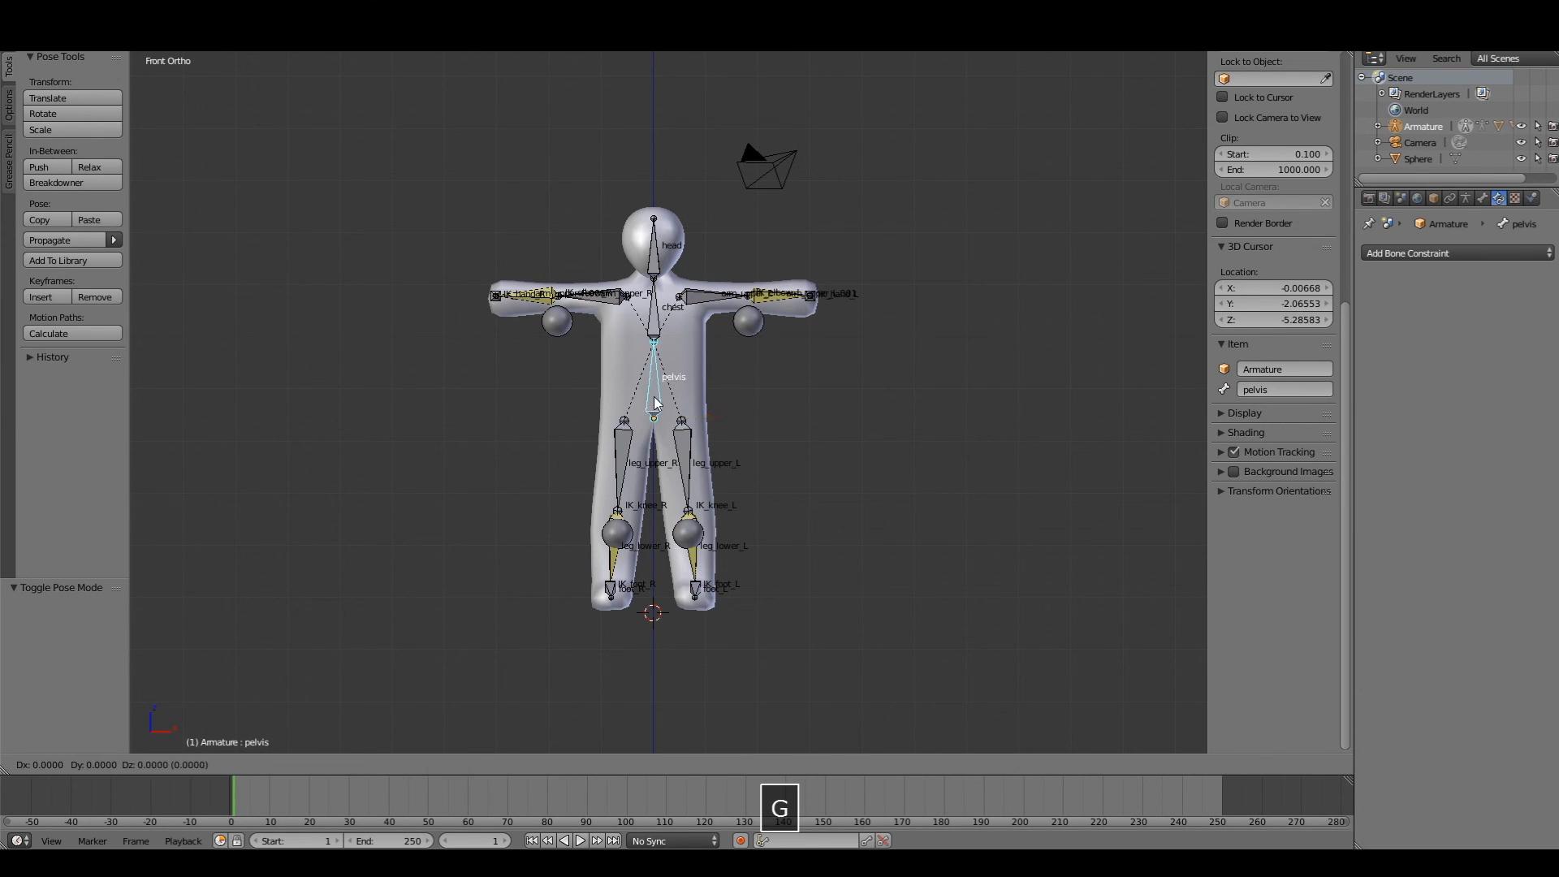
mouse_move(657, 389)
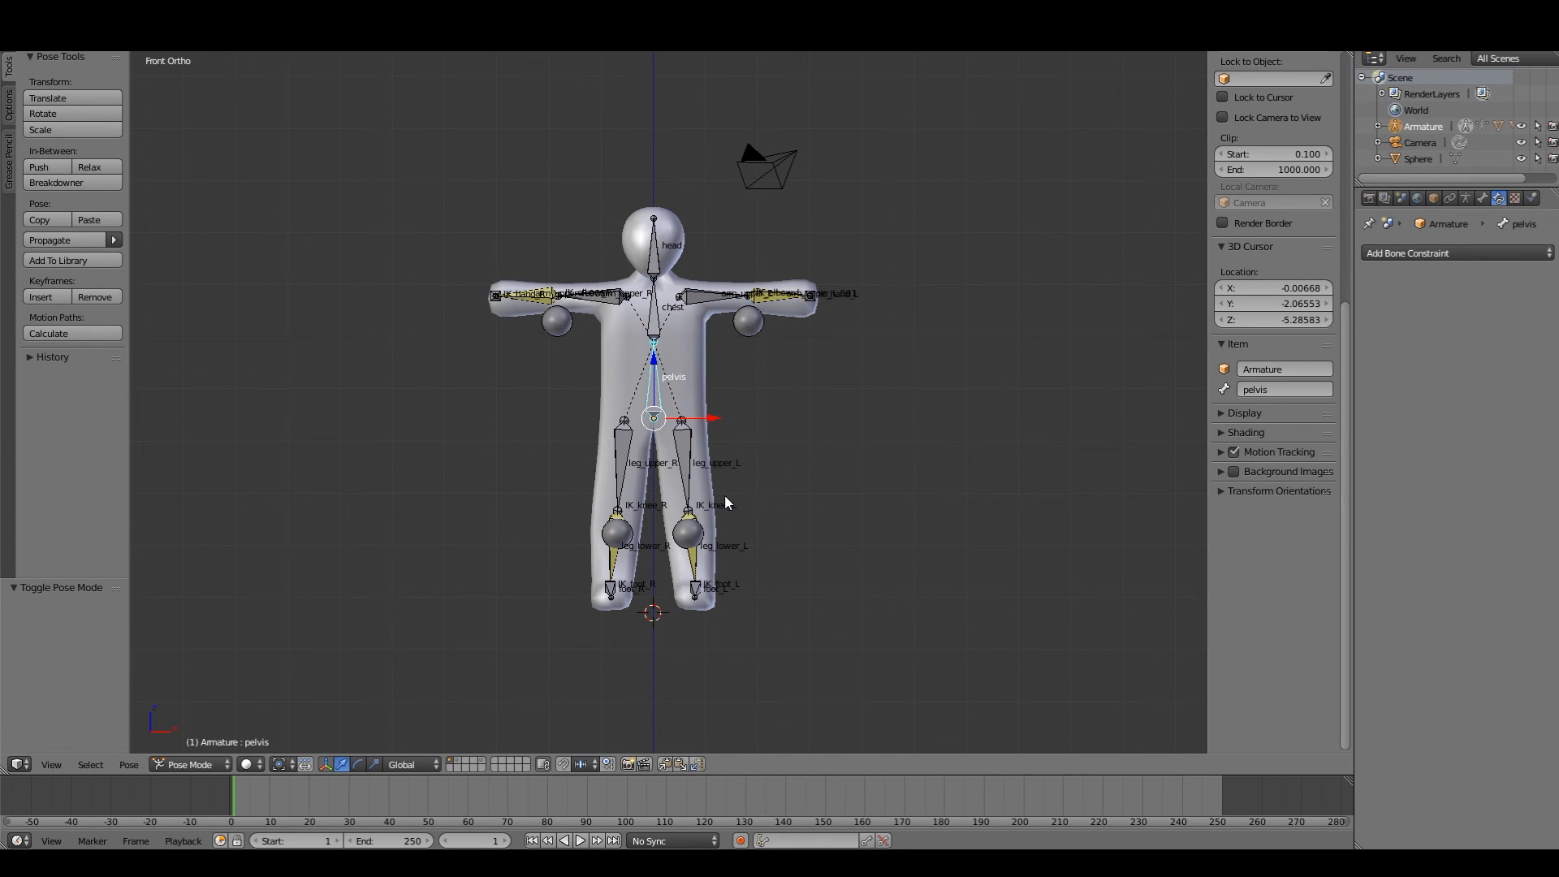
mouse_move(690, 580)
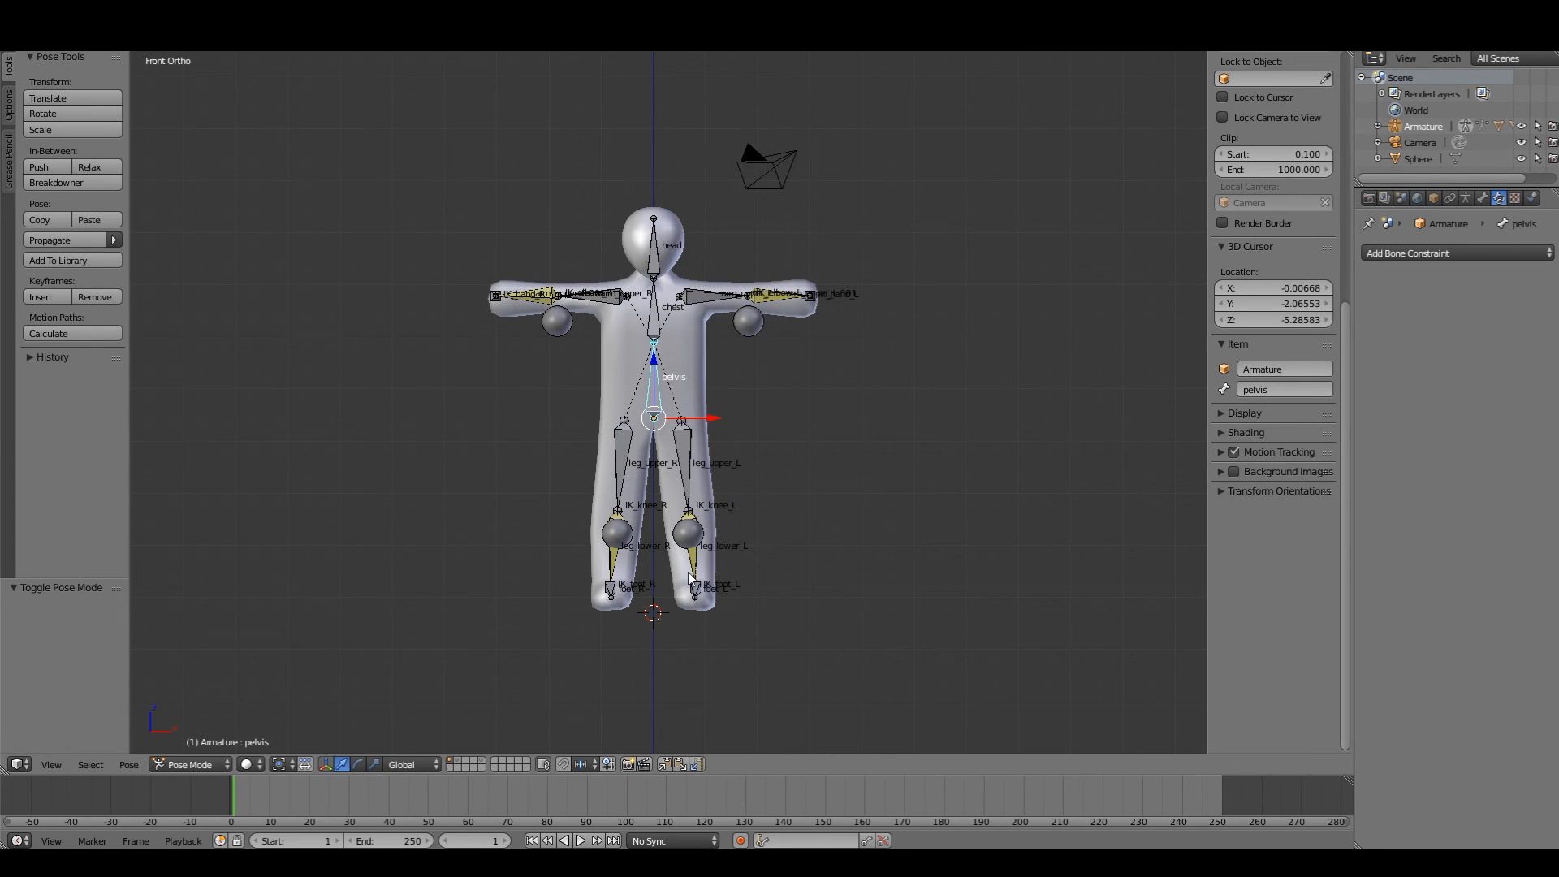